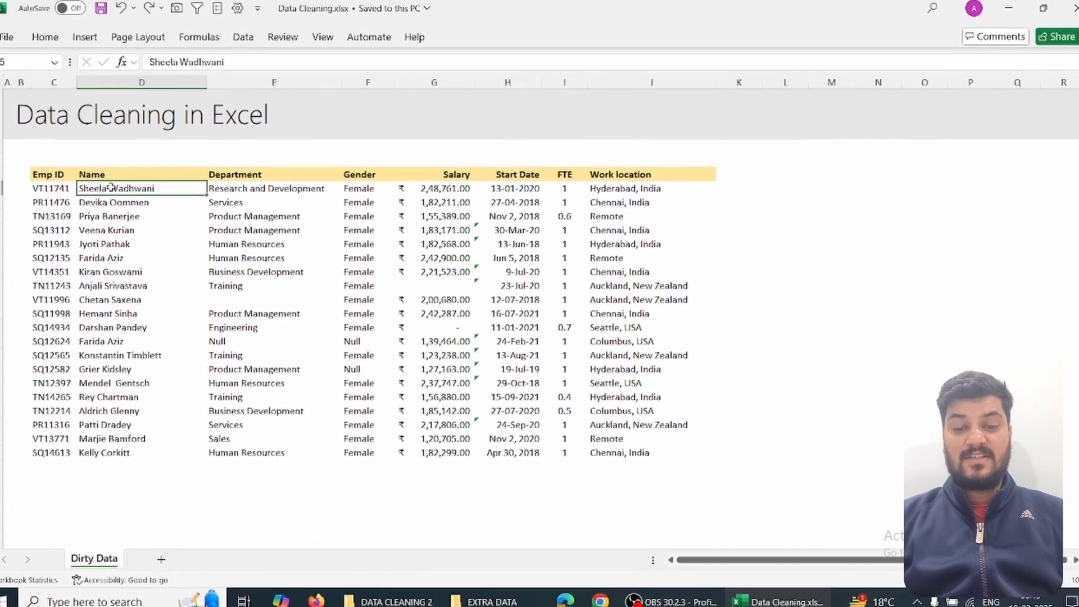
Step: Inspect the Start Date, Gender, Null gender and Name values in the employee table
{"action": "left_click", "coordinate": [508, 82]}
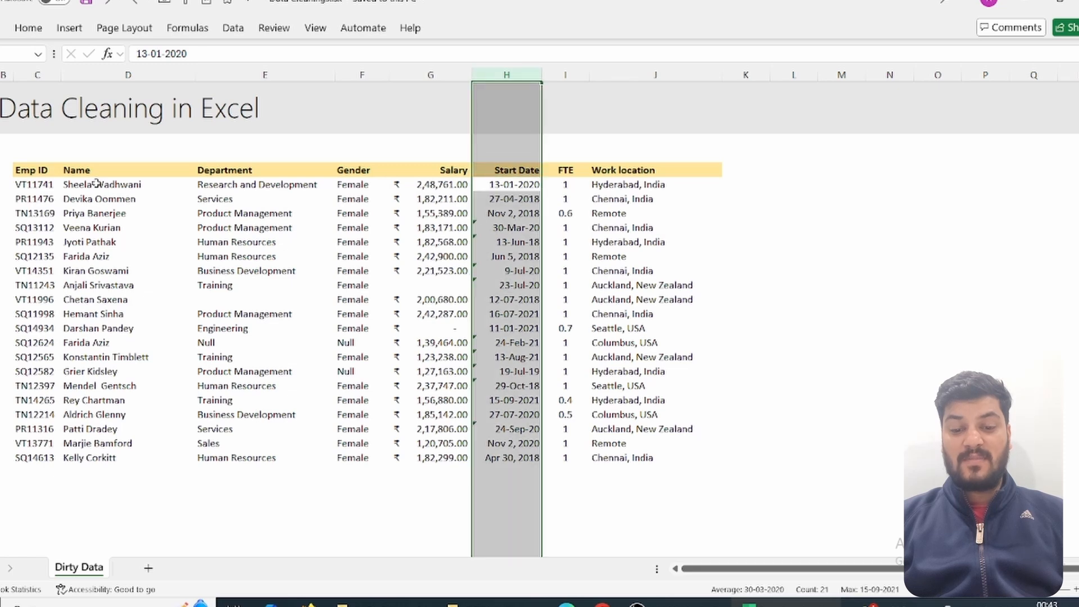
{"action": "left_click", "coordinate": [362, 199]}
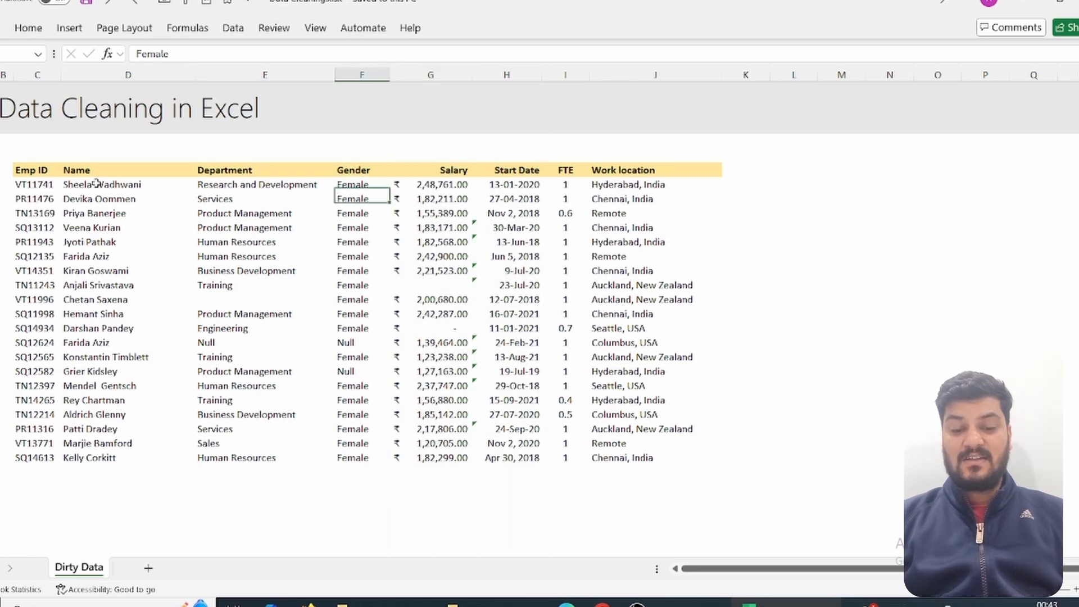
{"action": "left_click", "coordinate": [362, 342]}
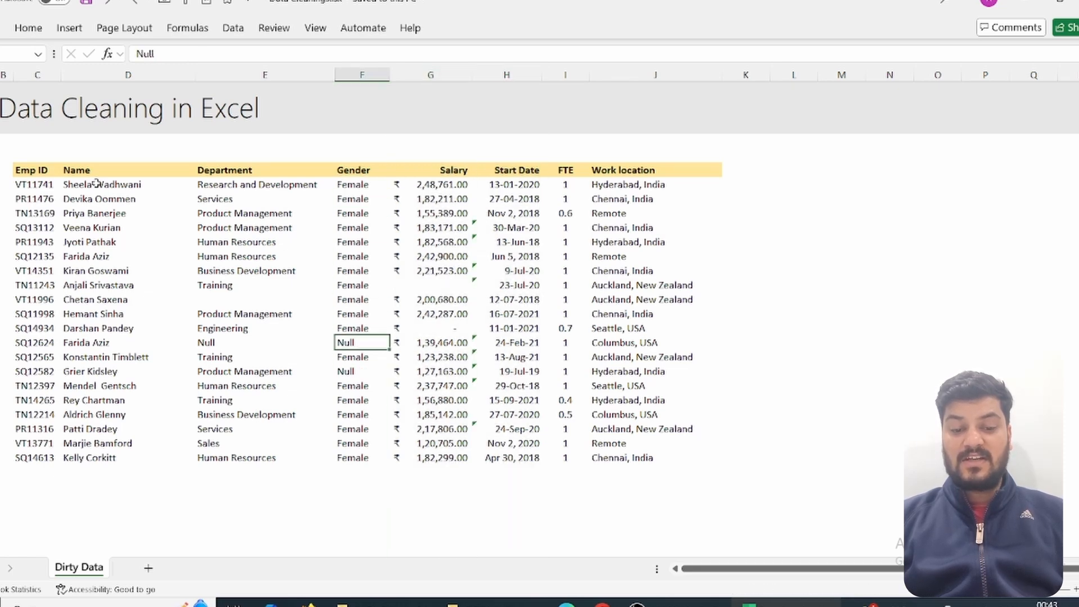
{"action": "left_click", "coordinate": [264, 299]}
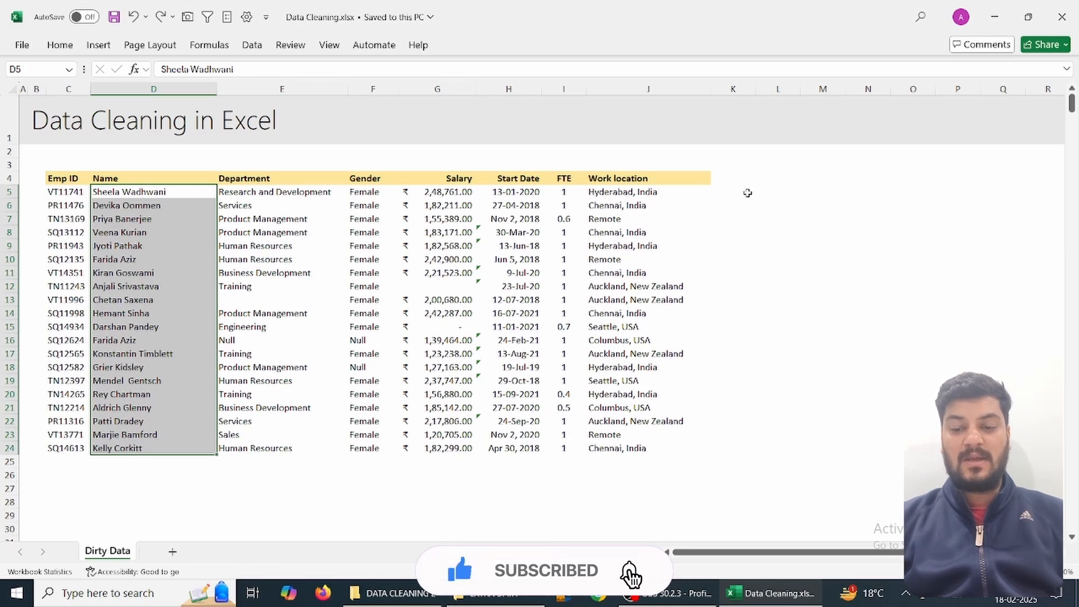
Step: Add a 'First Name' column starting with 'Sheel' and check the flash-filled first names
{"action": "left_click", "coordinate": [732, 177]}
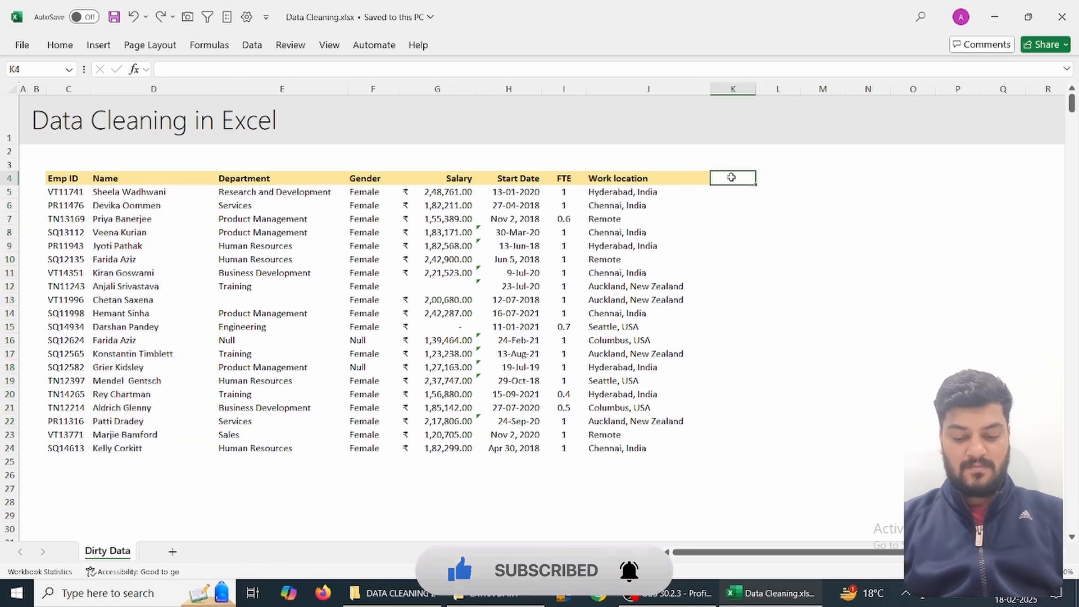
{"action": "type", "text": "First Name"}
{"action": "left_click", "coordinate": [778, 177]}
{"action": "type", "text": "Last name"}
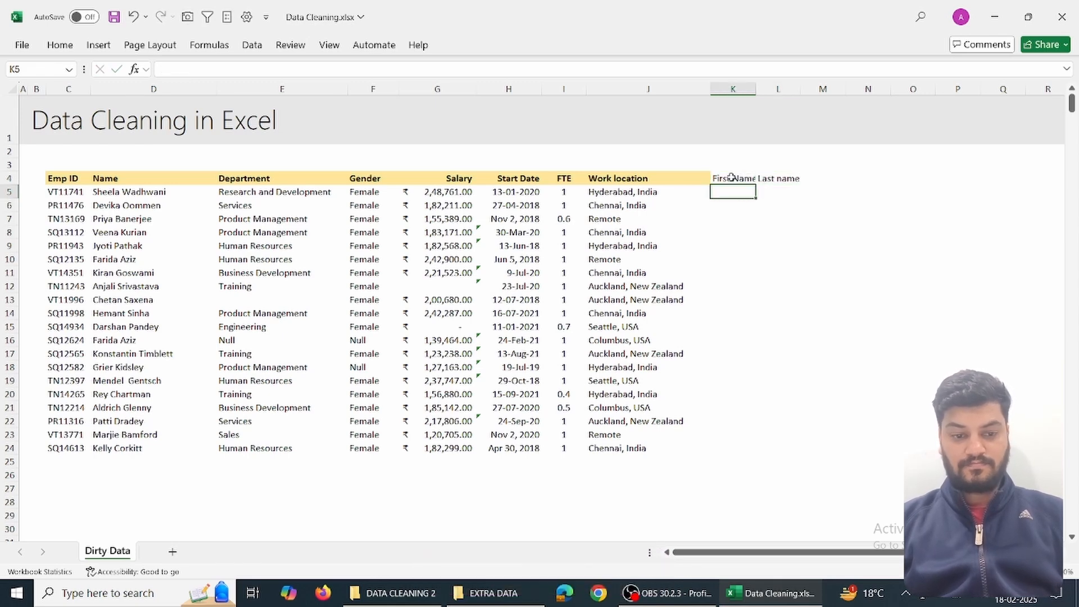
{"action": "type", "text": "Sheela"}
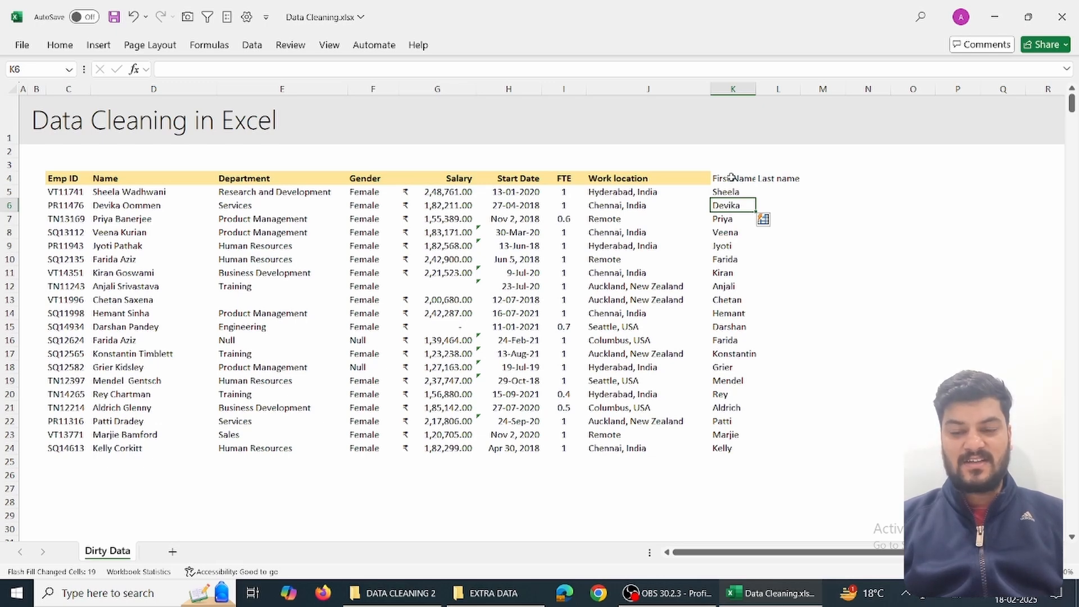
{"action": "left_click", "coordinate": [731, 192]}
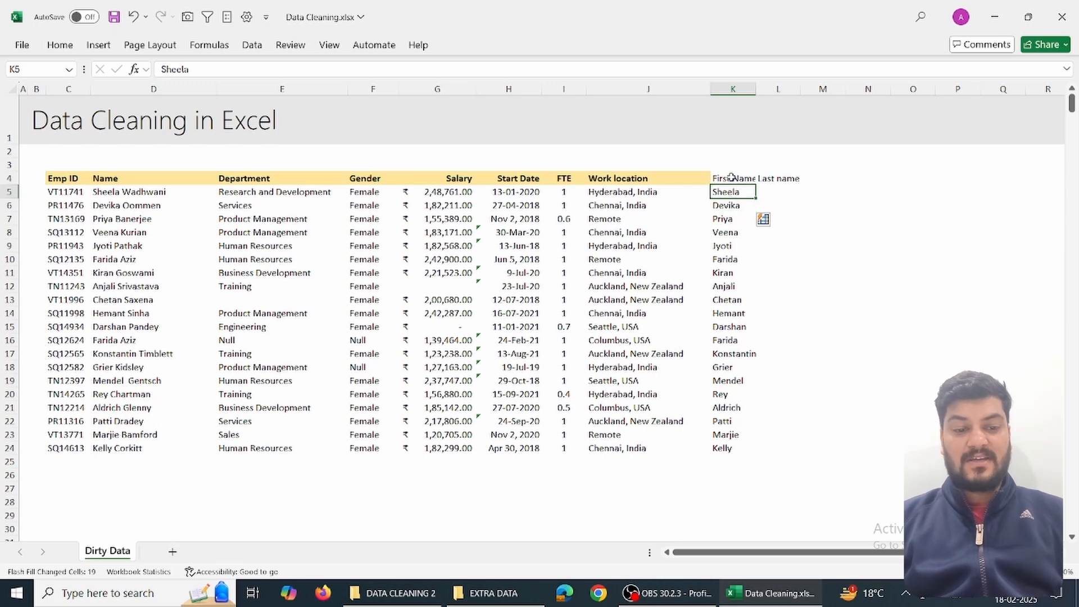
{"action": "left_click", "coordinate": [732, 448]}
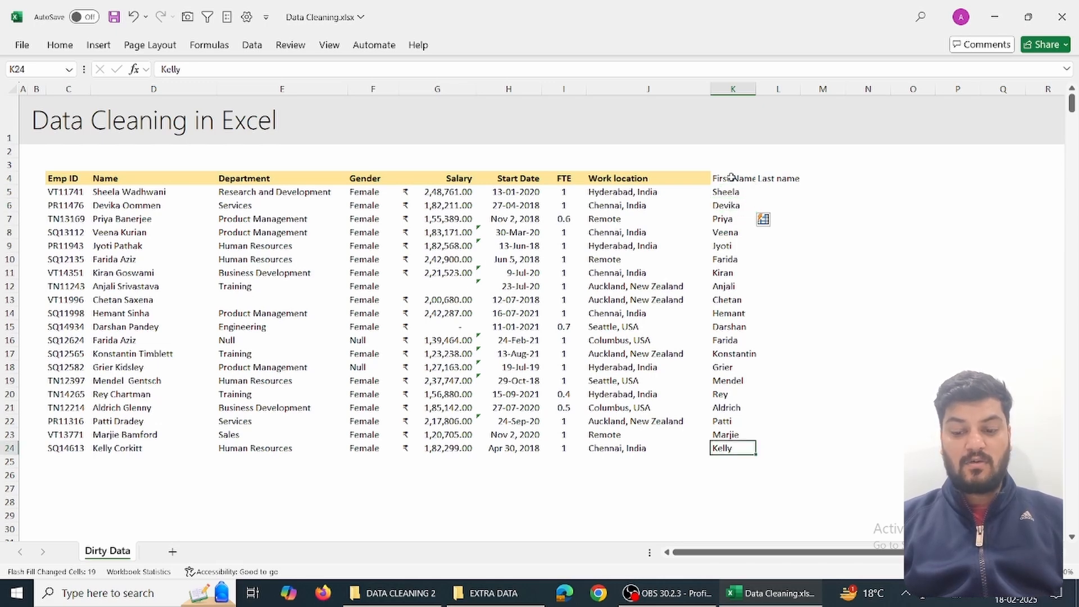
Step: Start the Last name column with 'Wadhw' and accept the suggested surnames for all rows
{"action": "left_click", "coordinate": [776, 191]}
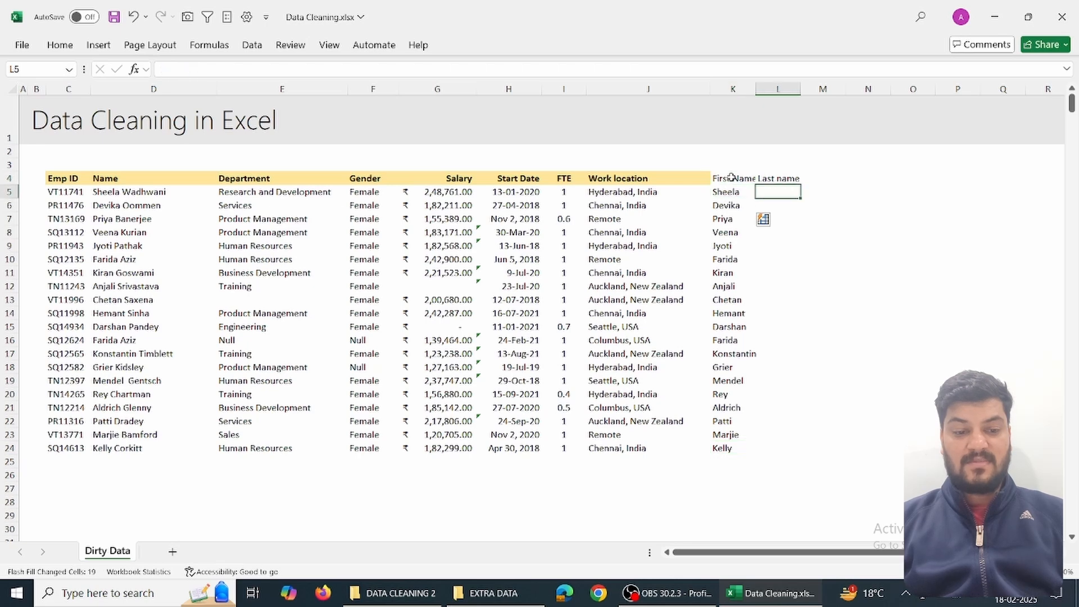
{"action": "type", "text": "Wadhw"}
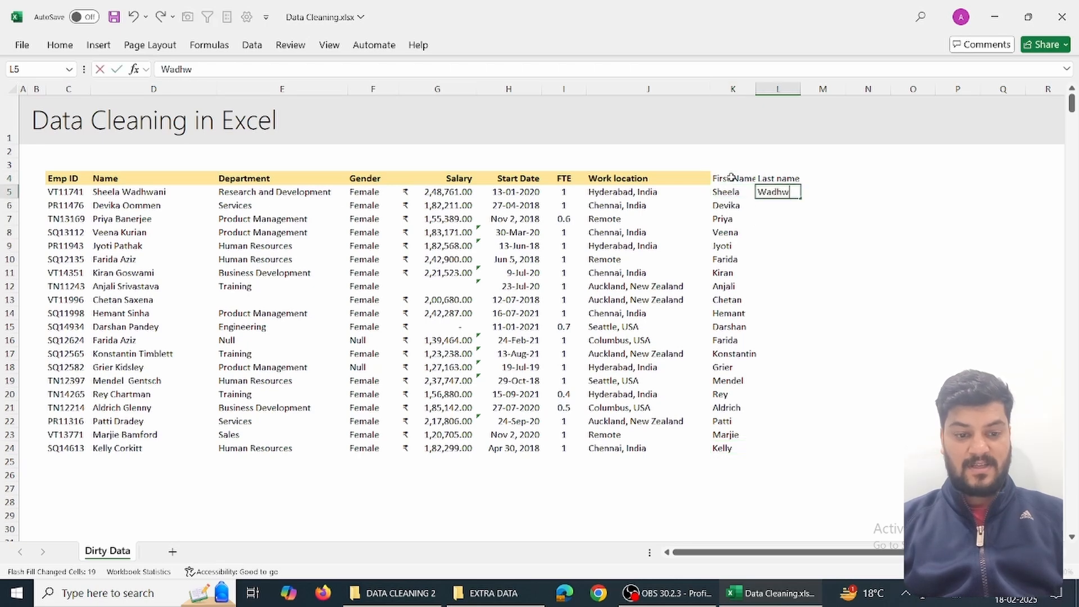
{"action": "key", "text": "Return"}
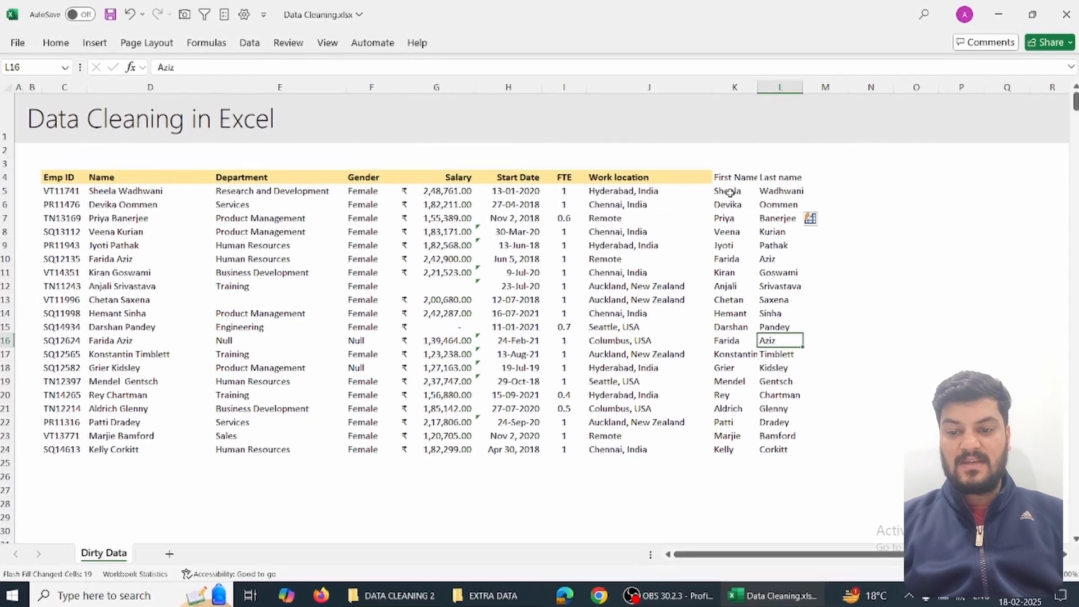
{"action": "left_click", "coordinate": [726, 191]}
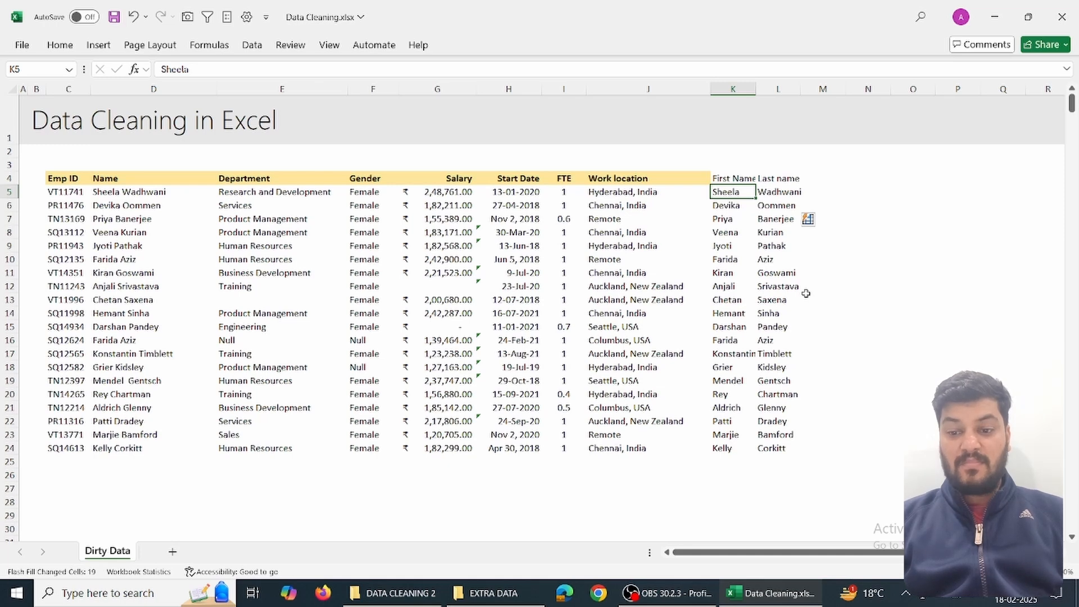
{"action": "left_click", "coordinate": [281, 191]}
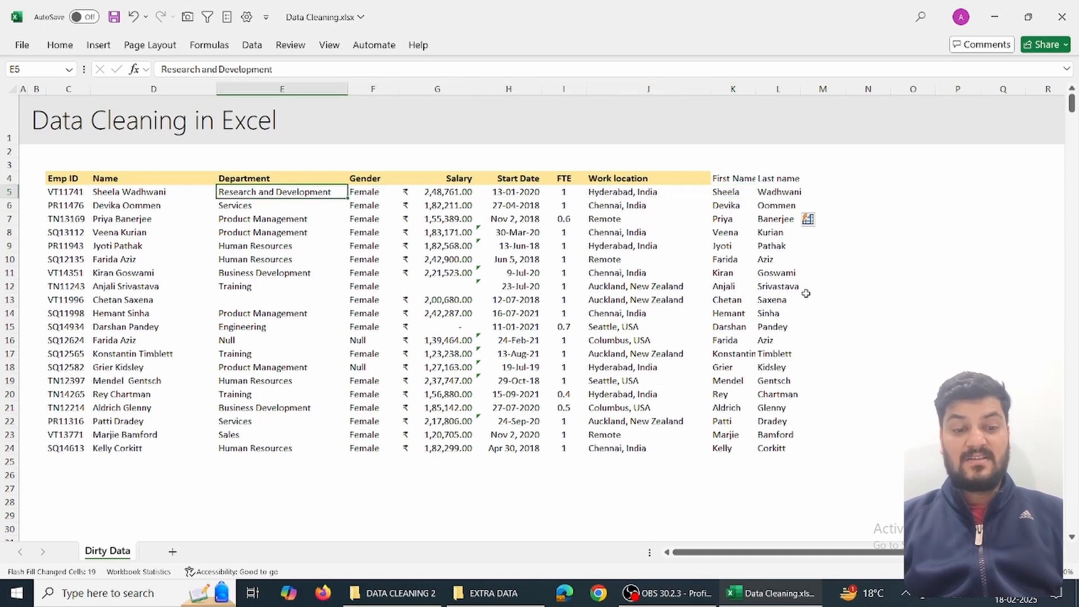
{"action": "left_click", "coordinate": [153, 191]}
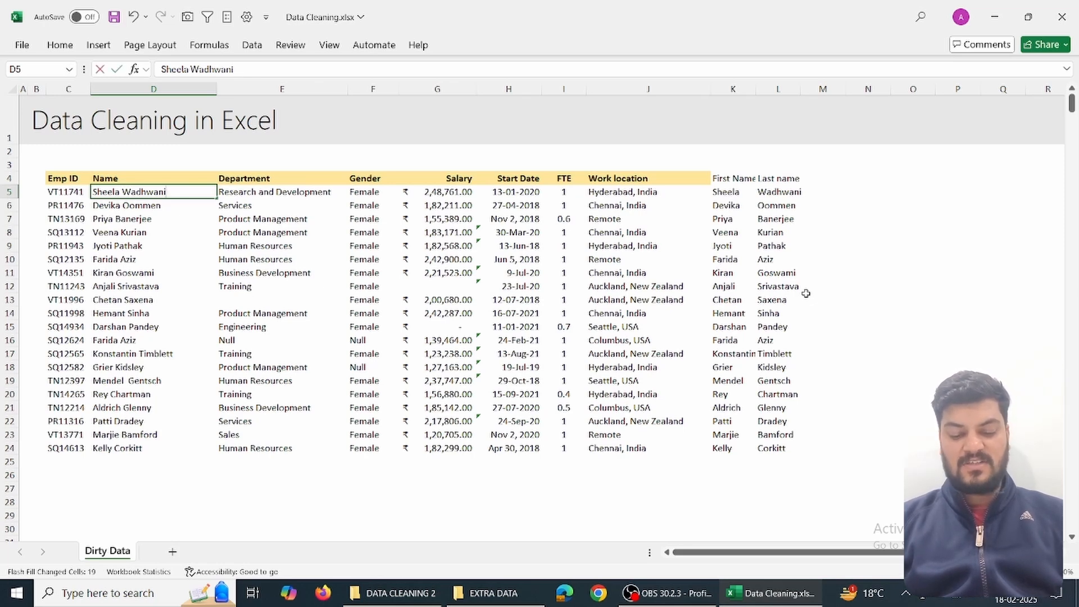
{"action": "type", "text": "Deepak"}
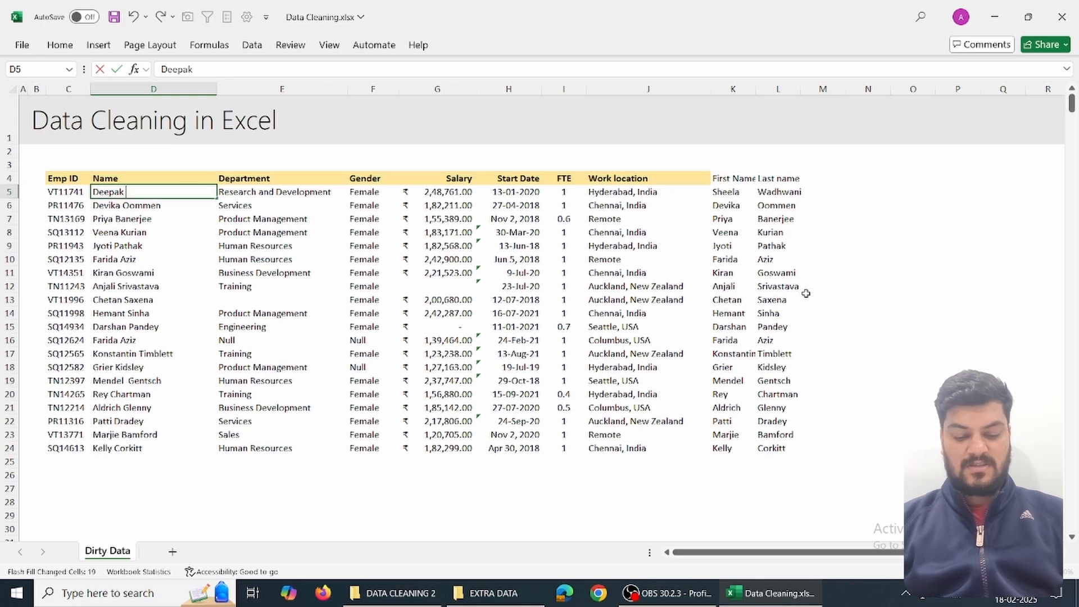
{"action": "type", "text": "ajitsaria"}
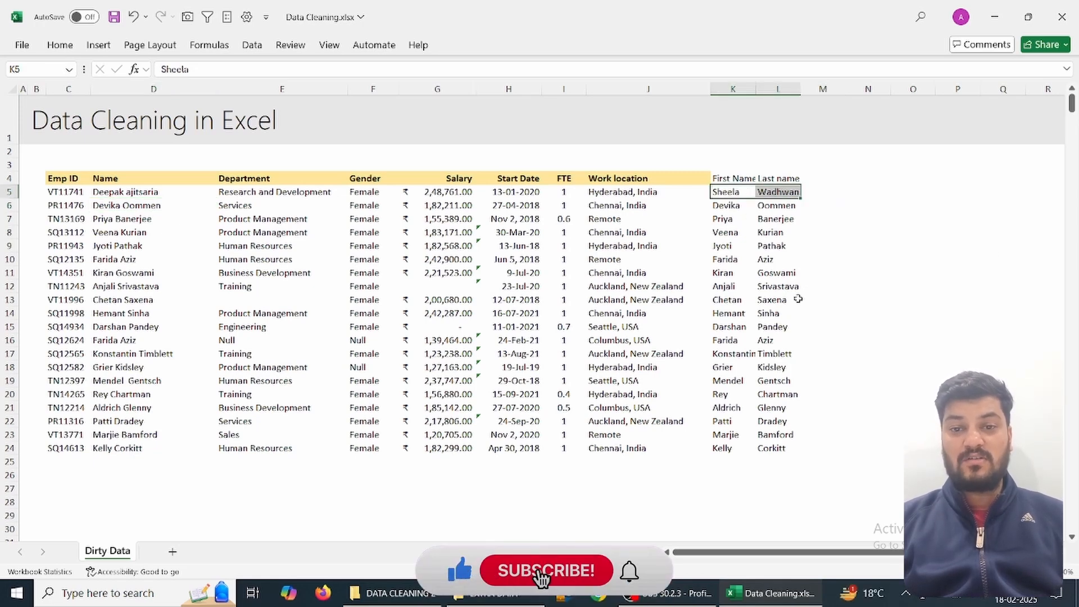
{"action": "left_click", "coordinate": [545, 570]}
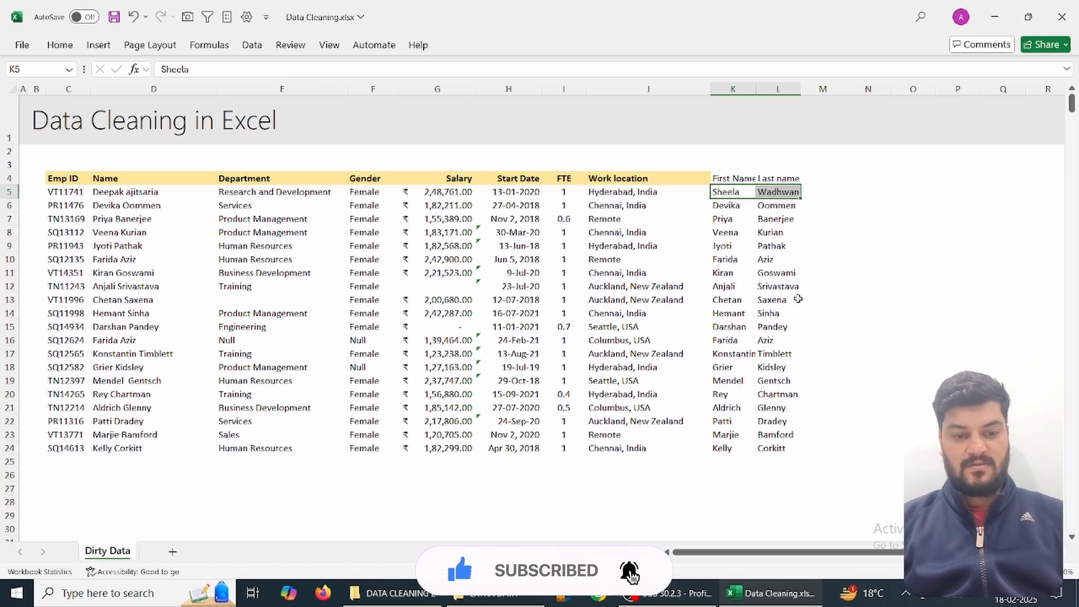
{"action": "left_click", "coordinate": [152, 192]}
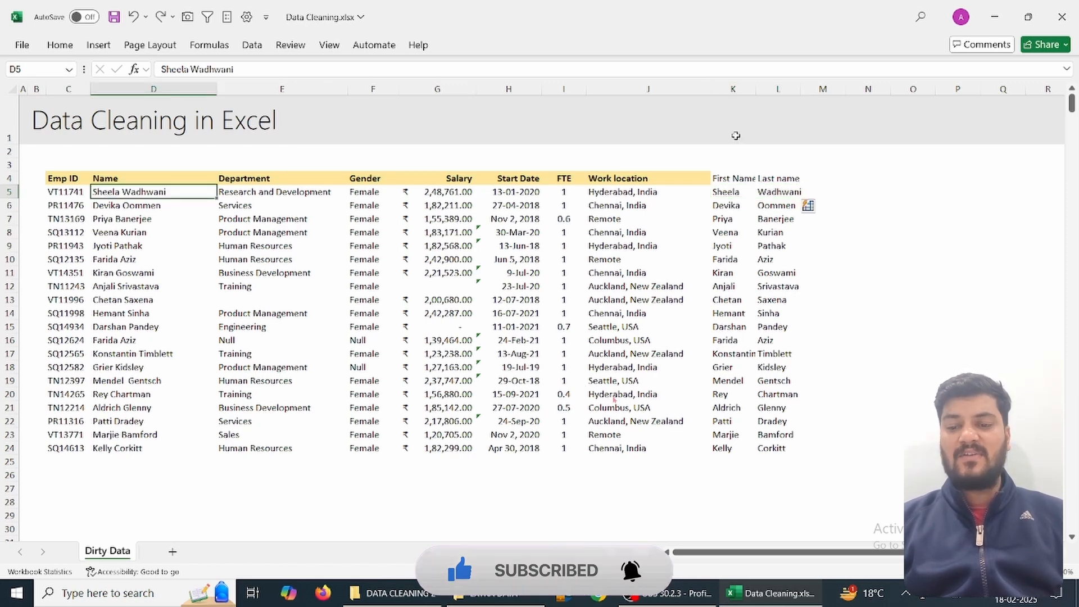
Step: Insert a column after Work location and split it on commas into city and country
{"action": "left_click", "coordinate": [772, 88]}
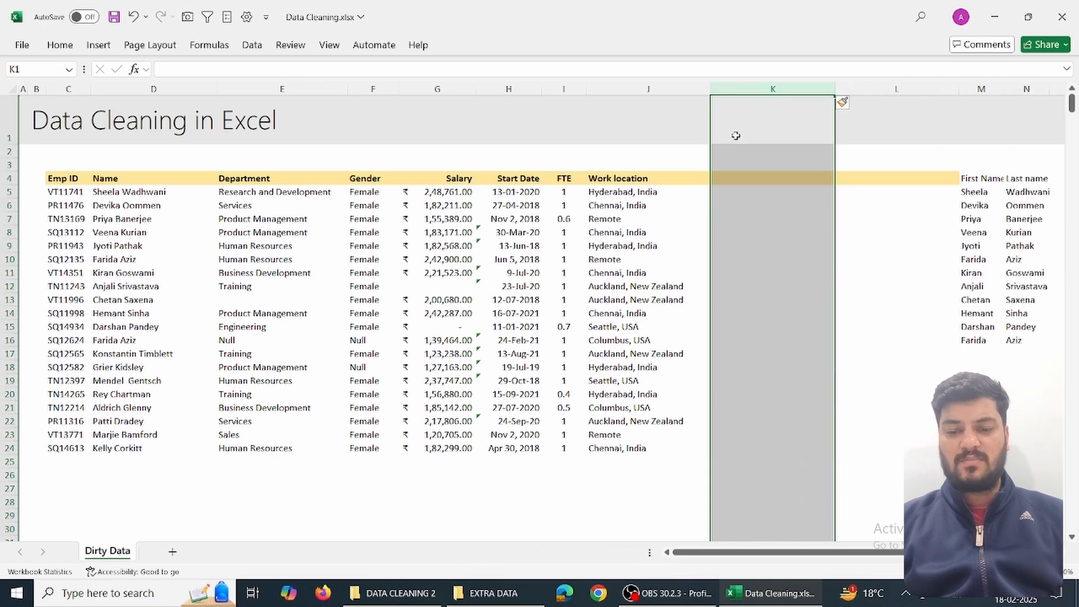
{"action": "left_click", "coordinate": [646, 88]}
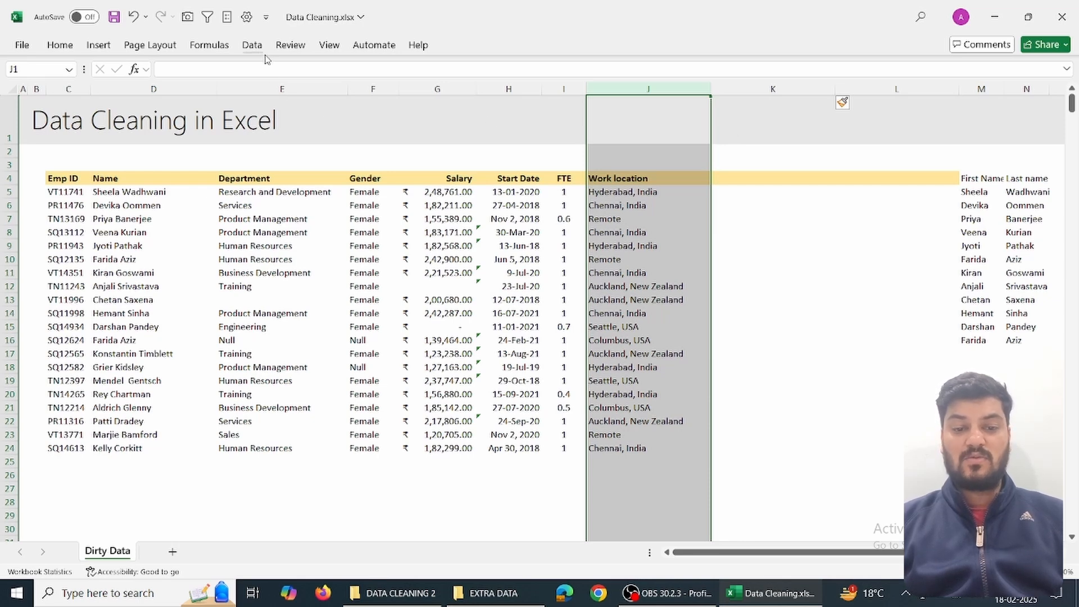
{"action": "left_click", "coordinate": [251, 45]}
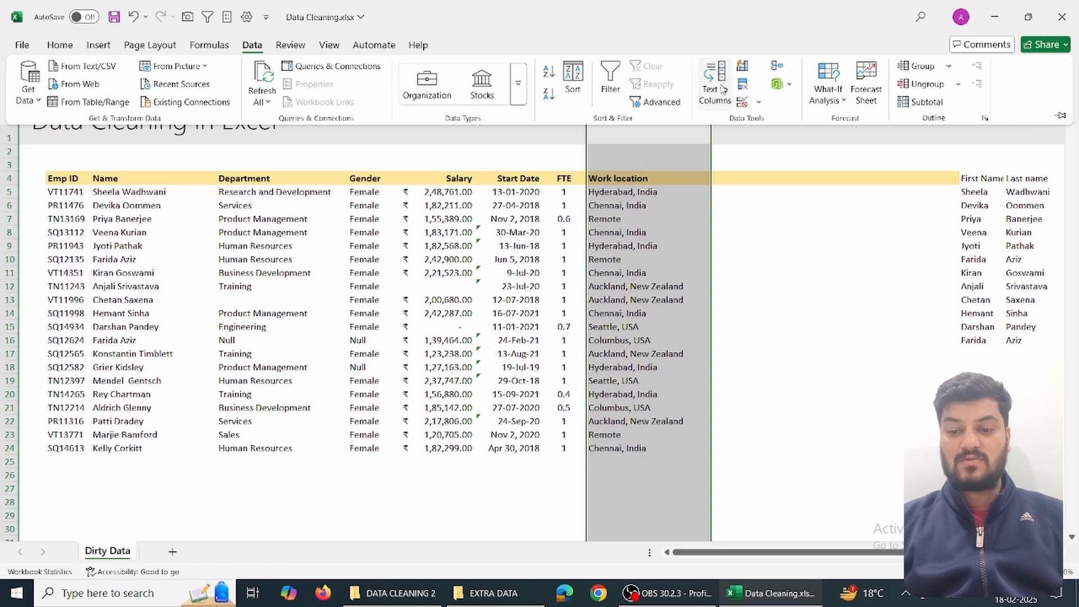
{"action": "left_click", "coordinate": [714, 81]}
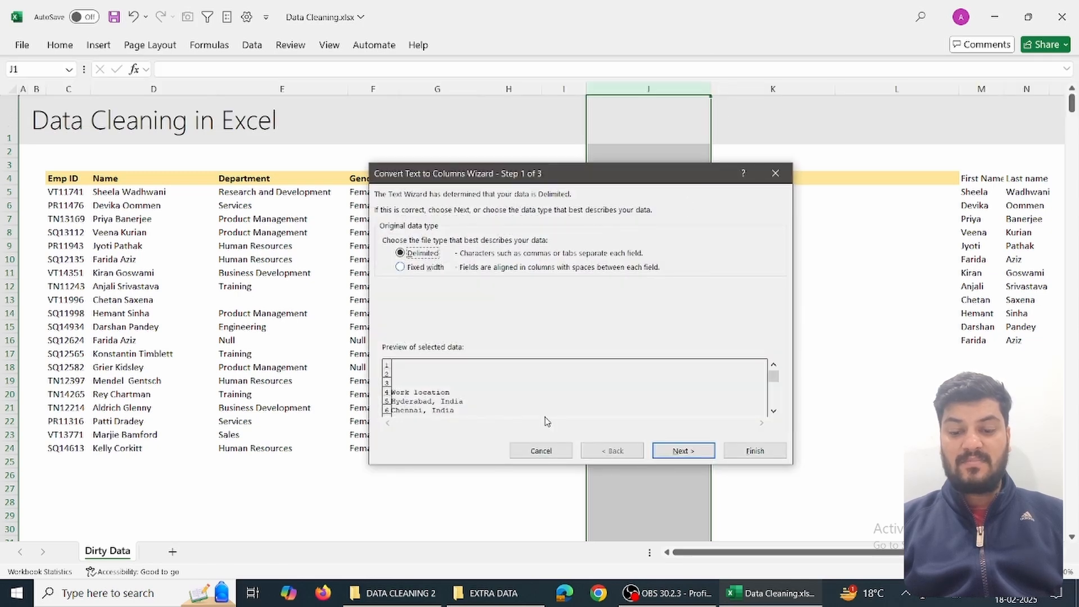
{"action": "left_click", "coordinate": [682, 451]}
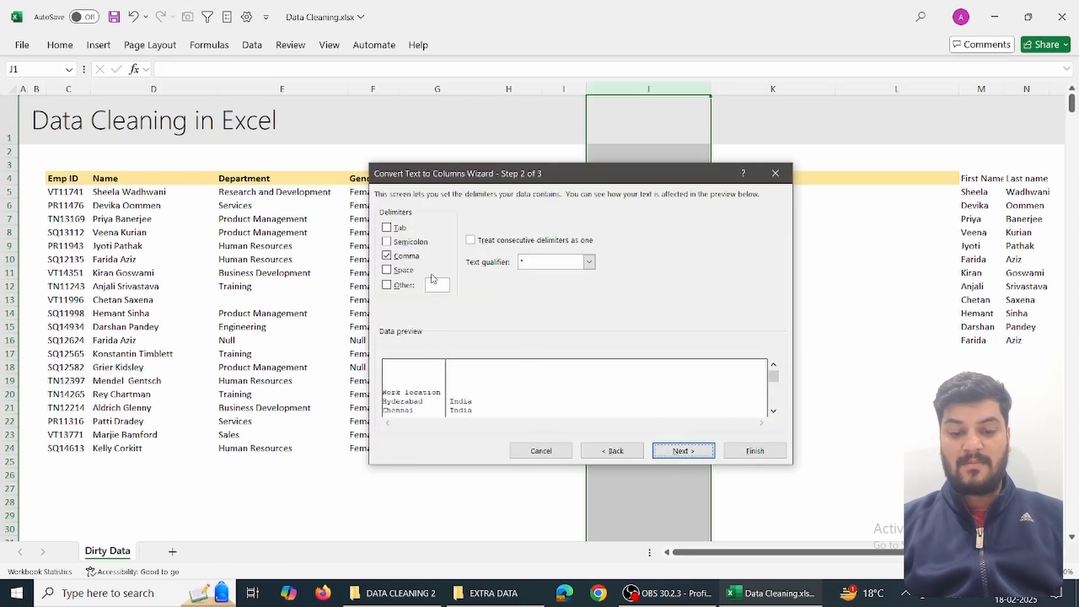
{"action": "left_click", "coordinate": [682, 450]}
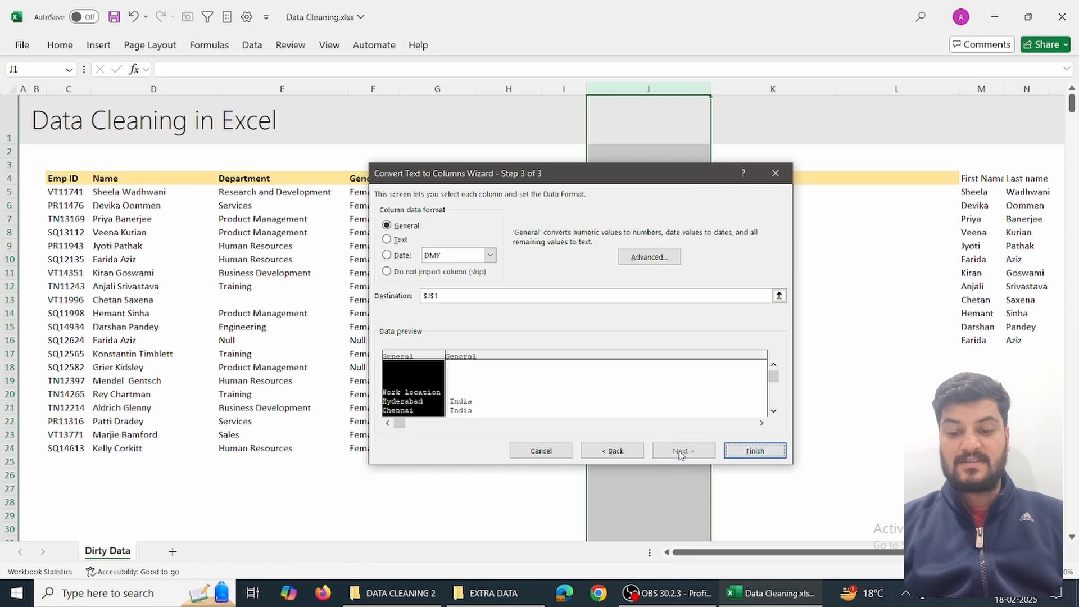
{"action": "left_click", "coordinate": [753, 451]}
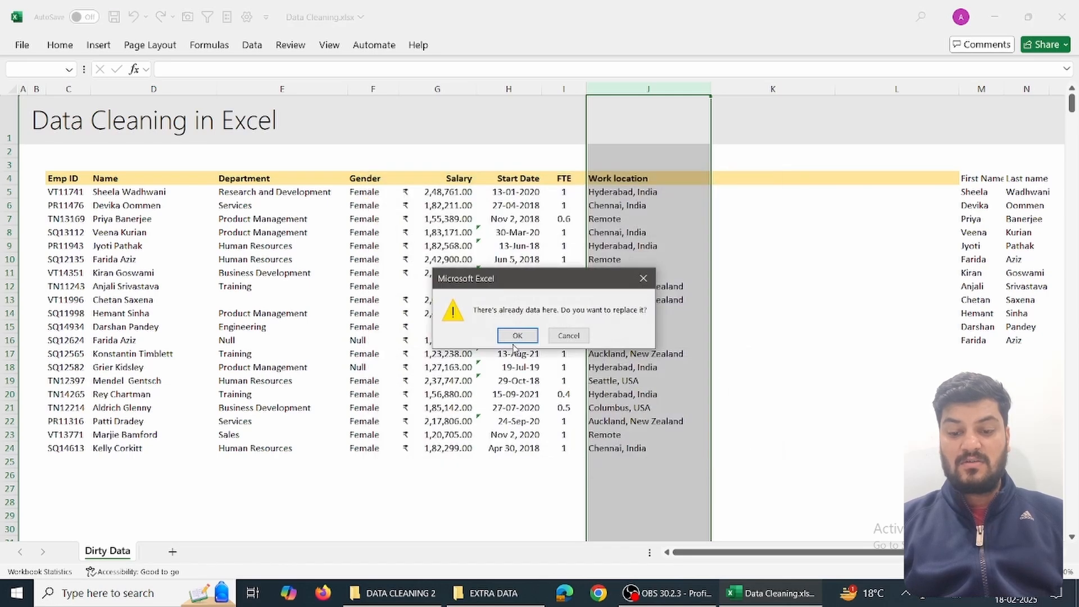
{"action": "left_click", "coordinate": [516, 335]}
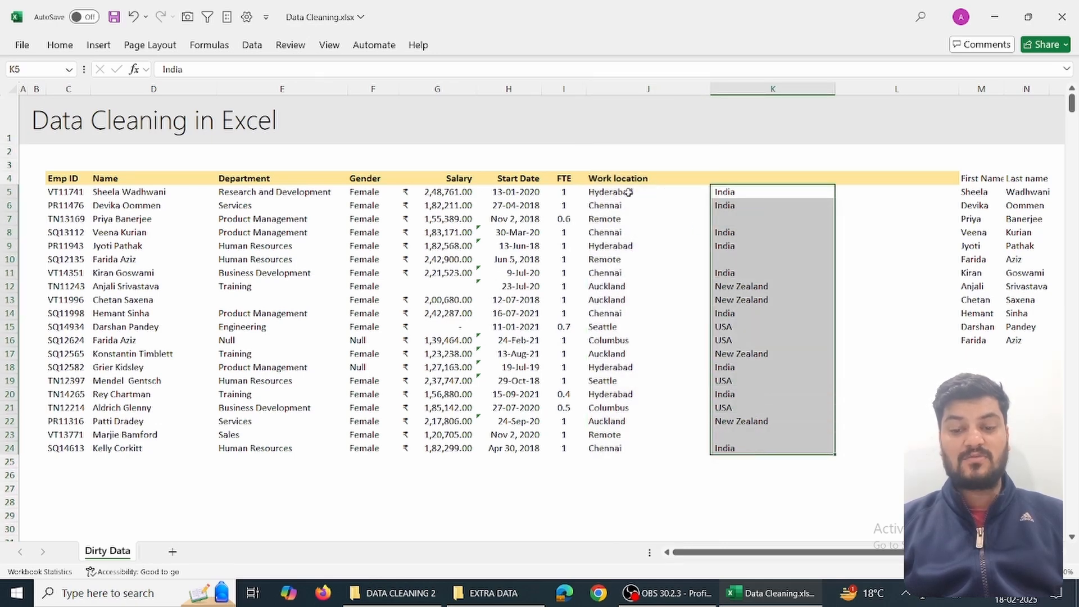
{"action": "left_click", "coordinate": [646, 192]}
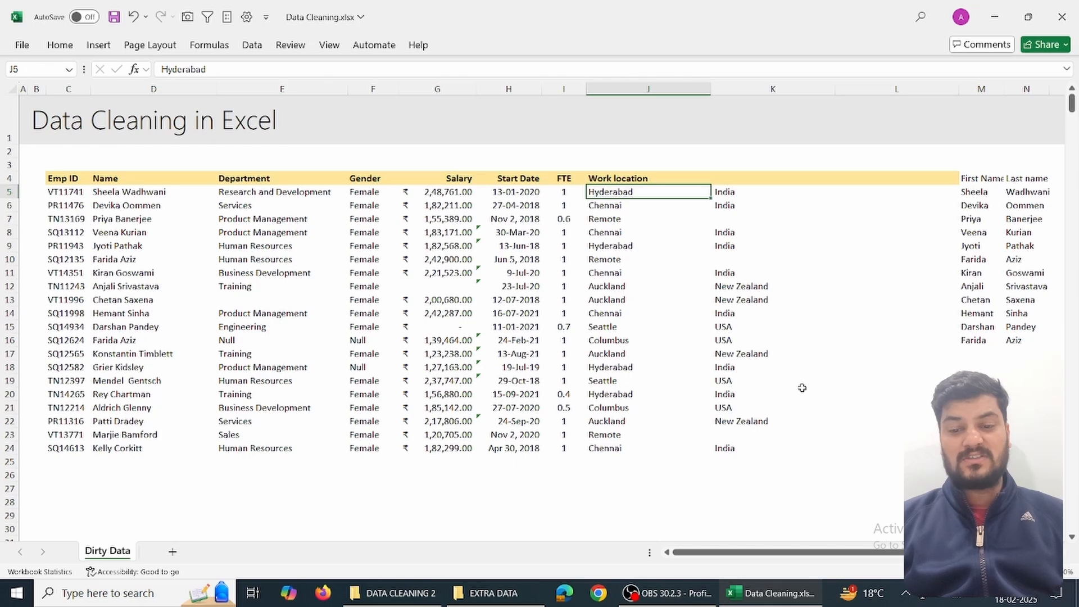
{"action": "left_click", "coordinate": [731, 191]}
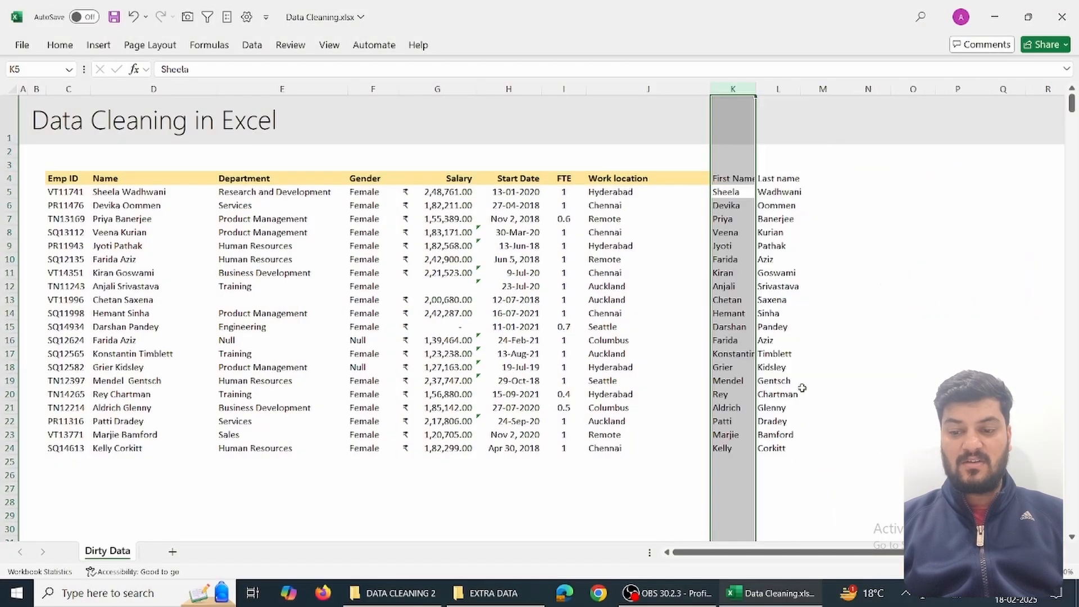
{"action": "left_click", "coordinate": [563, 191]}
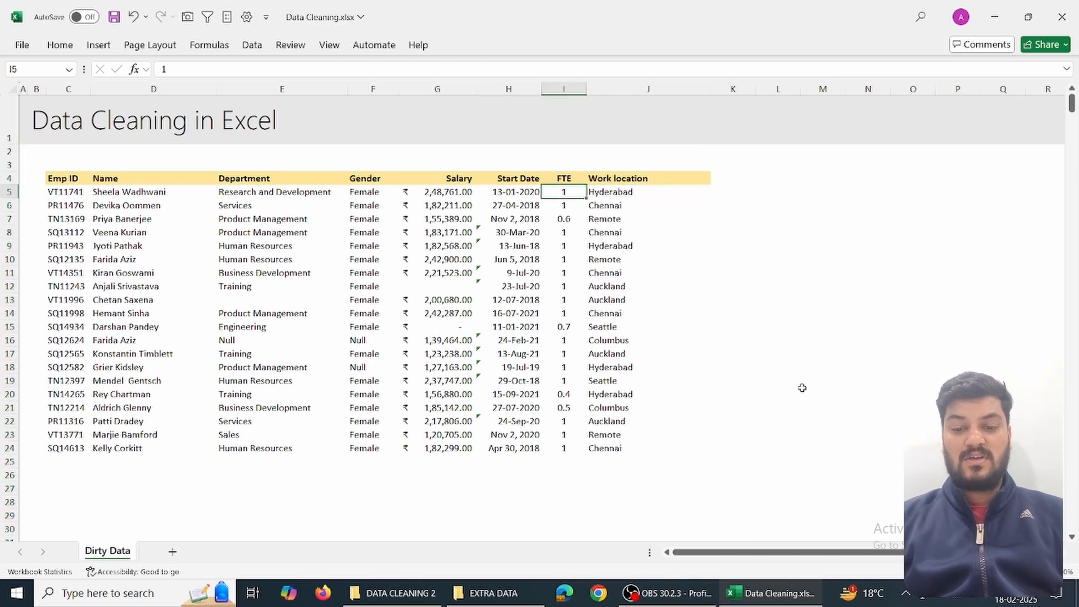
{"action": "left_click", "coordinate": [562, 178]}
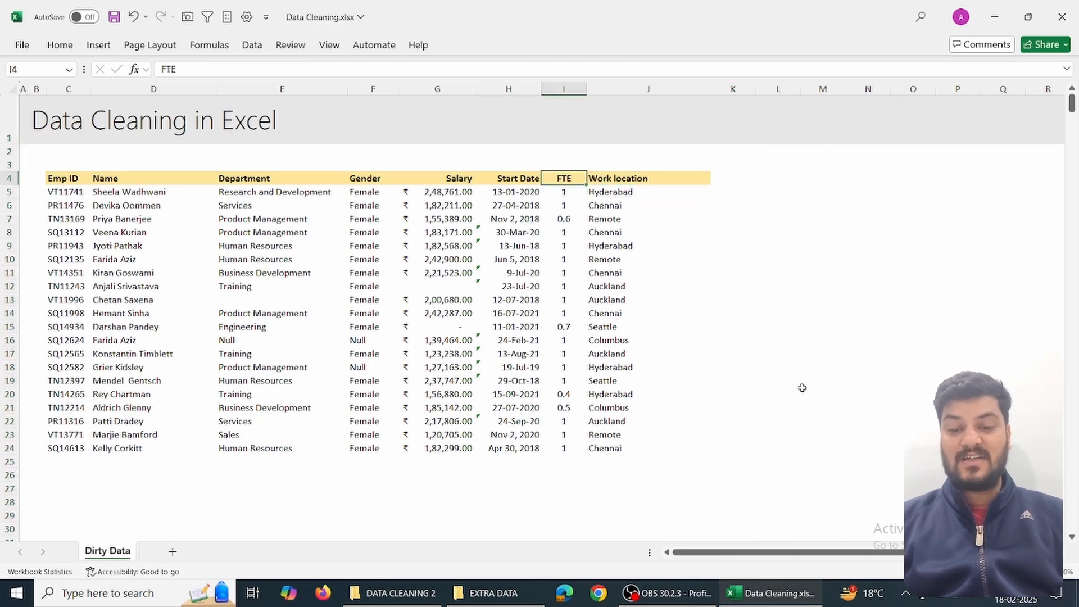
{"action": "left_click", "coordinate": [563, 191]}
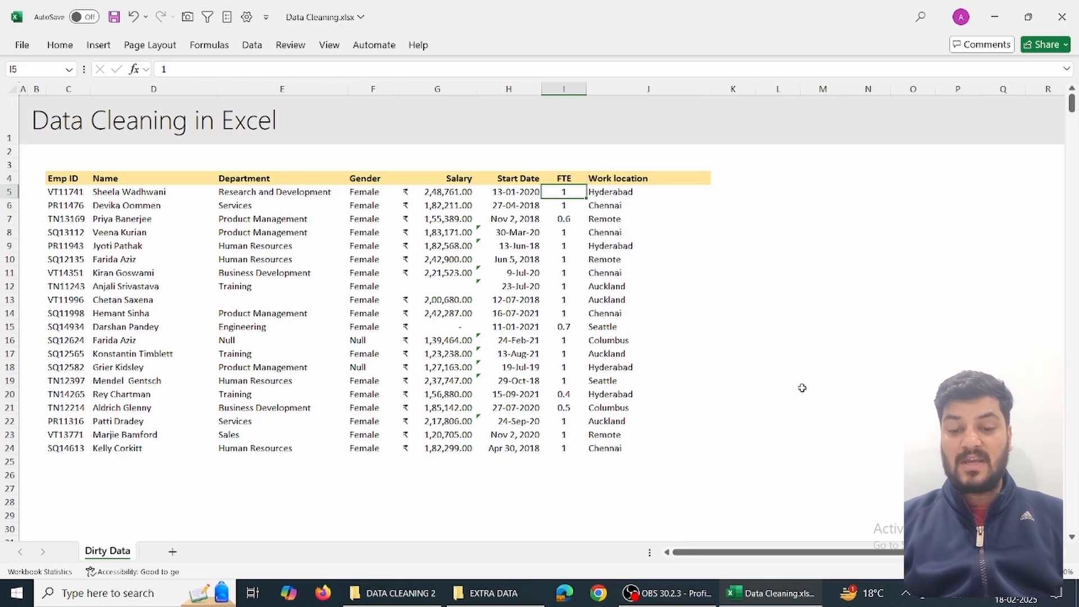
{"action": "left_click", "coordinate": [562, 218]}
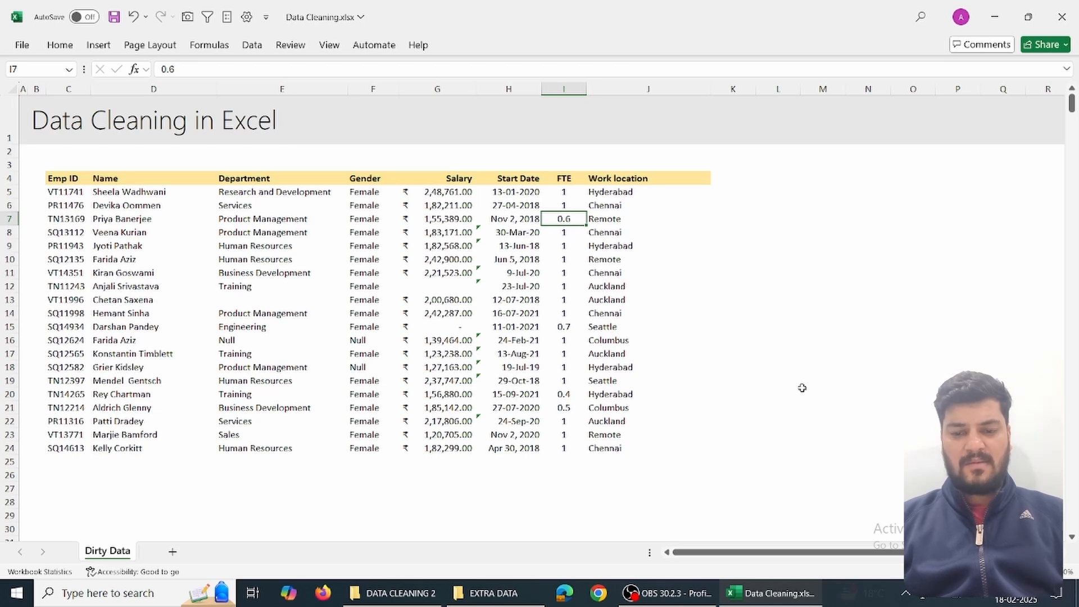
{"action": "left_click", "coordinate": [732, 191]}
{"action": "type", "text": "="}
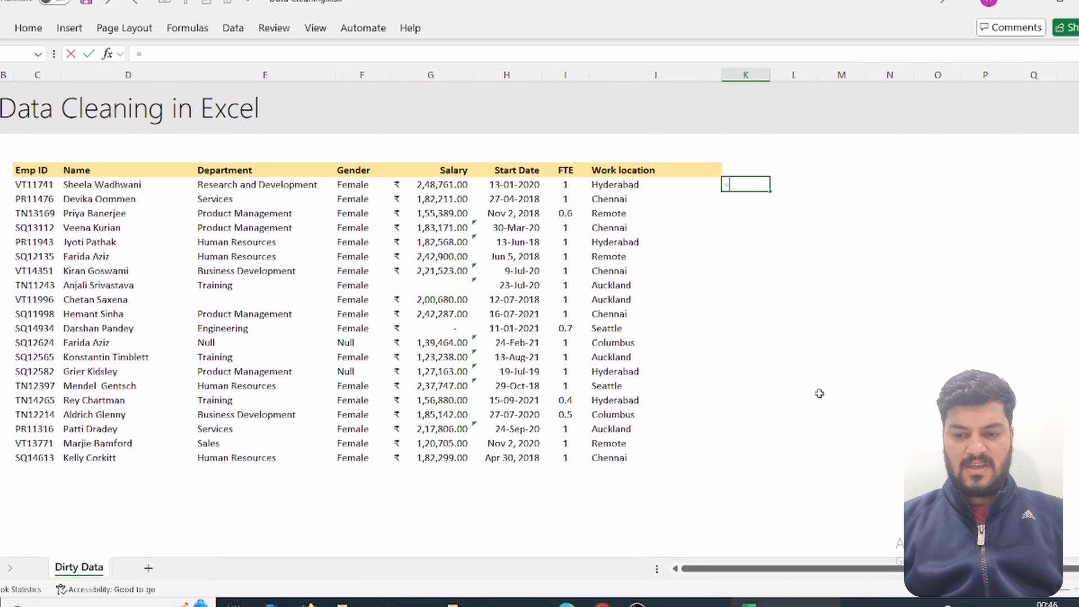
Step: Enter an IF formula returning "Full Time Employee" when FTE is 1, else "Part time"
{"action": "type", "text": "IF(I5="}
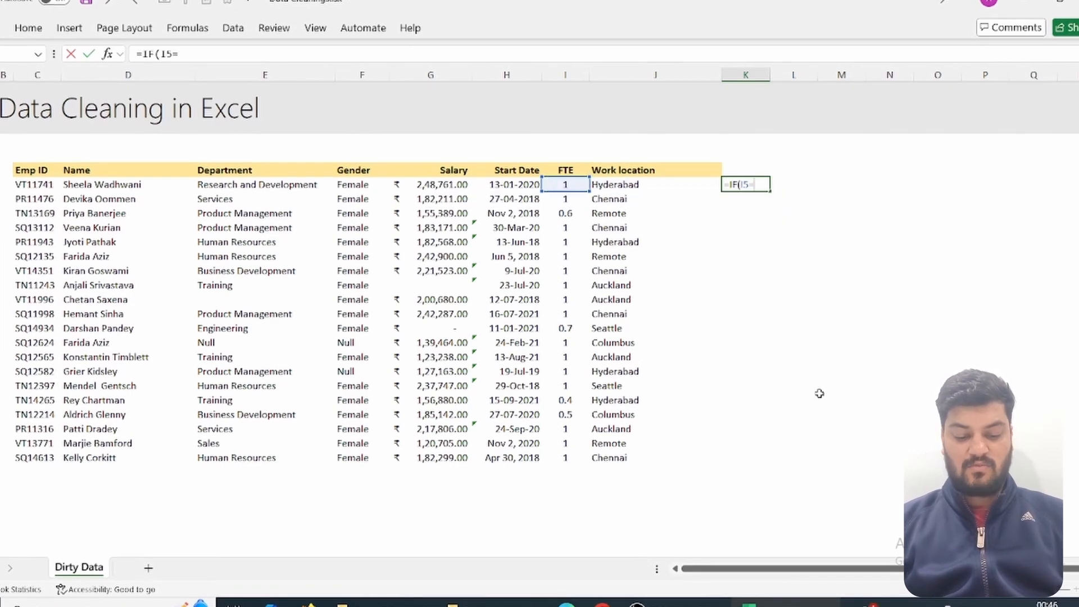
{"action": "type", "text": "1,\"\""}
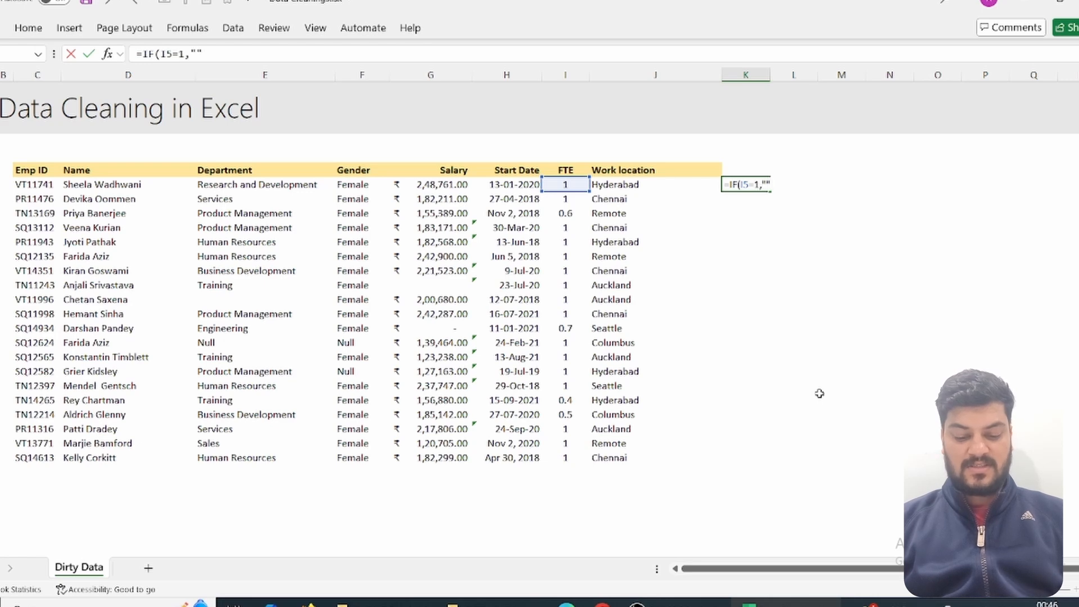
{"action": "type", "text": "Full Time Empl"}
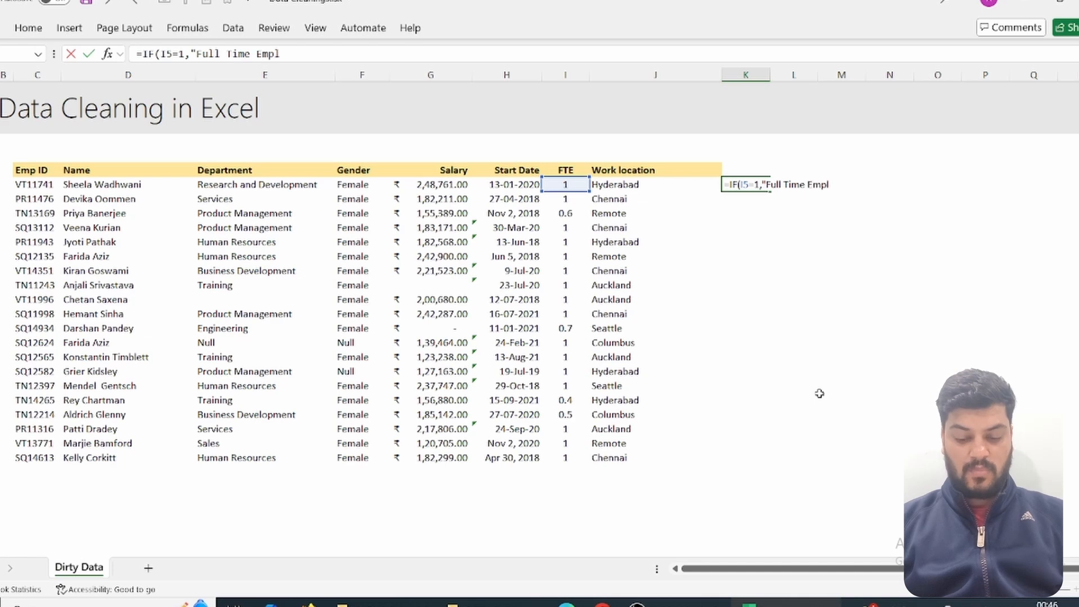
{"action": "type", "text": "oyee\""}
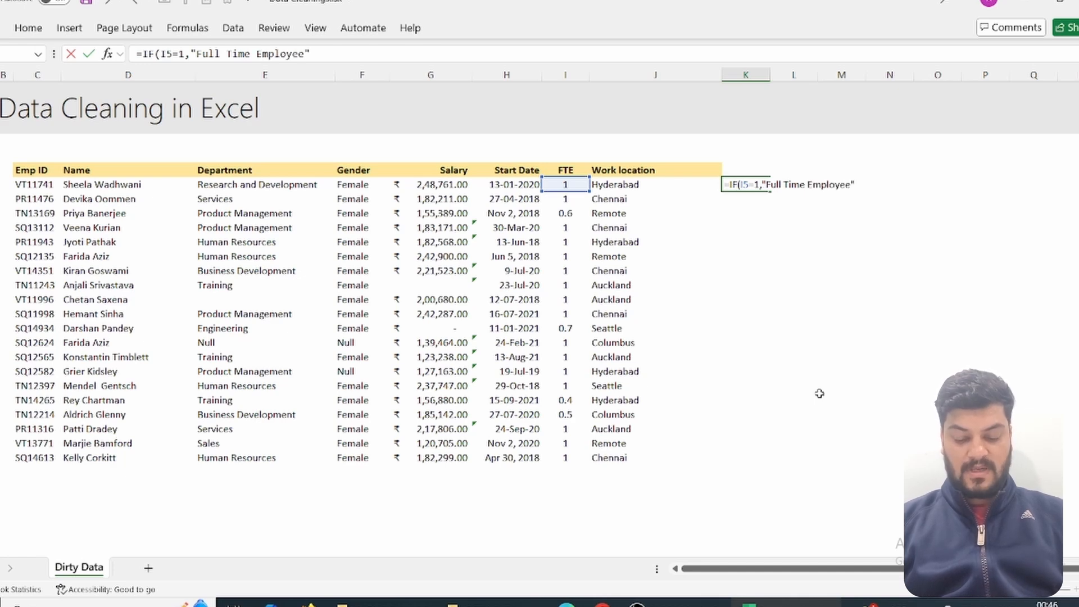
{"action": "type", "text": ","}
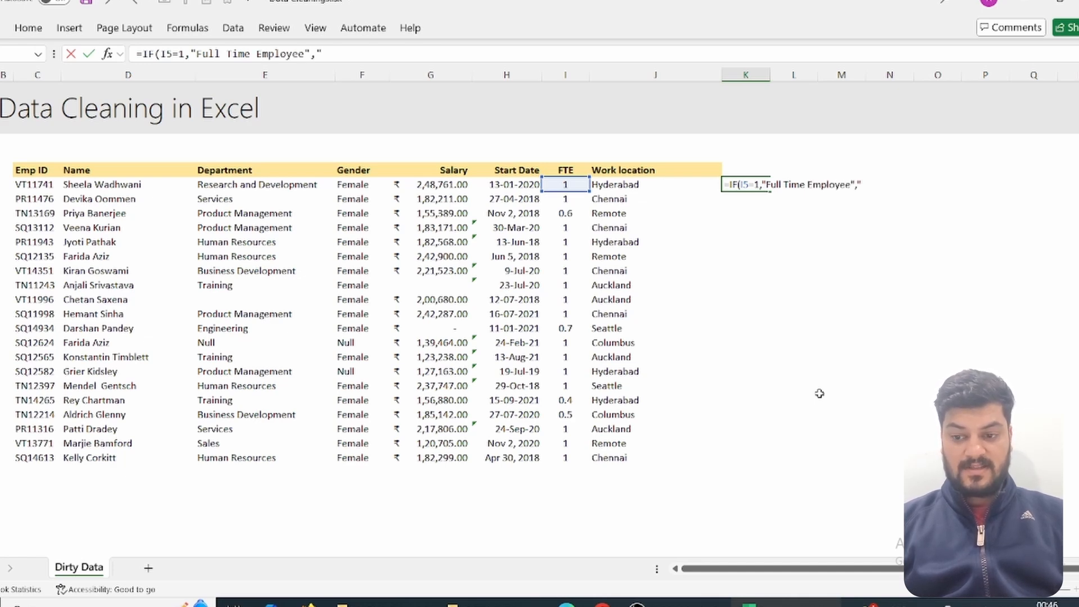
{"action": "type", "text": "Part t"}
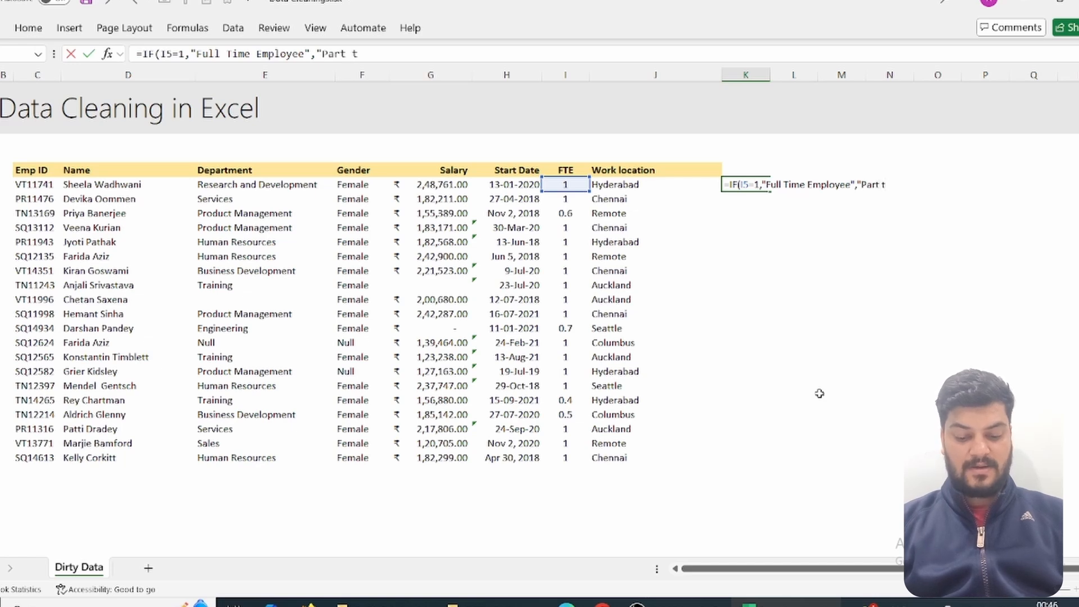
{"action": "type", "text": "ime\")"}
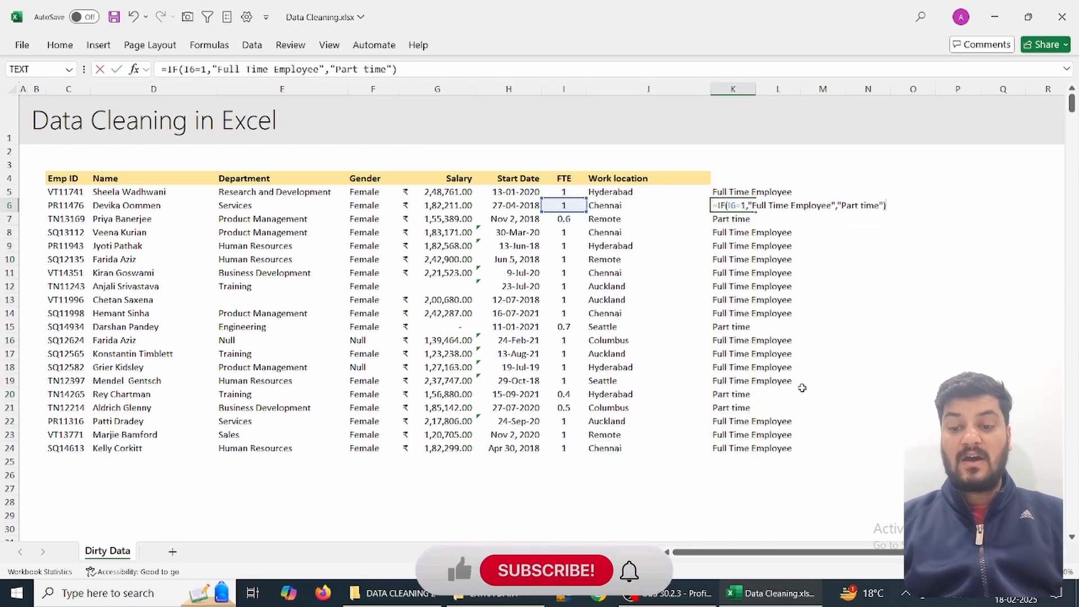
Step: Check the status results, restore the first employee's FTE value and review K5's formula
{"action": "left_click", "coordinate": [732, 232]}
{"action": "type", "text": "0.75"}
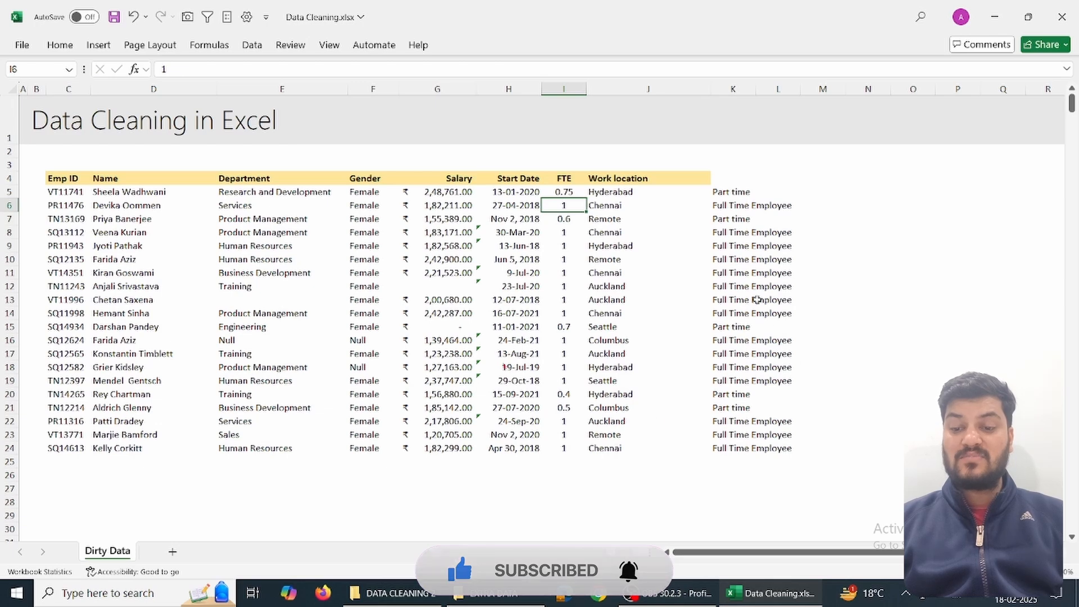
{"action": "left_click", "coordinate": [732, 191]}
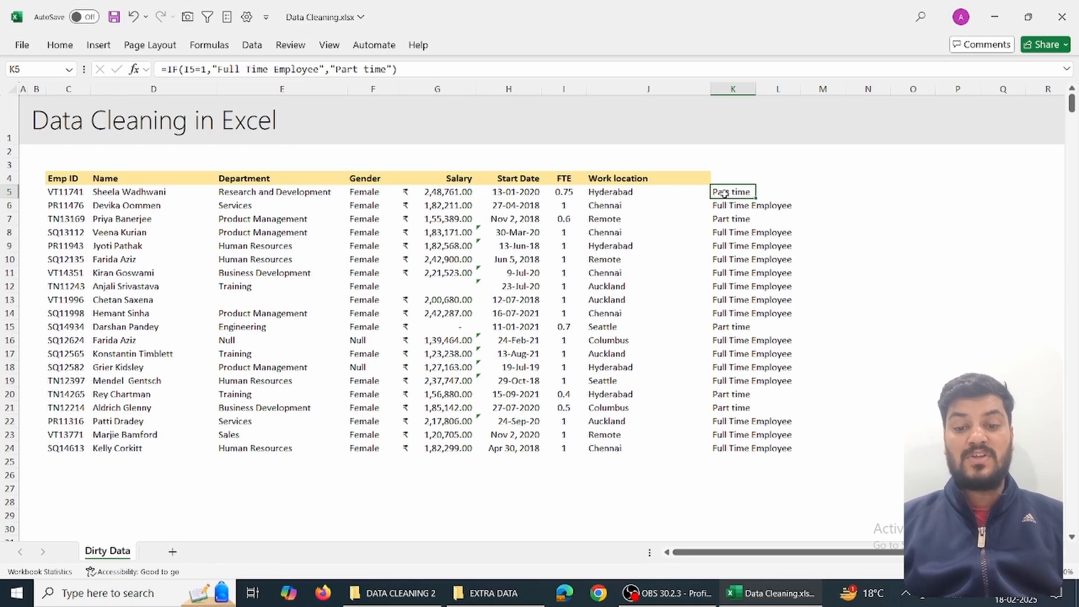
{"action": "left_click", "coordinate": [564, 205]}
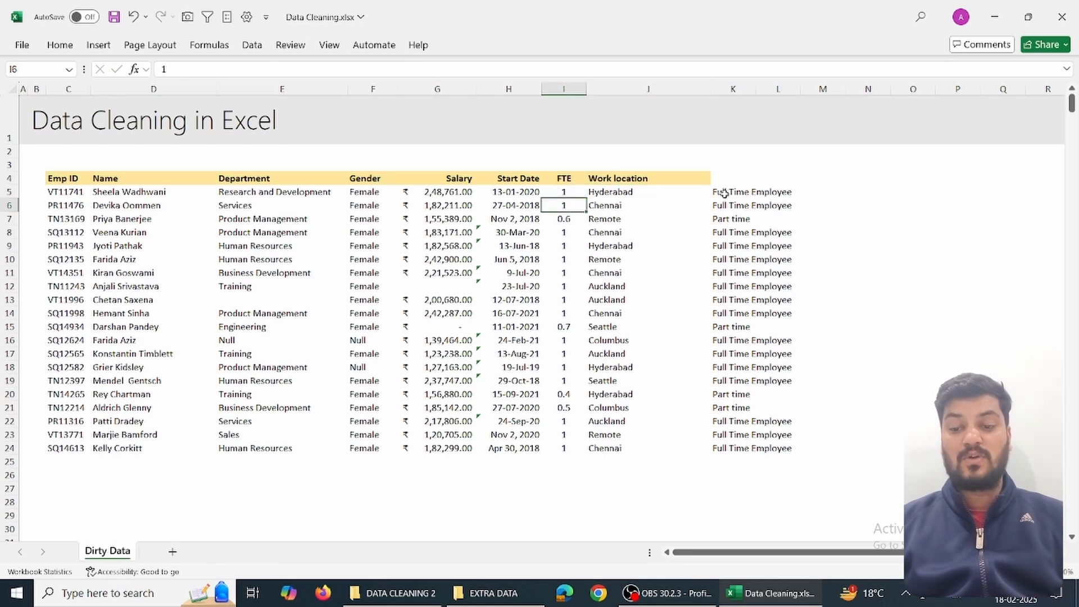
{"action": "left_click", "coordinate": [751, 191]}
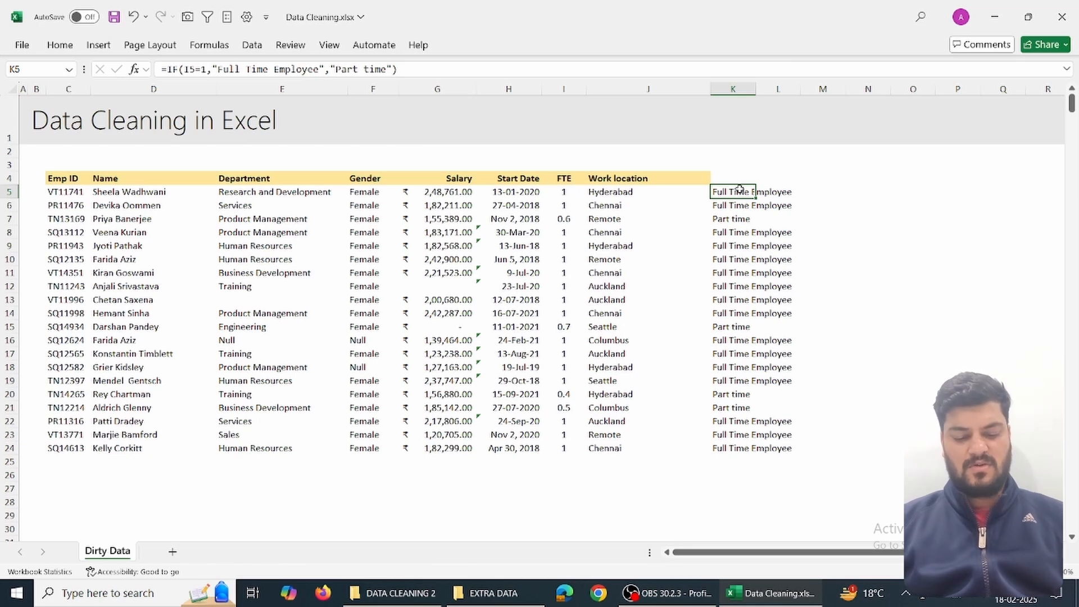
{"action": "left_click", "coordinate": [646, 191]}
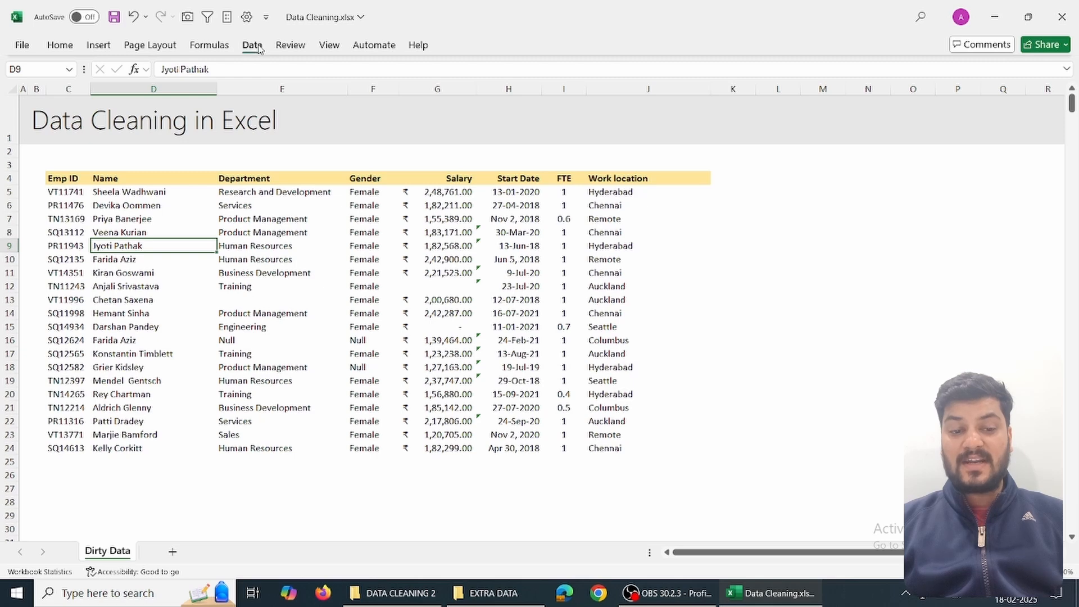
Step: Load the employee table into Power Query using Data > From Table/Range
{"action": "left_click", "coordinate": [251, 45]}
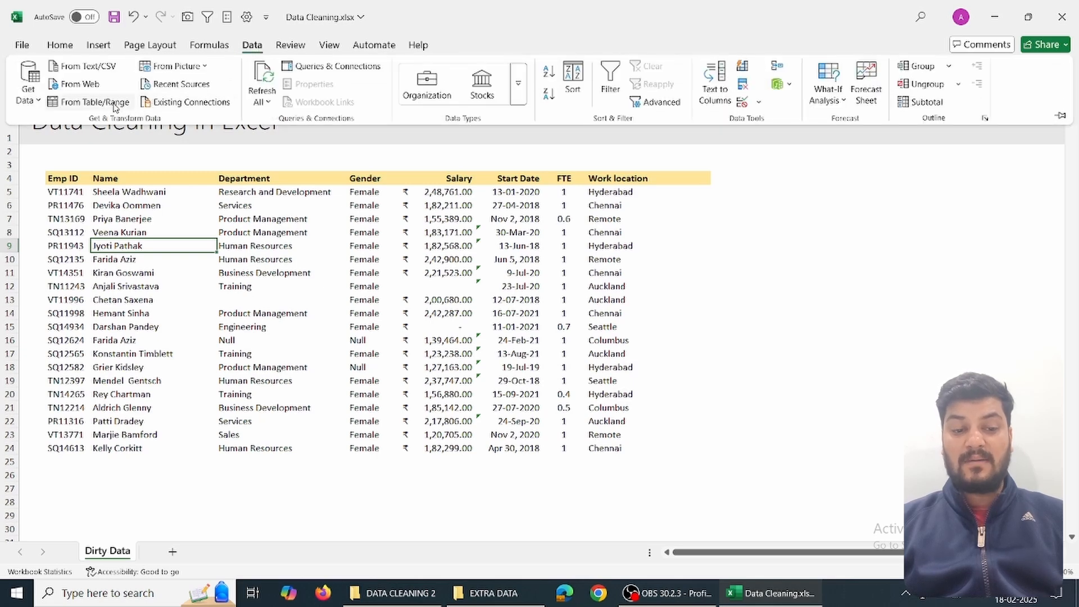
{"action": "left_click", "coordinate": [117, 245]}
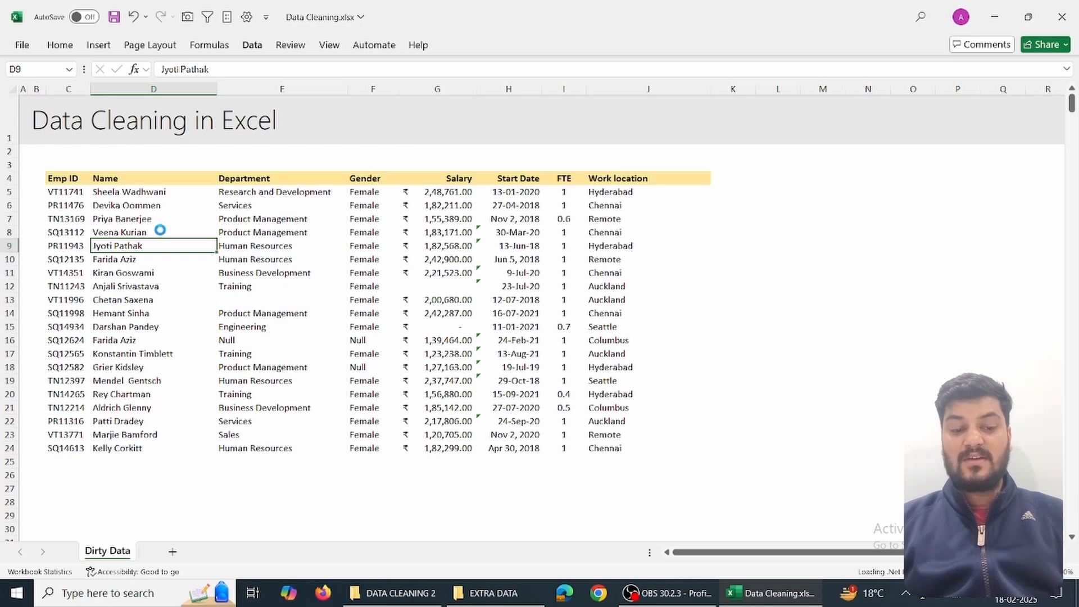
{"action": "mouse_move", "coordinate": [236, 268]}
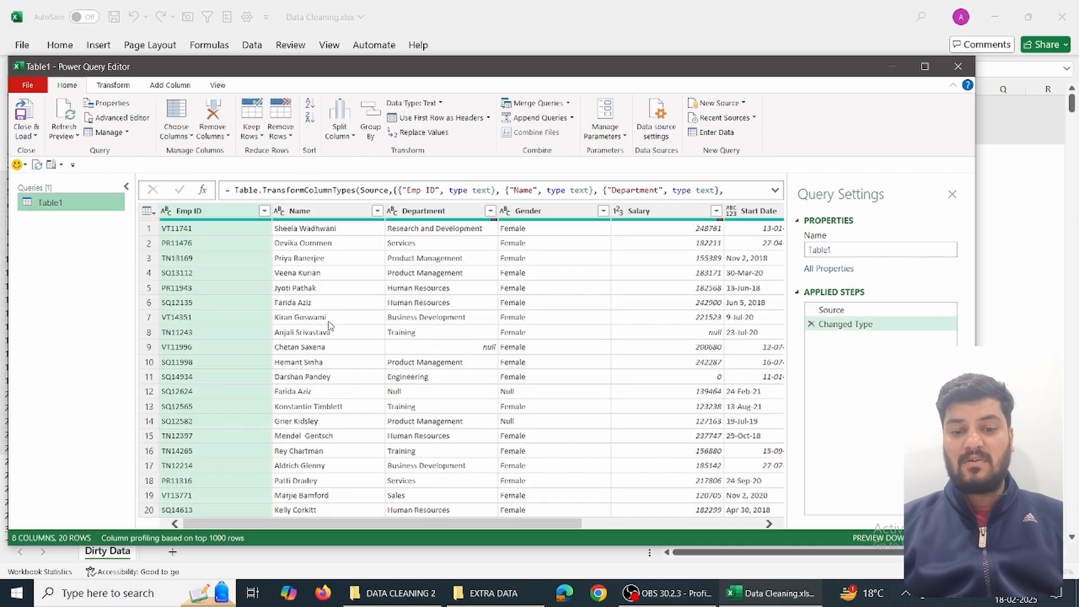
{"action": "mouse_move", "coordinate": [352, 263]}
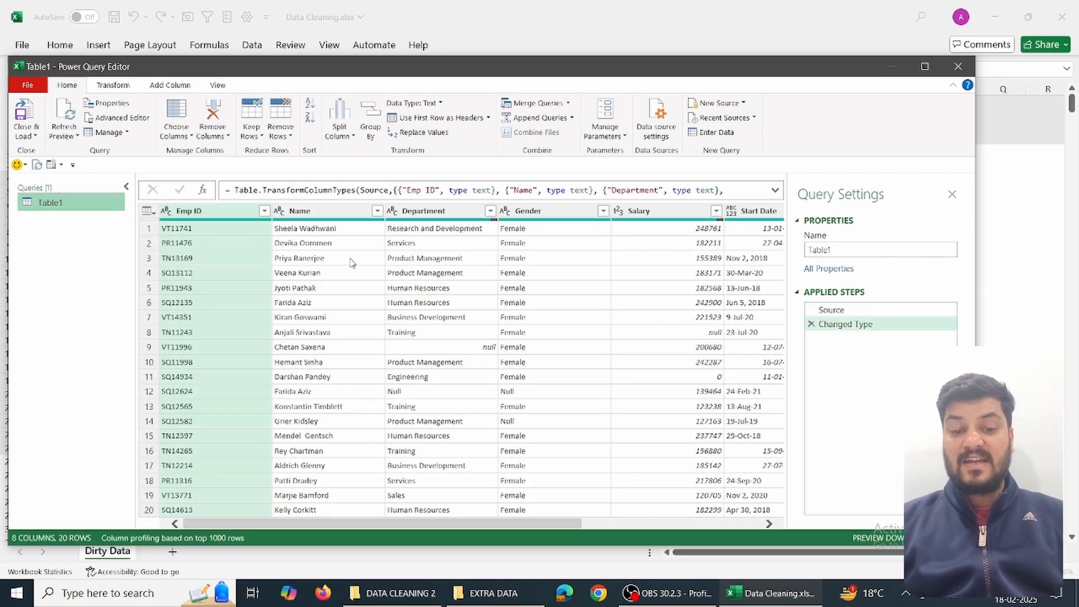
Step: Review preview values, rename the query to 'Output' and delete the Changed Type step
{"action": "left_click", "coordinate": [423, 302]}
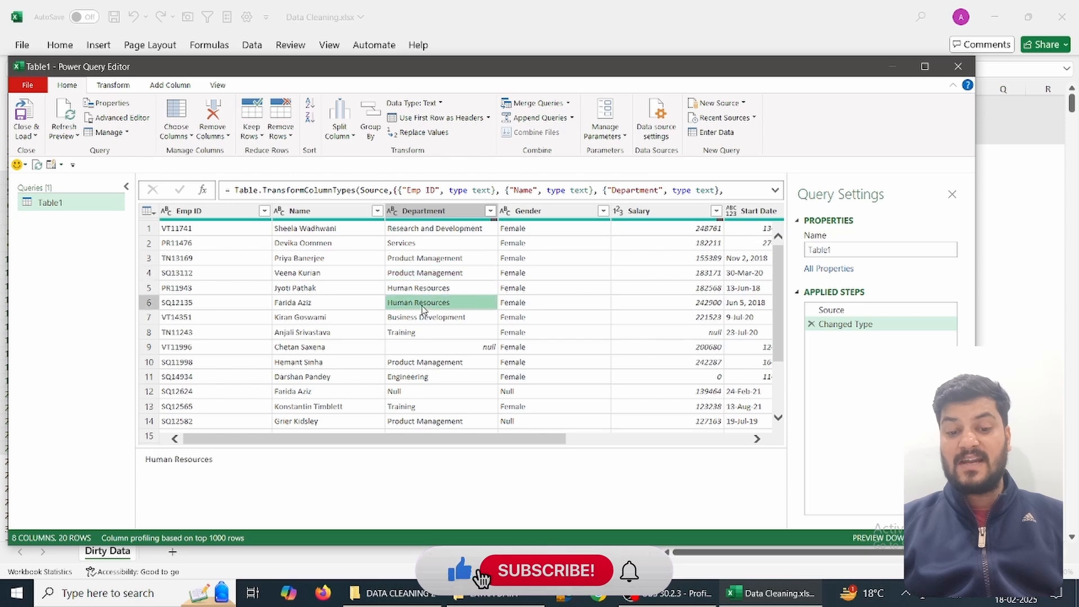
{"action": "left_click", "coordinate": [303, 302]}
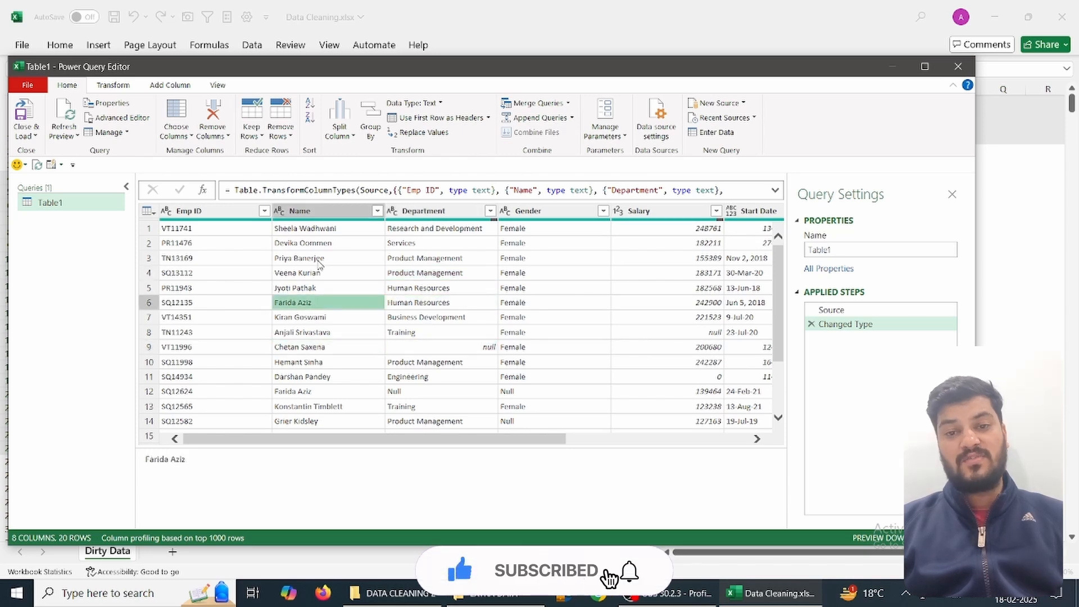
{"action": "left_click", "coordinate": [298, 257]}
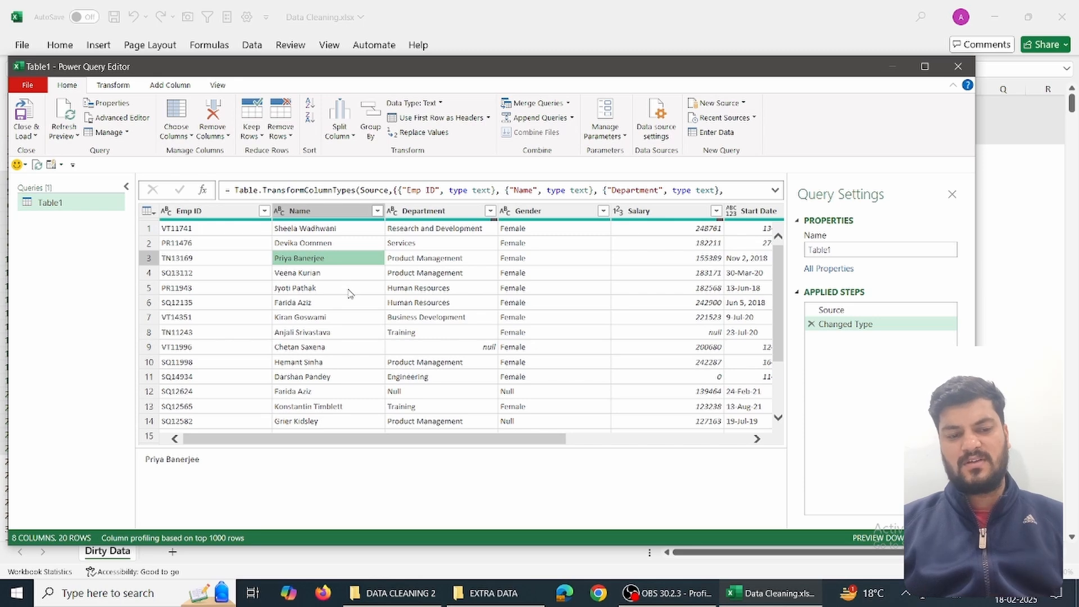
{"action": "left_click", "coordinate": [879, 249]}
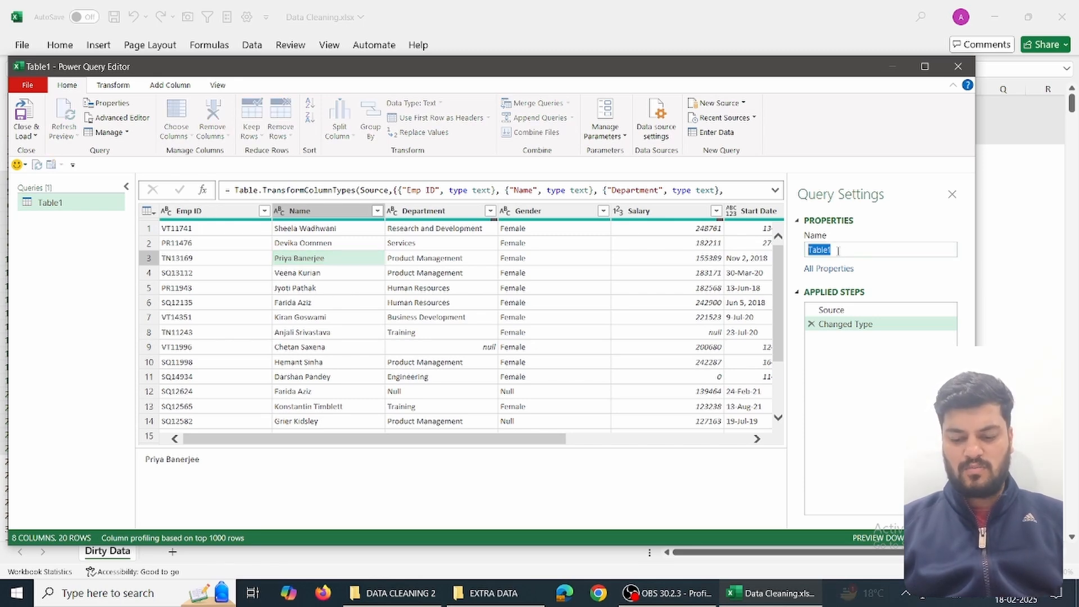
{"action": "type", "text": "Output"}
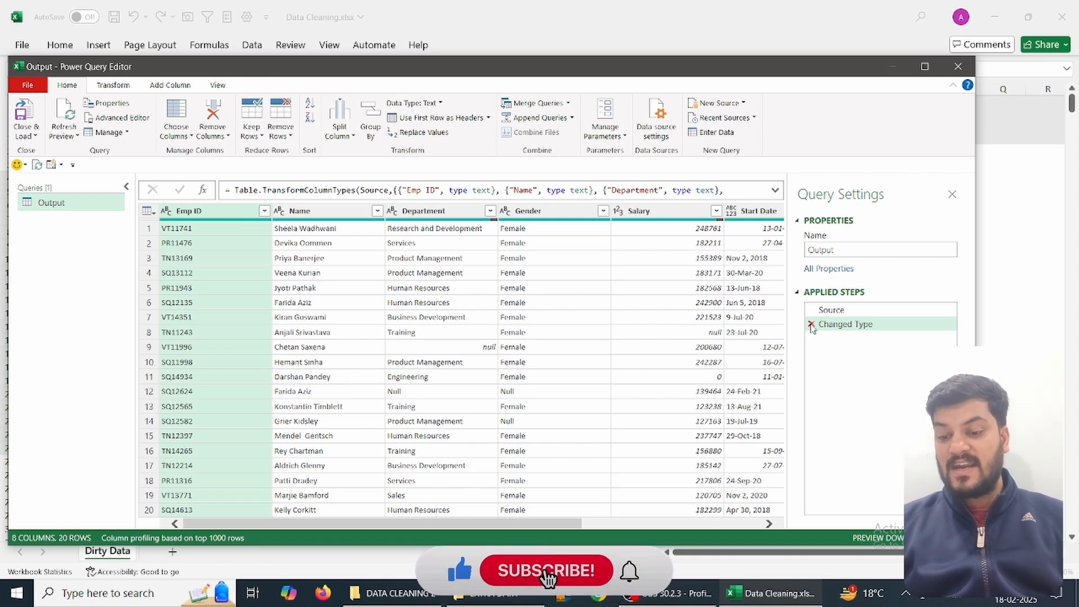
{"action": "left_click", "coordinate": [811, 324]}
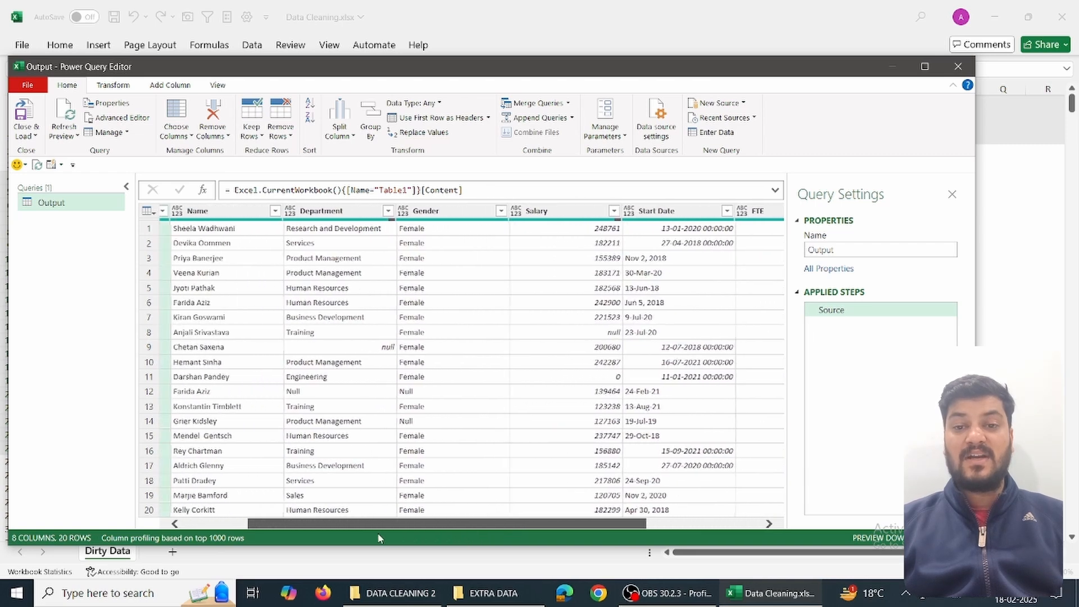
Step: Split Emp ID once from the left by character count and rename Emp ID.1 'Cost Center'
{"action": "scroll", "scroll_direction": "left", "scroll_amount": 3}
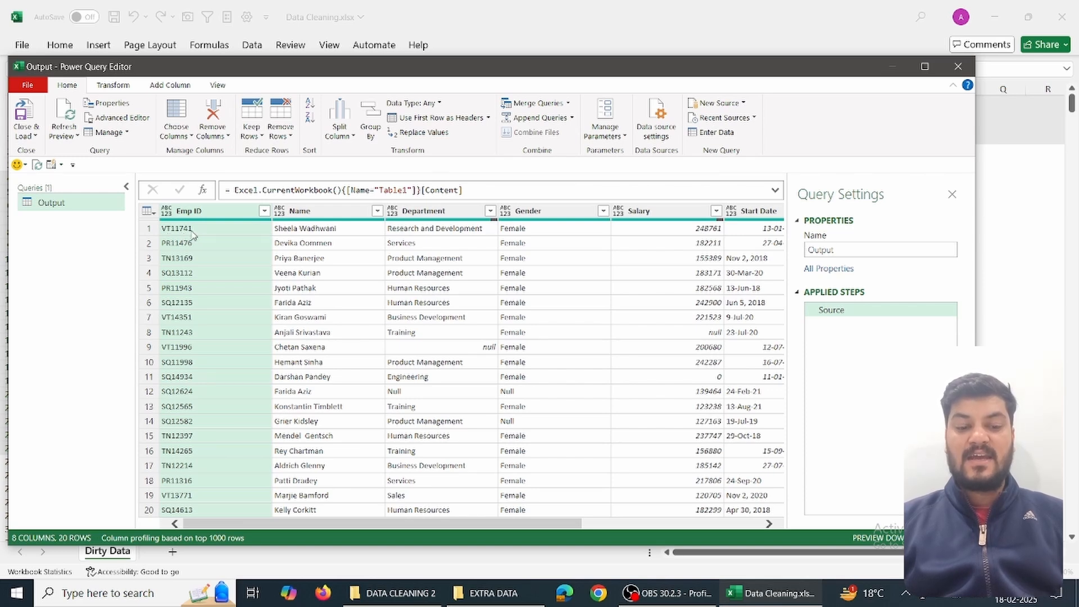
{"action": "mouse_move", "coordinate": [219, 236]}
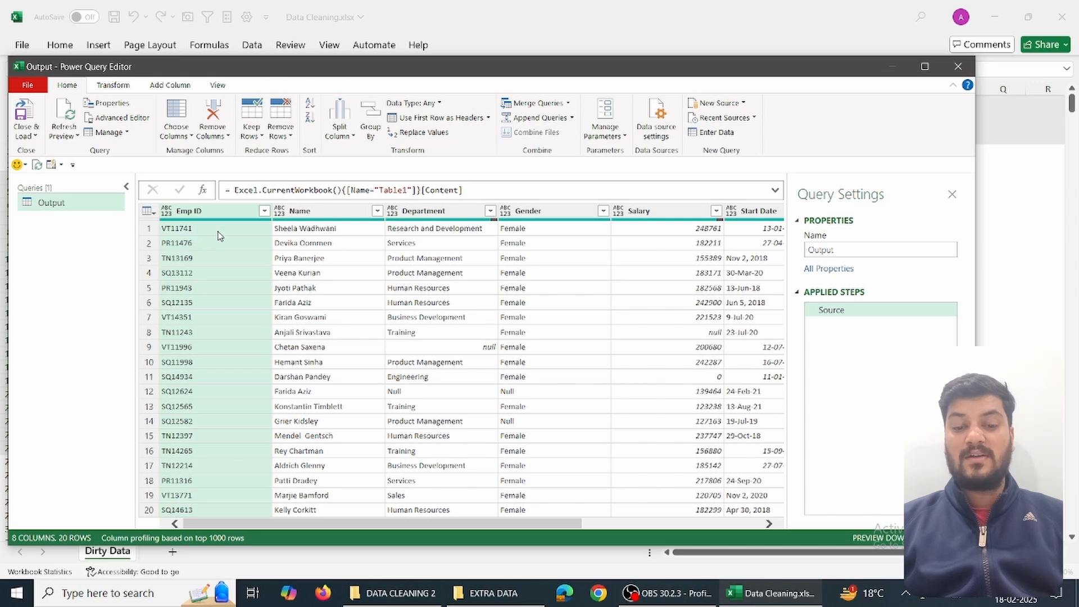
{"action": "mouse_move", "coordinate": [200, 226]}
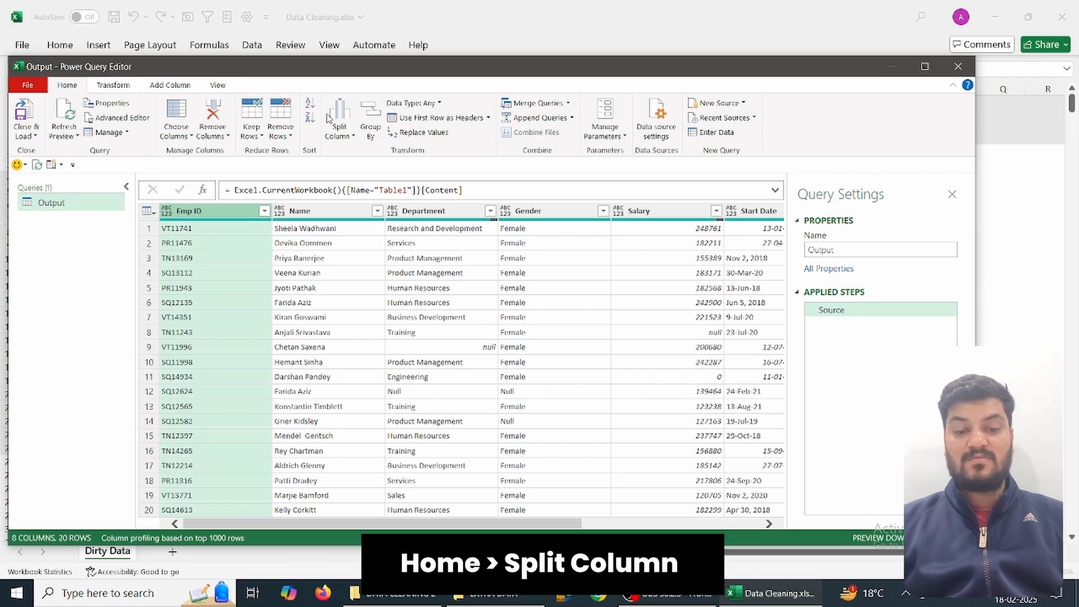
{"action": "left_click", "coordinate": [338, 117]}
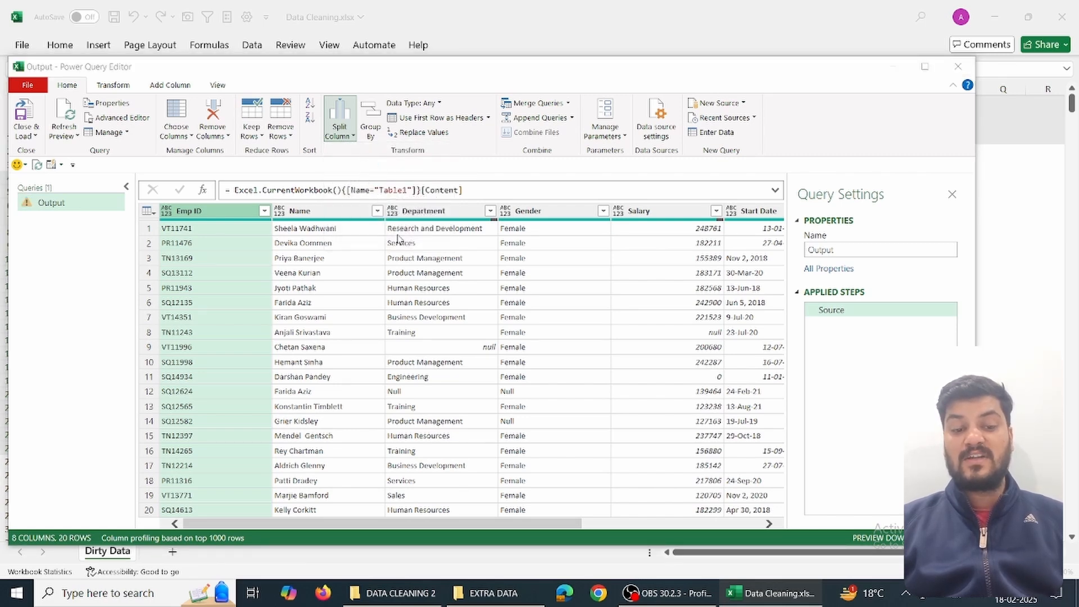
{"action": "left_click", "coordinate": [338, 117]}
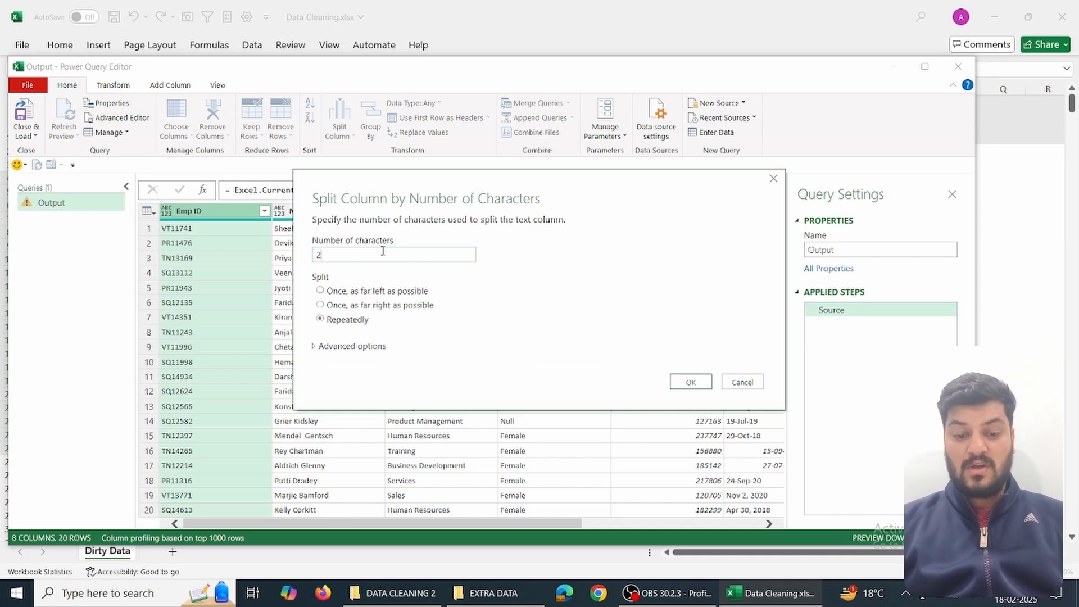
{"action": "left_click", "coordinate": [319, 291]}
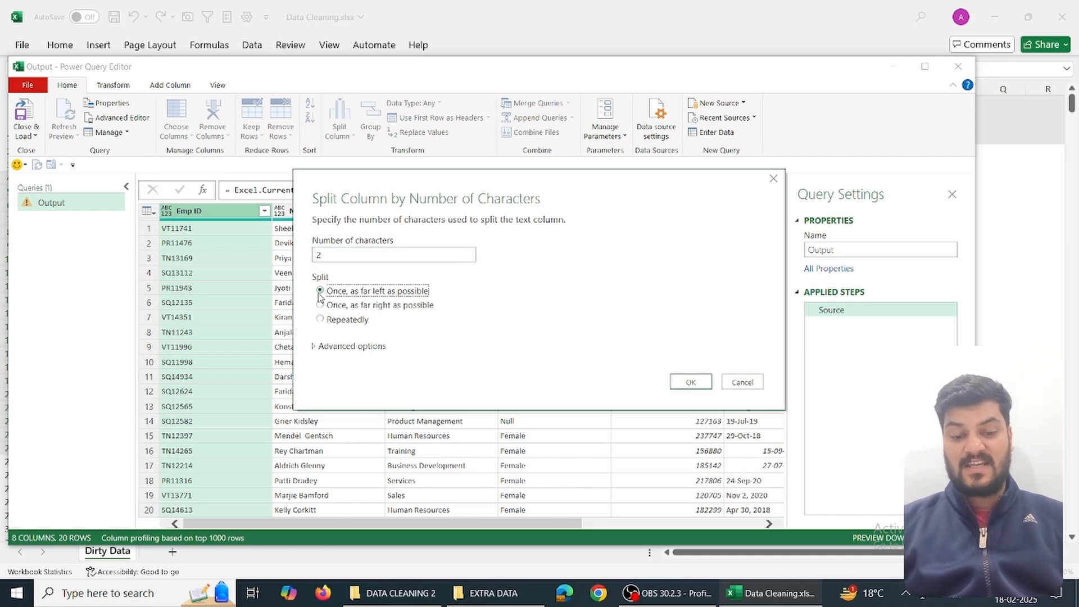
{"action": "mouse_move", "coordinate": [690, 382]}
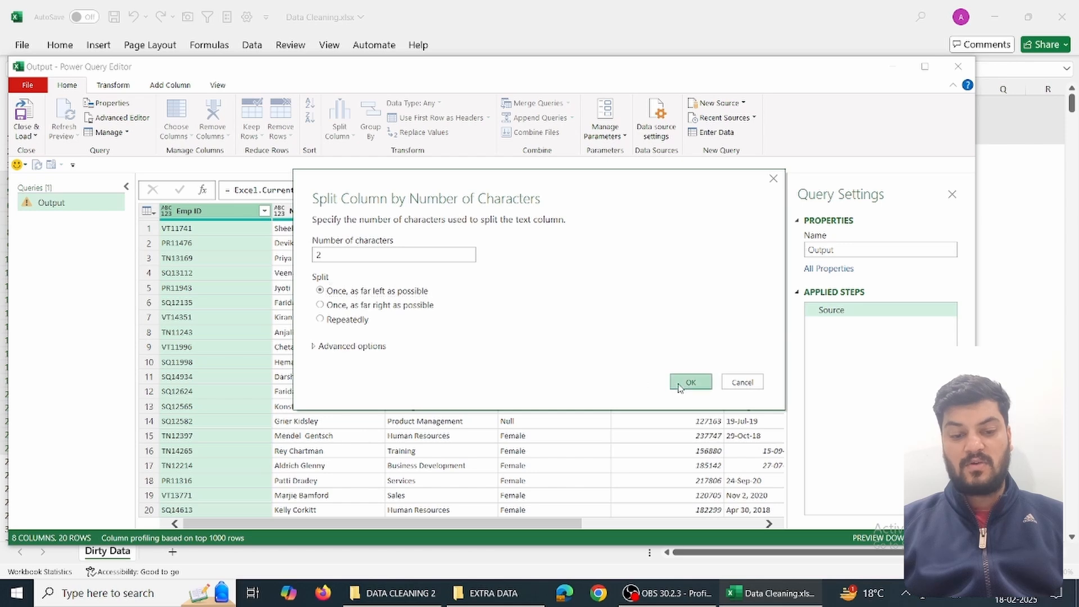
{"action": "left_click", "coordinate": [690, 382]}
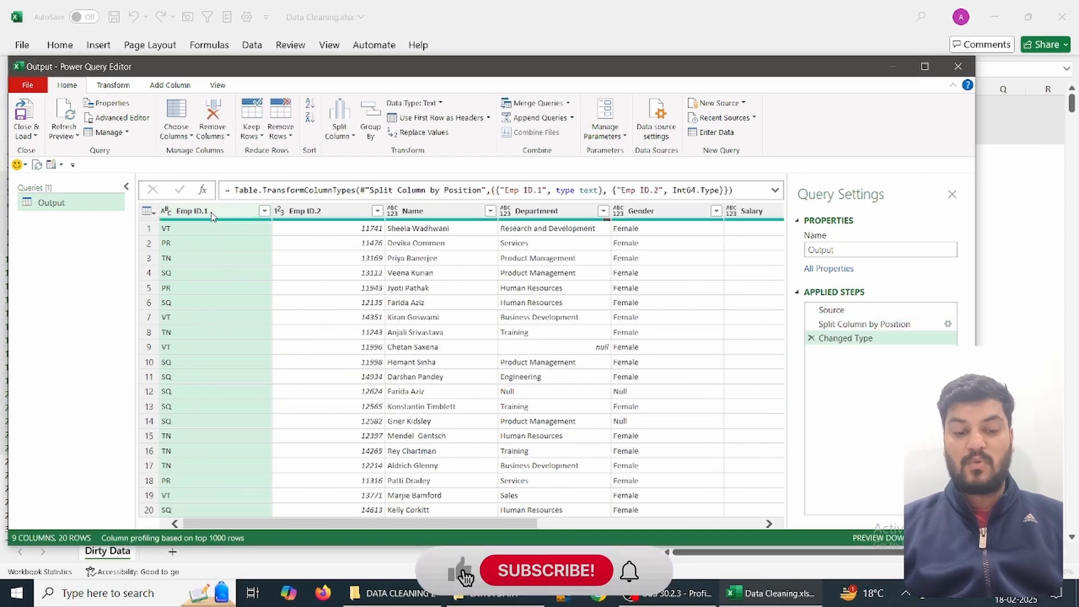
{"action": "double_click", "coordinate": [206, 210]}
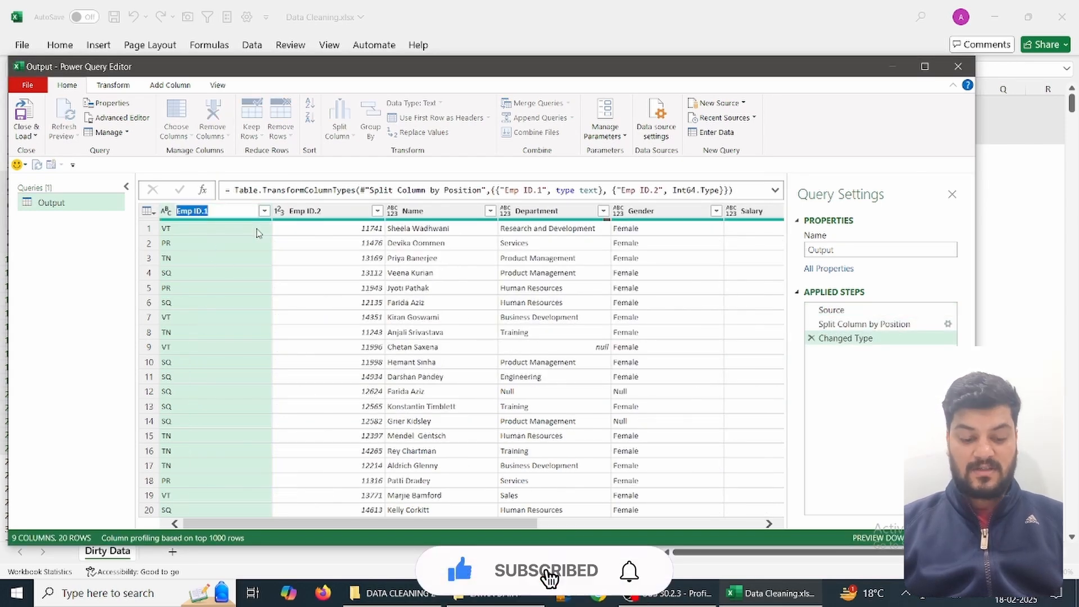
{"action": "type", "text": "Cost Center"}
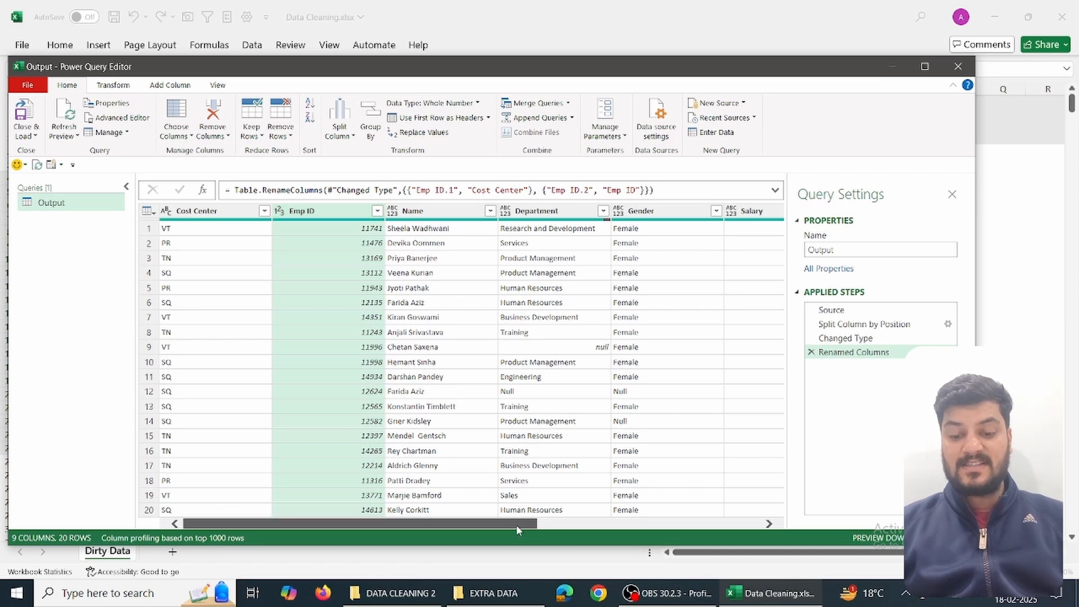
Step: Compare the null and 'Null' departments, then filter both out of the Department column
{"action": "scroll", "scroll_direction": "right", "scroll_amount": 3}
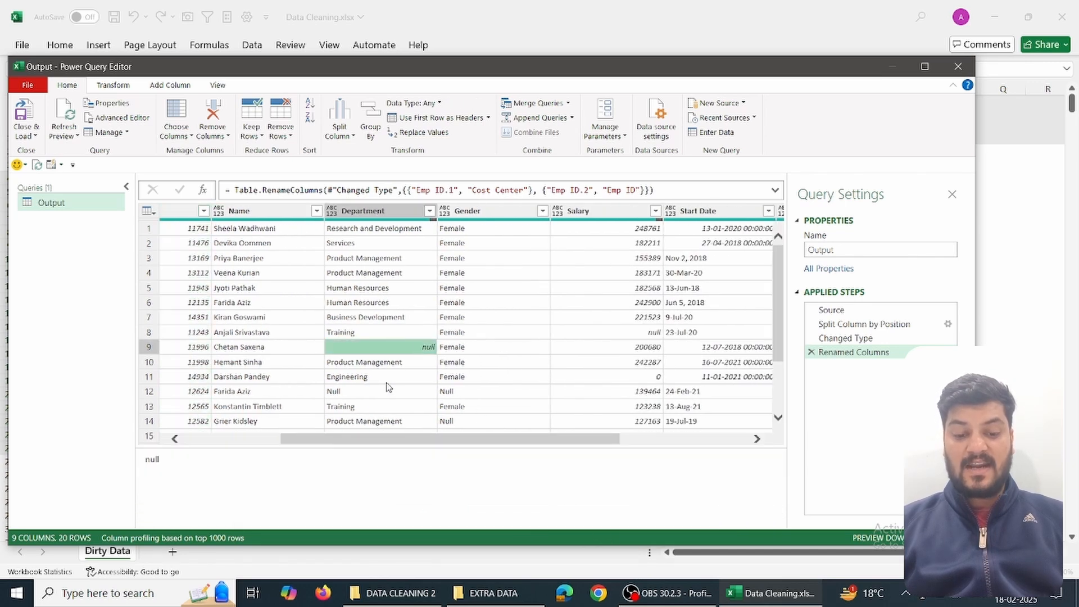
{"action": "left_click", "coordinate": [378, 391]}
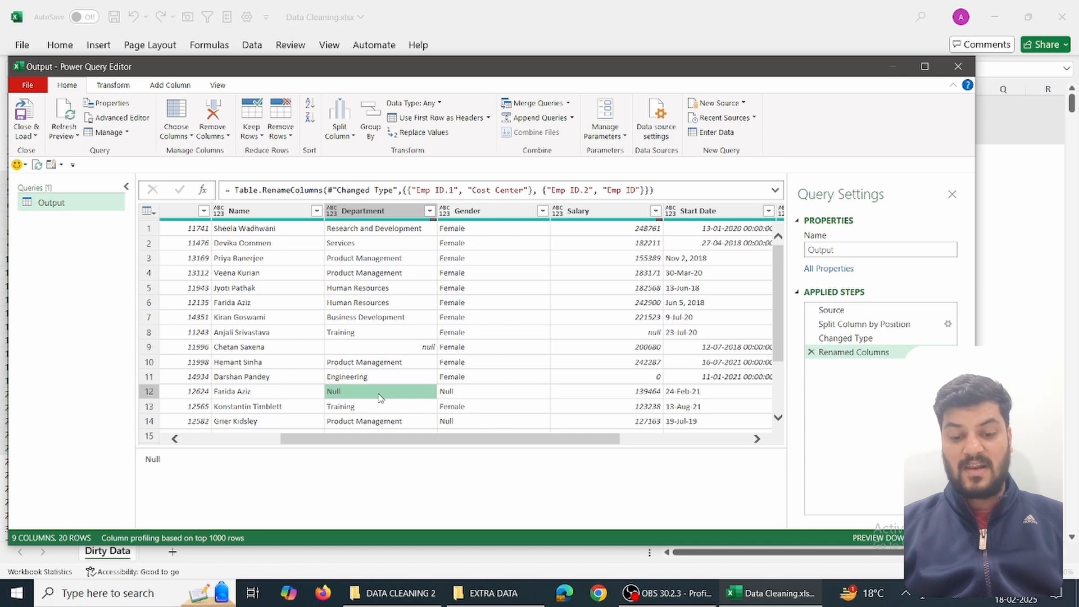
{"action": "left_click", "coordinate": [378, 346]}
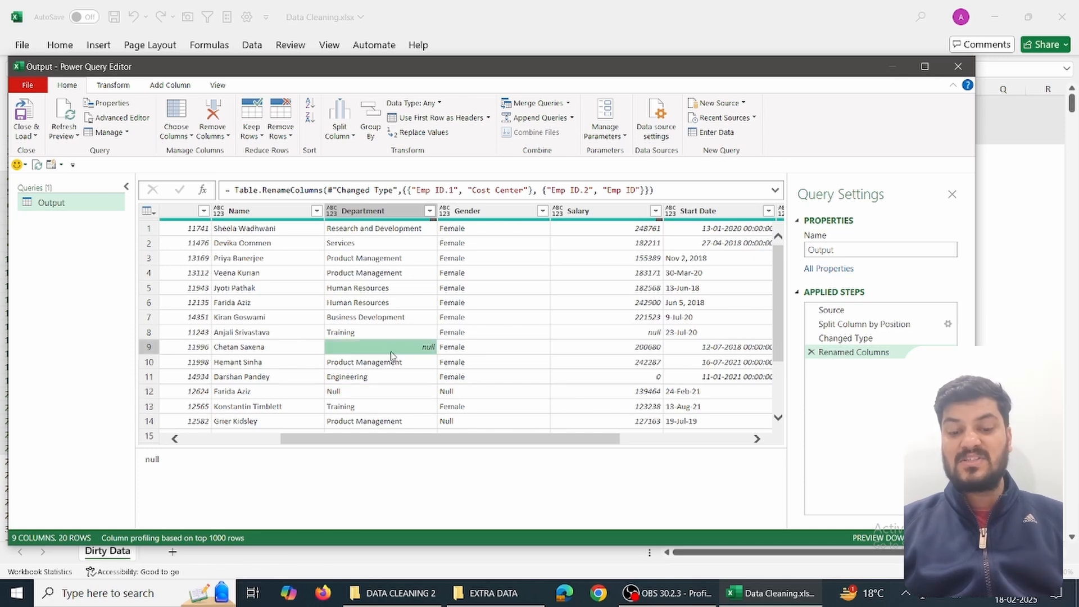
{"action": "mouse_move", "coordinate": [337, 394]}
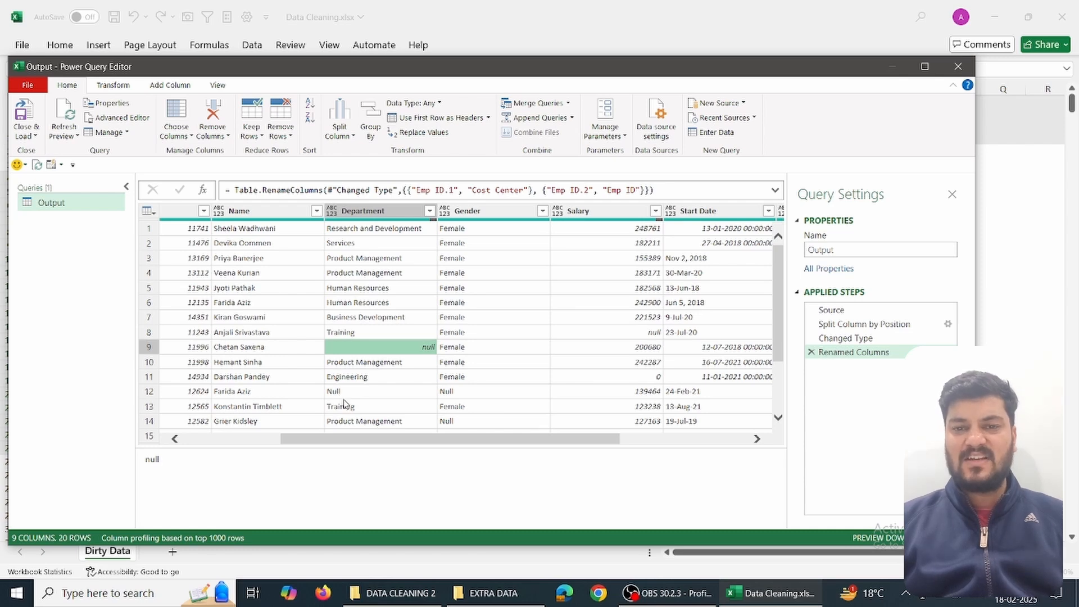
{"action": "mouse_move", "coordinate": [391, 314]}
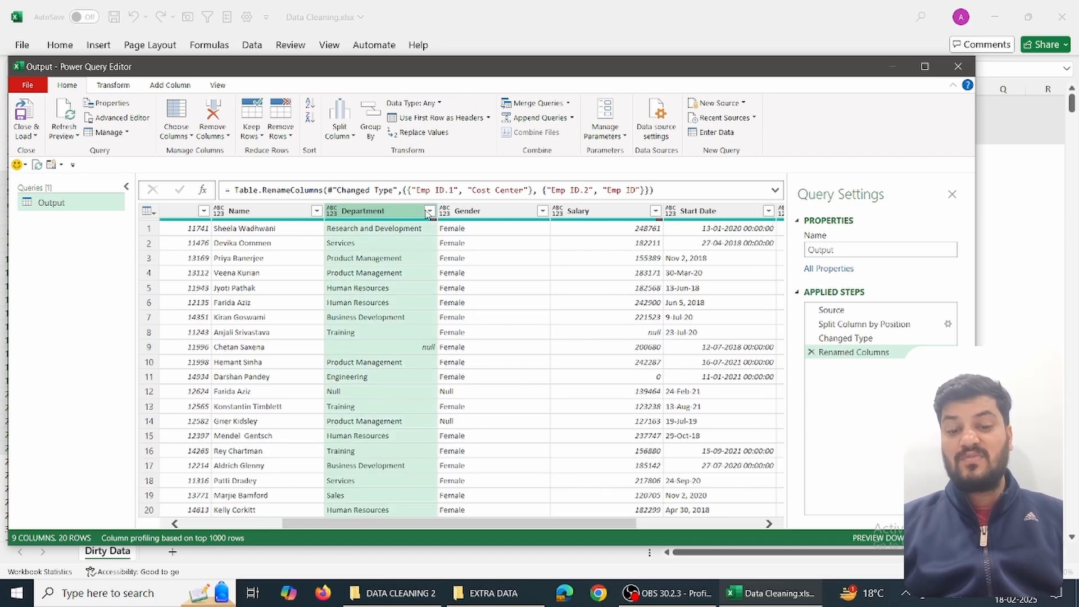
{"action": "left_click", "coordinate": [429, 210]}
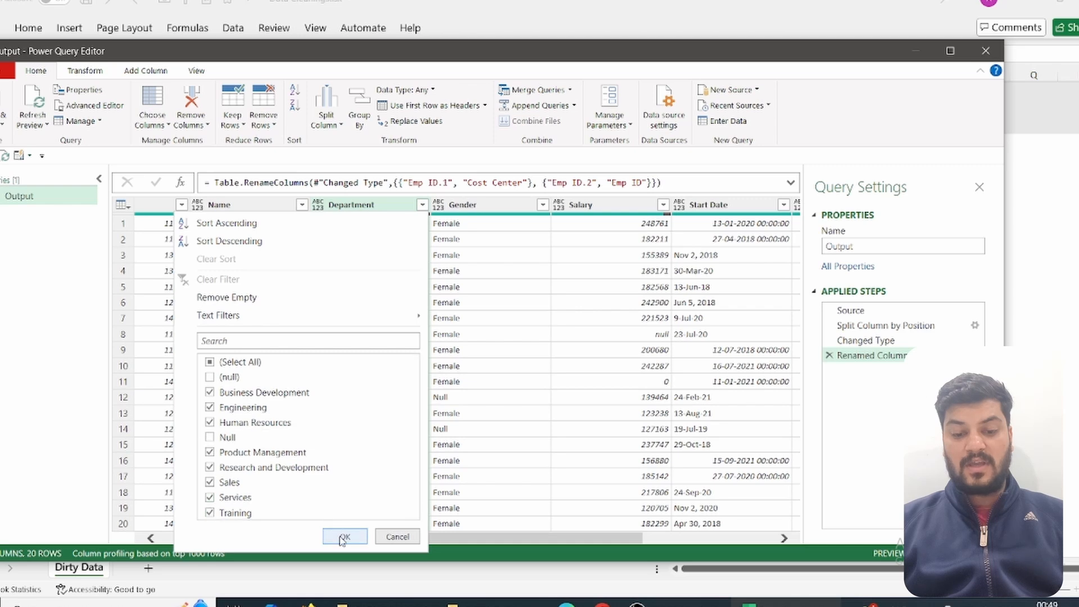
{"action": "left_click", "coordinate": [344, 536]}
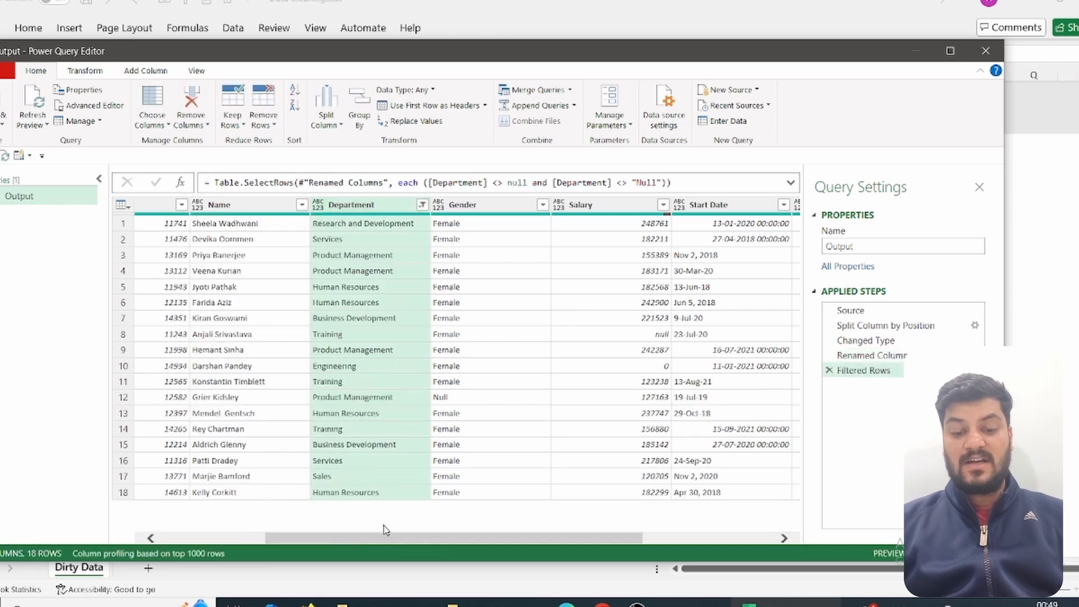
{"action": "scroll", "scroll_direction": "right", "scroll_amount": 3}
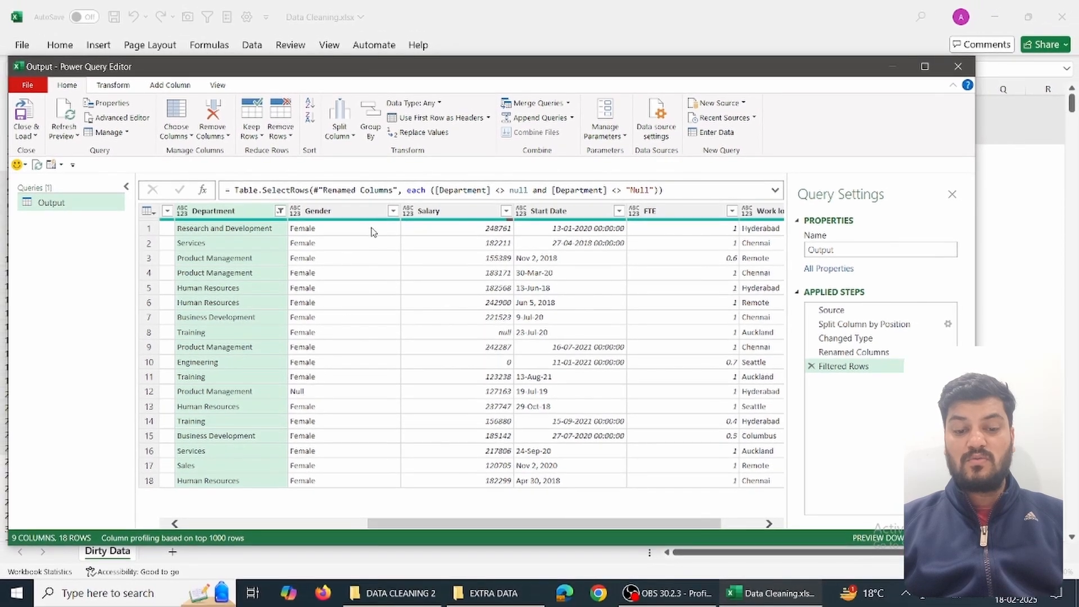
{"action": "mouse_move", "coordinate": [334, 214]}
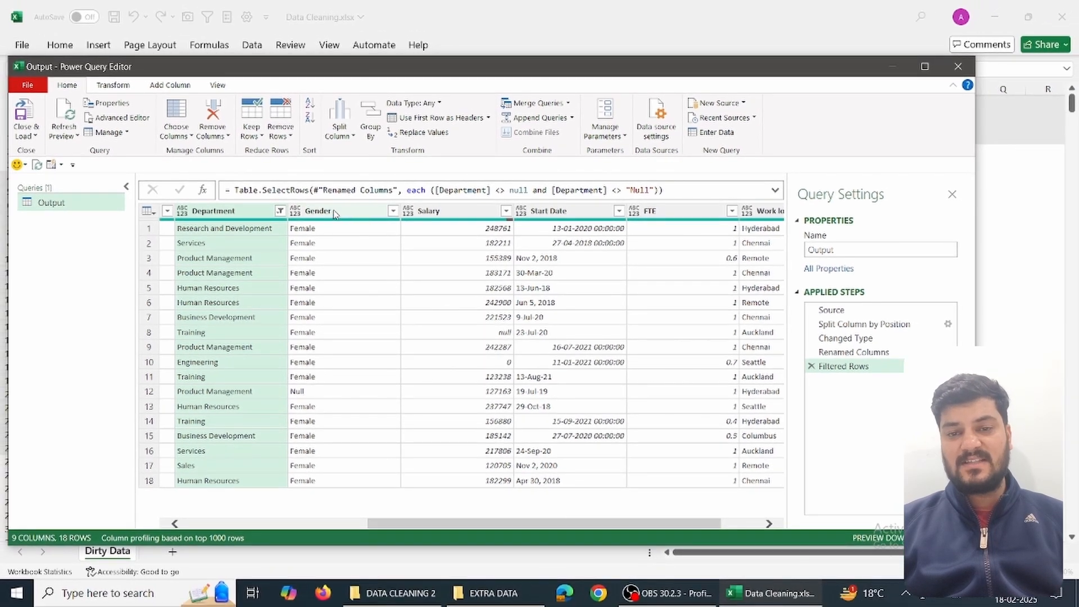
Step: Use Replace Values on the Gender column to change 'Null' to 'Others'
{"action": "right_click", "coordinate": [316, 211]}
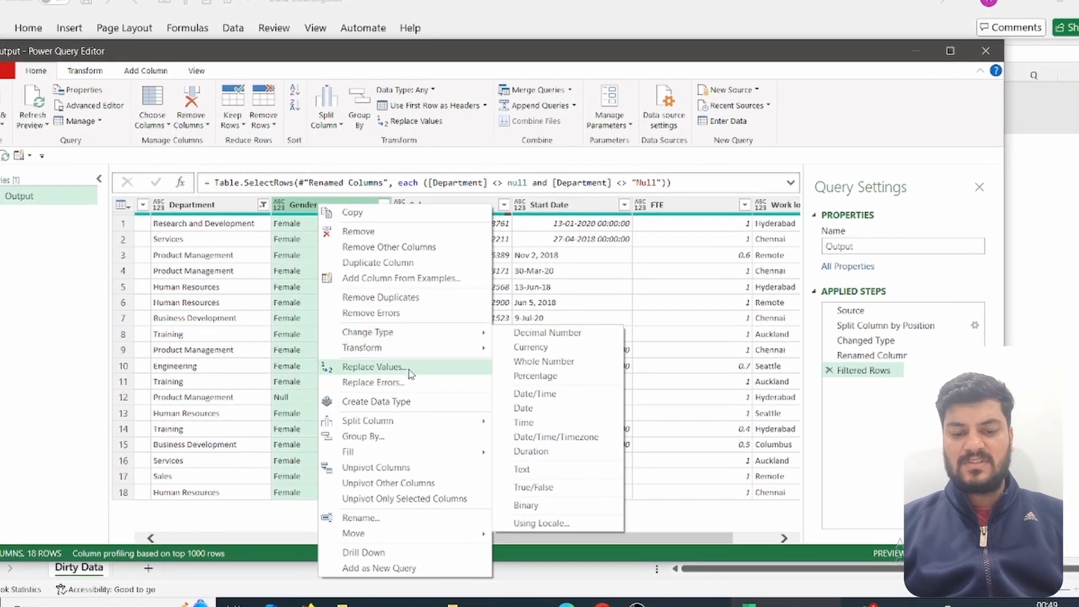
{"action": "left_click", "coordinate": [374, 366]}
{"action": "type", "text": "O"}
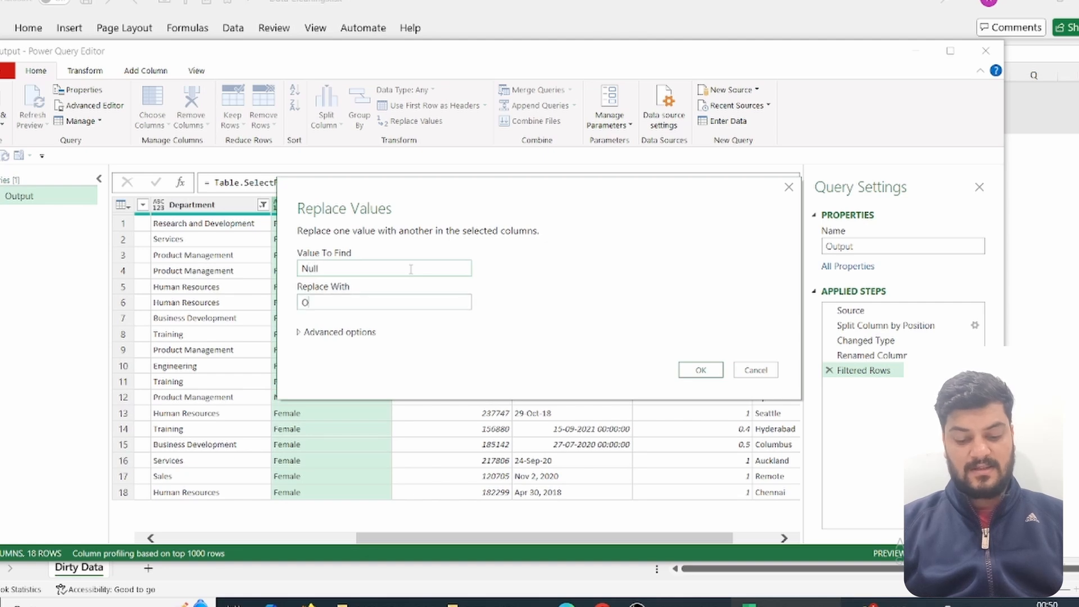
{"action": "type", "text": "thers"}
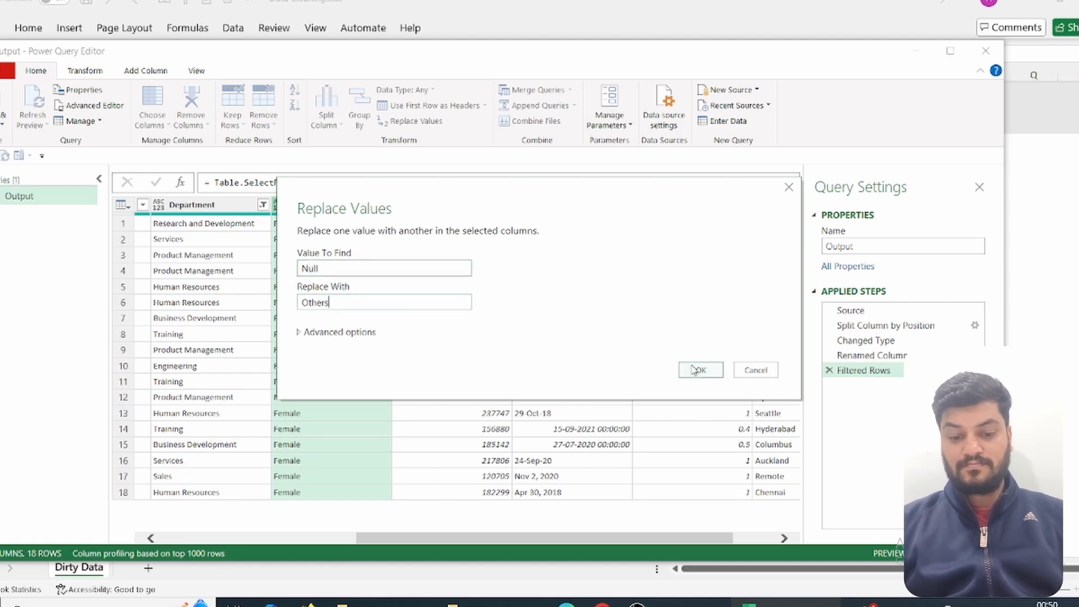
{"action": "left_click", "coordinate": [699, 370]}
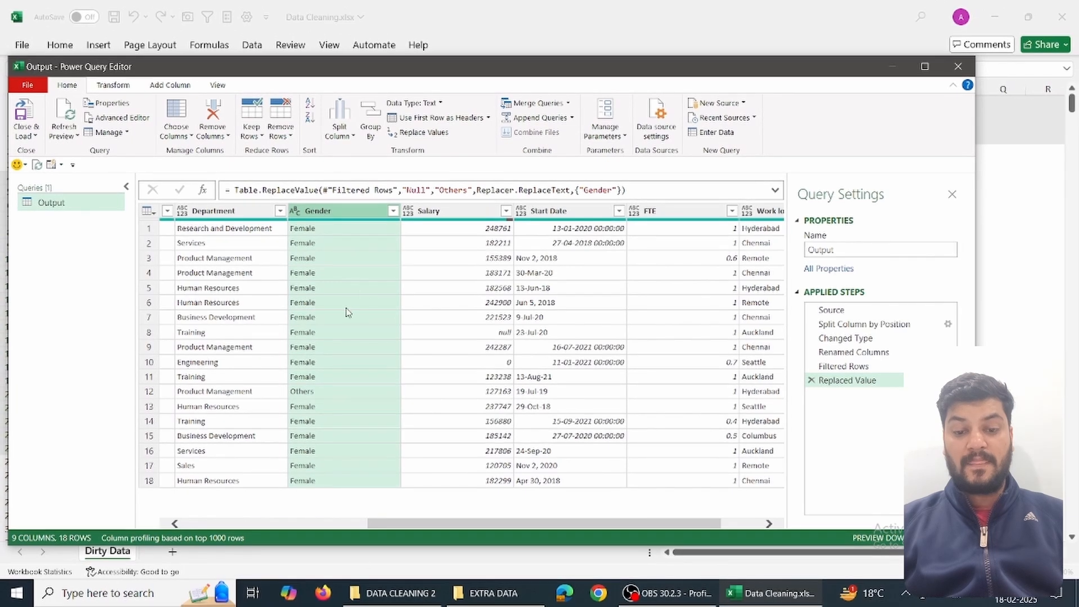
{"action": "mouse_move", "coordinate": [506, 509]}
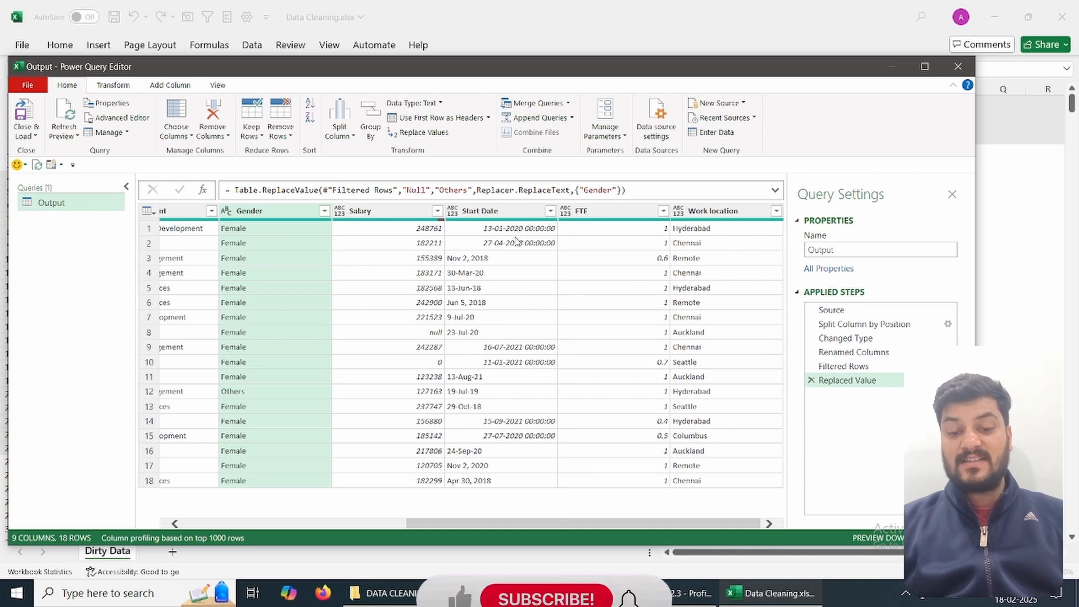
{"action": "mouse_move", "coordinate": [502, 387]}
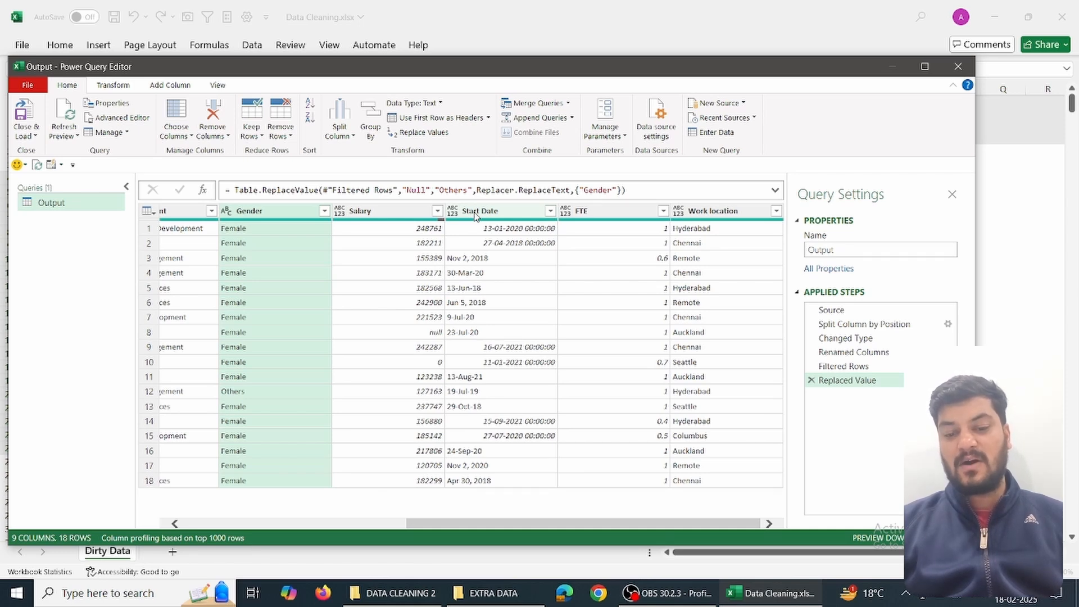
Step: Change the Start Date column's data type to Date
{"action": "right_click", "coordinate": [475, 210]}
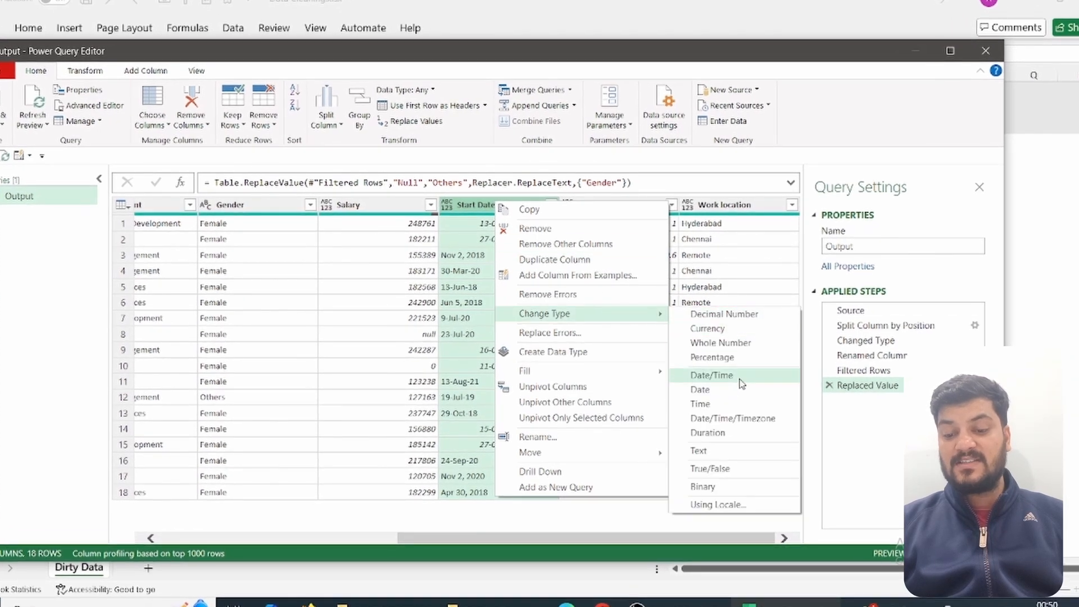
{"action": "left_click", "coordinate": [699, 389]}
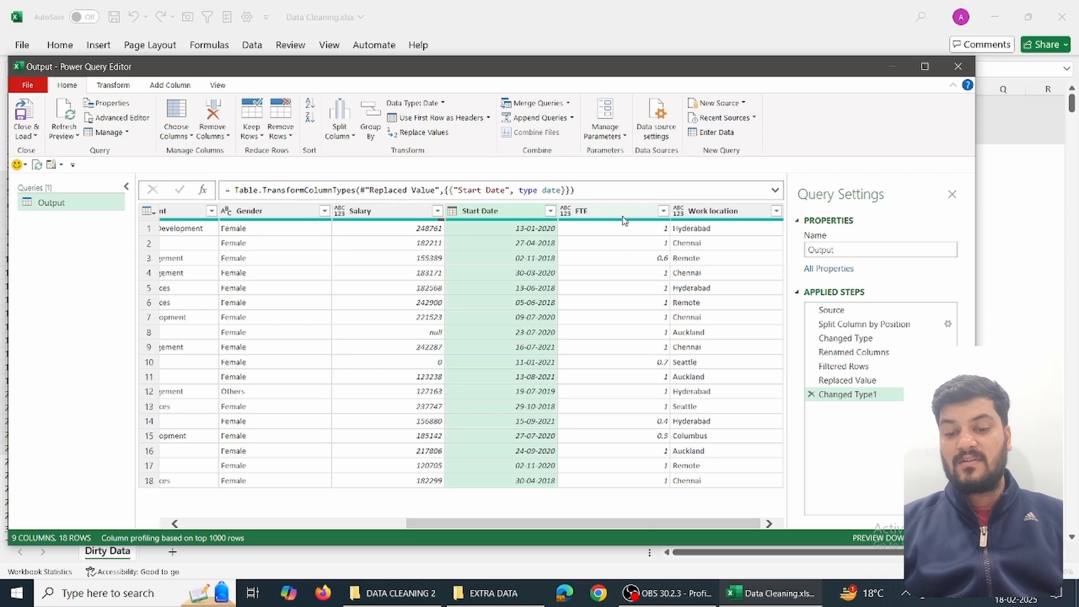
{"action": "mouse_move", "coordinate": [631, 327]}
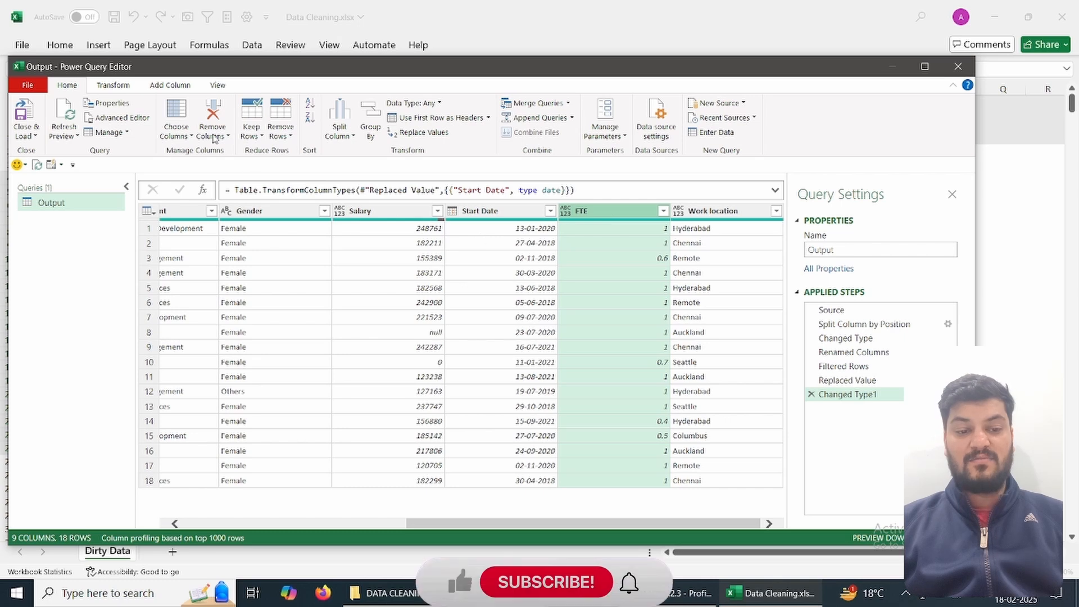
Step: Create a conditional column named 'Status' with its condition based on FTE
{"action": "left_click", "coordinate": [169, 84]}
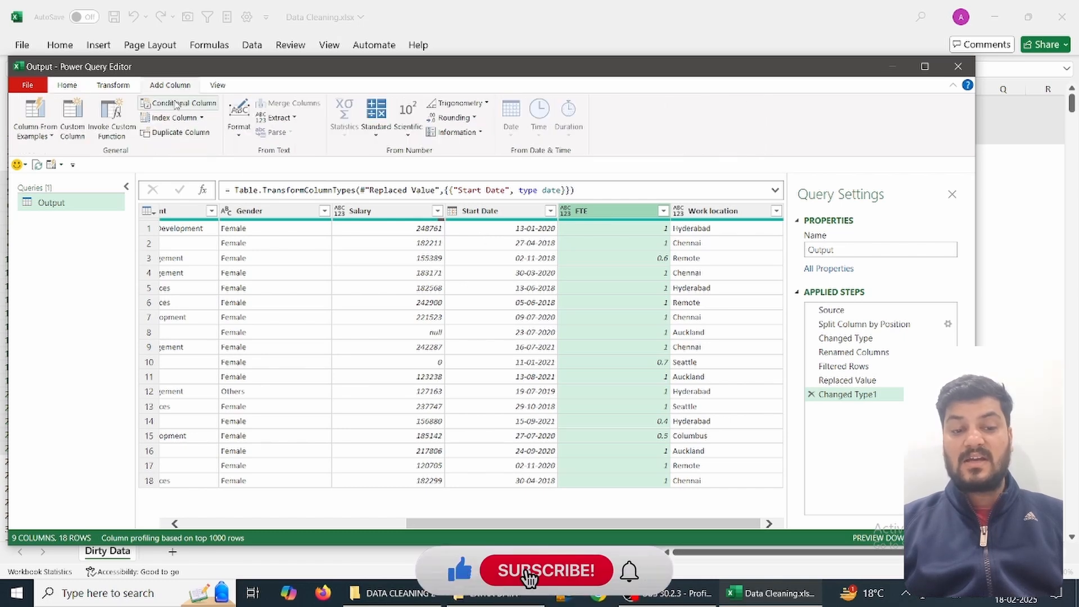
{"action": "left_click", "coordinate": [181, 102]}
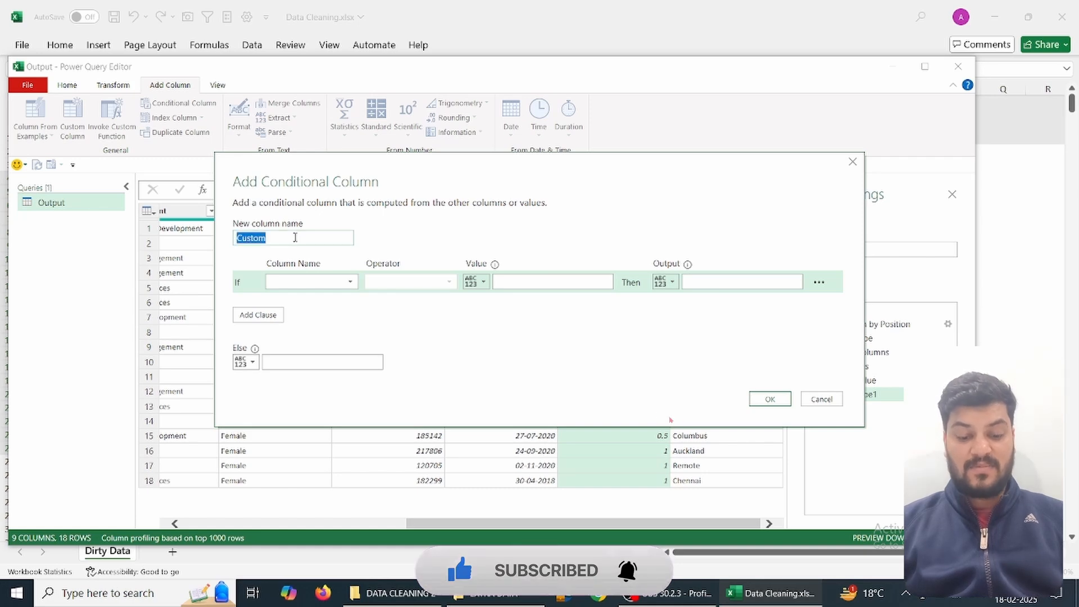
{"action": "type", "text": "Stsa"}
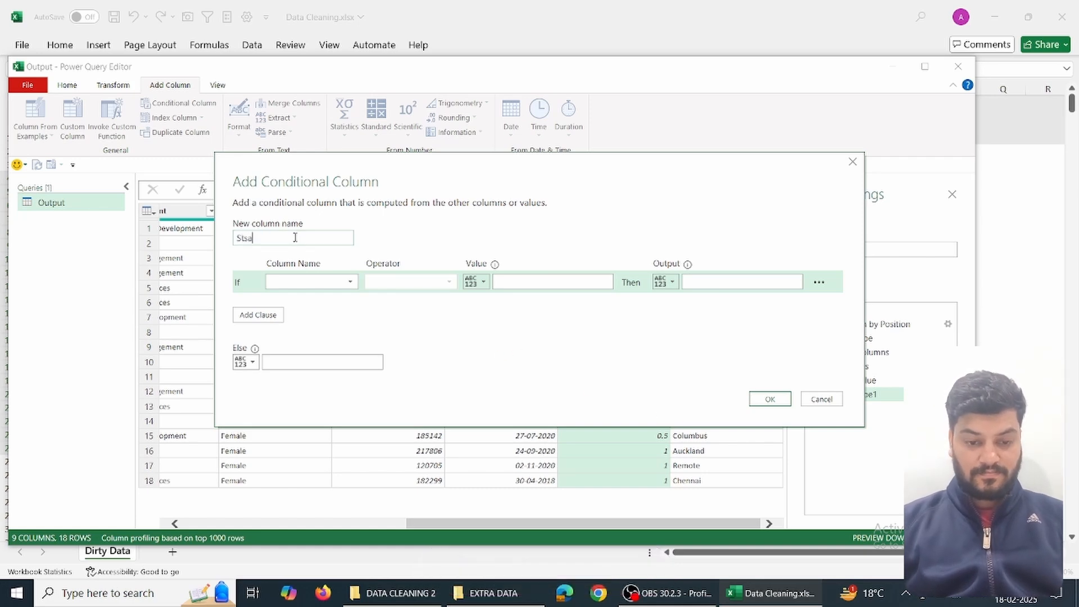
{"action": "type", "text": "Status"}
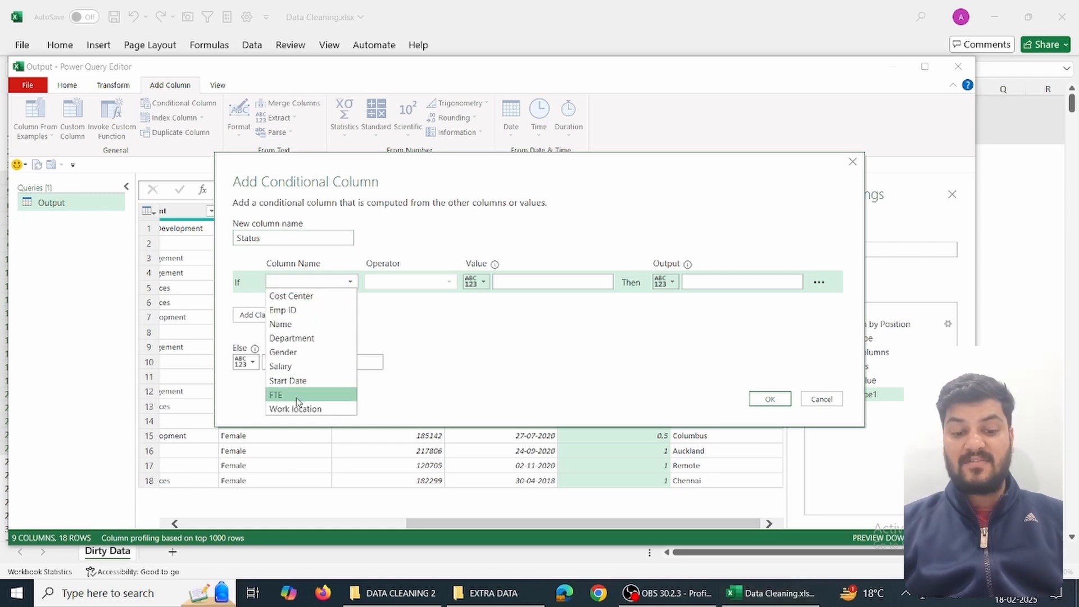
{"action": "left_click", "coordinate": [276, 394]}
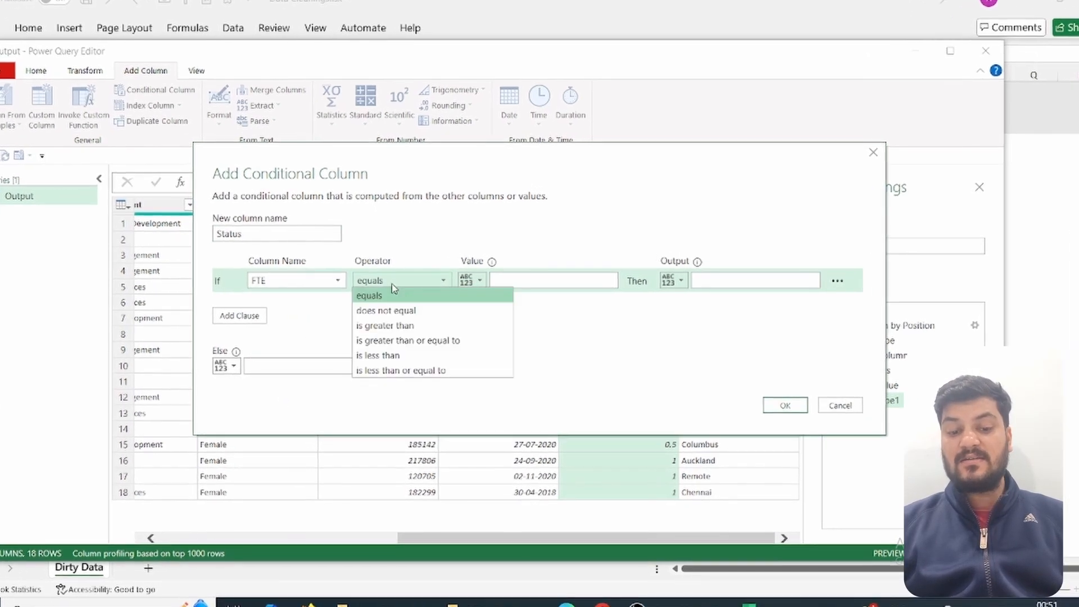
{"action": "mouse_move", "coordinate": [401, 370]}
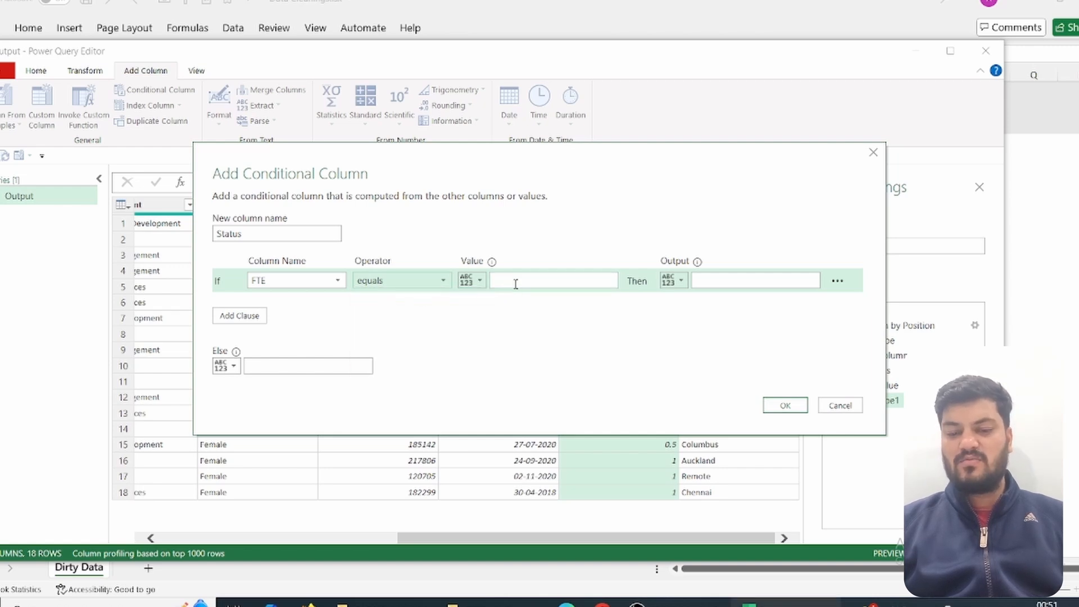
Step: Set FTE equals 1 to 'Full Time Employee', else 'Part Time Employee', and confirm
{"action": "type", "text": "1"}
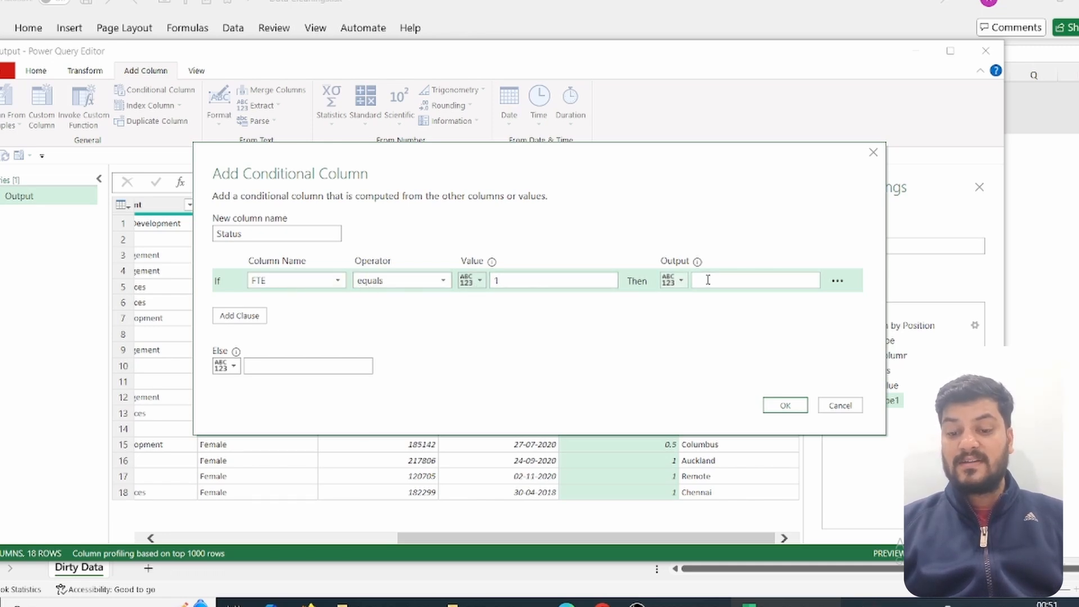
{"action": "type", "text": "Full"}
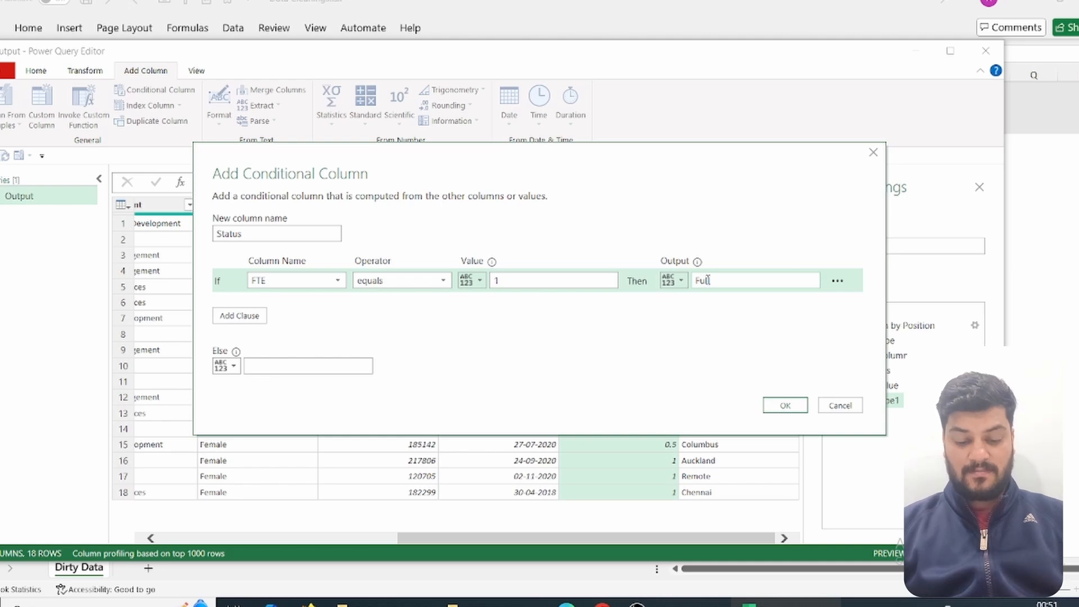
{"action": "type", "text": "Time Employee"}
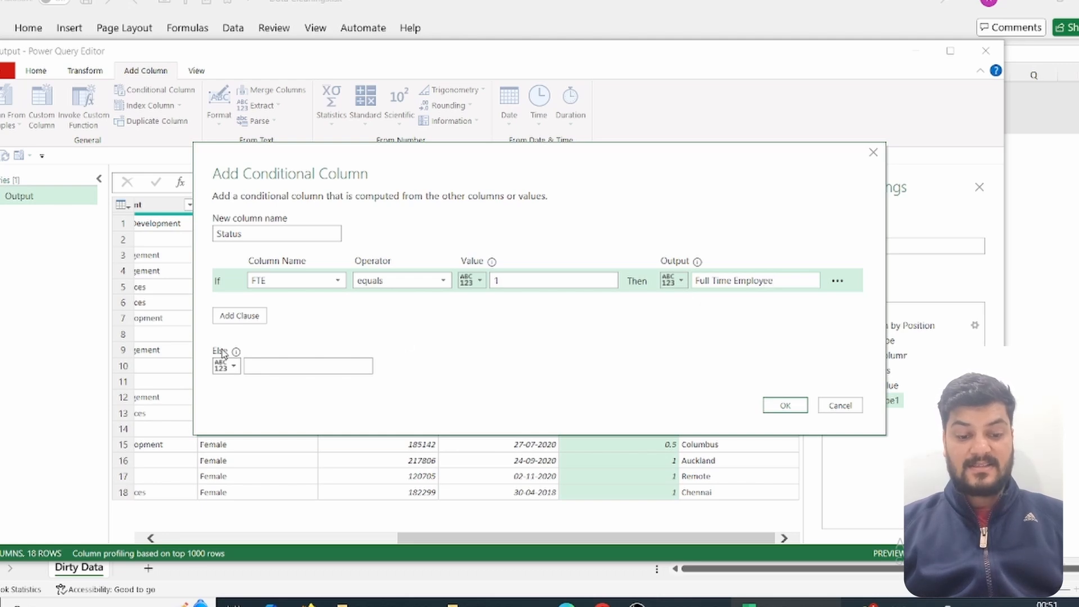
{"action": "type", "text": "Part"}
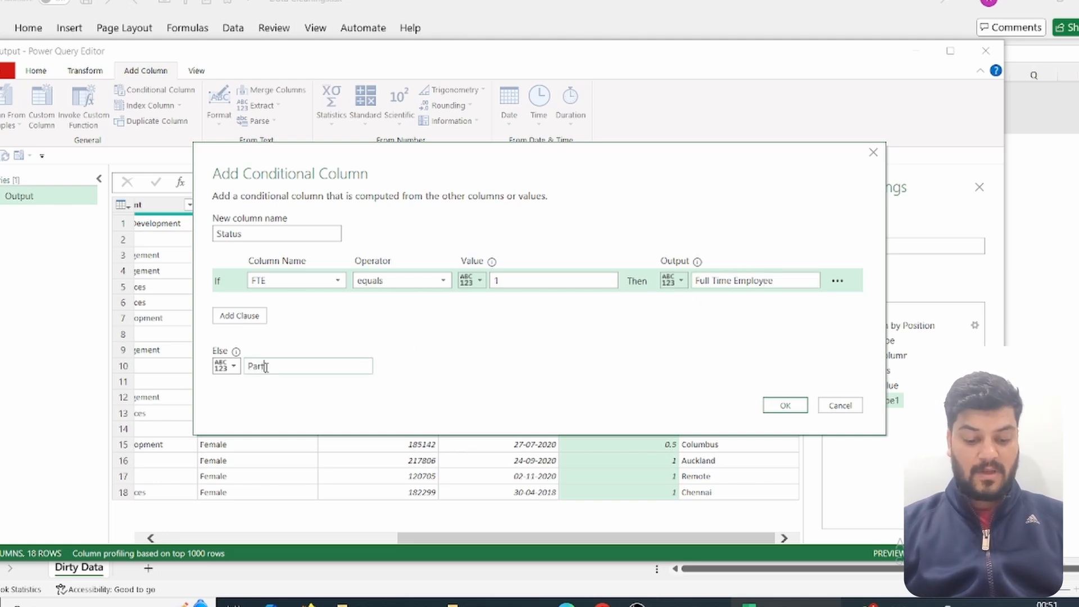
{"action": "type", "text": "Time Employee"}
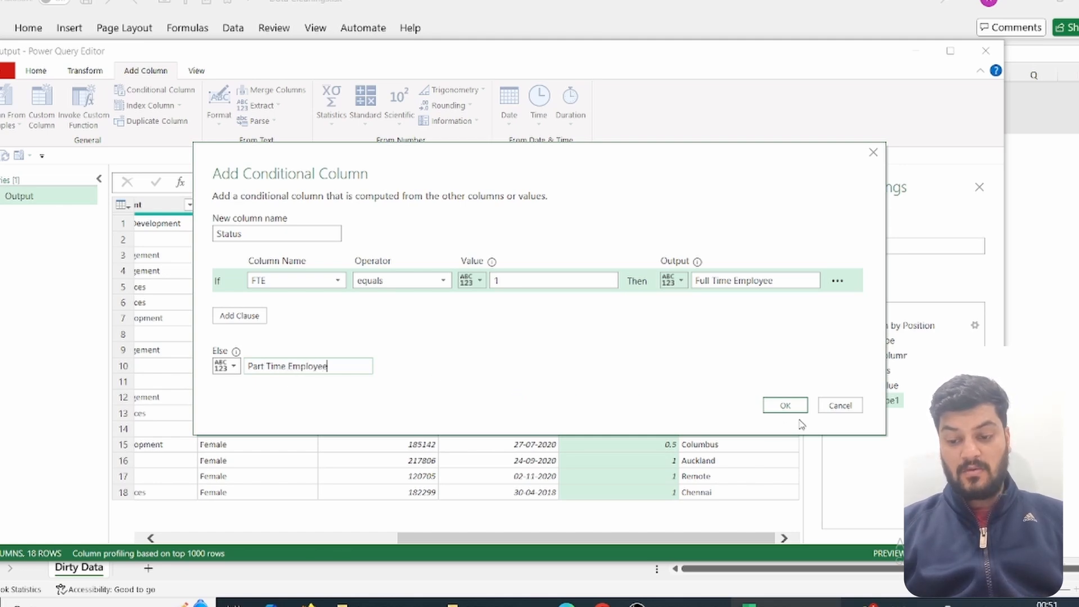
{"action": "left_click", "coordinate": [784, 404]}
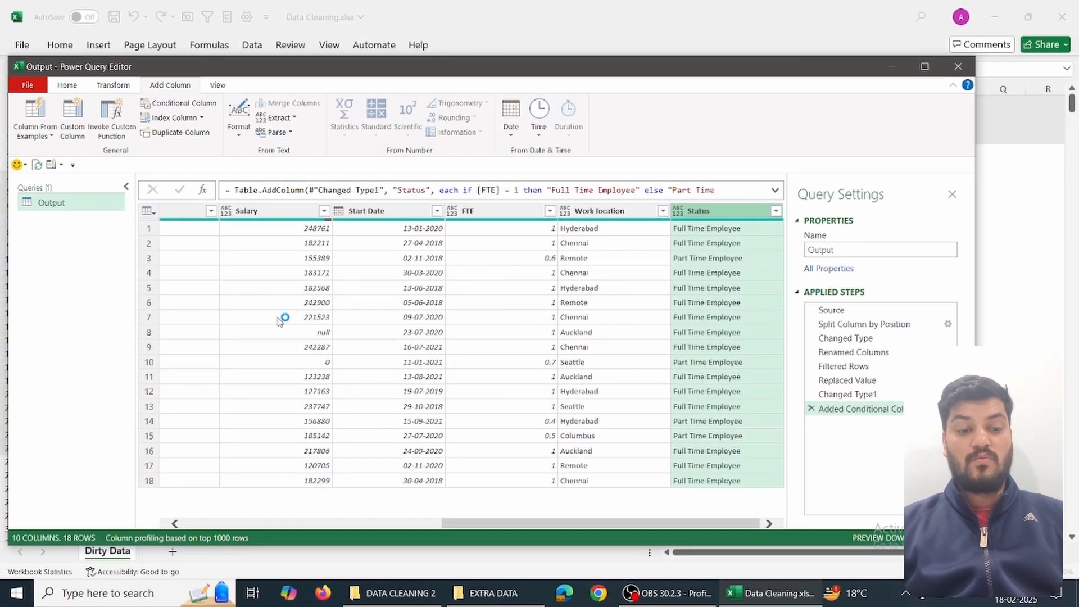
{"action": "mouse_move", "coordinate": [33, 116]}
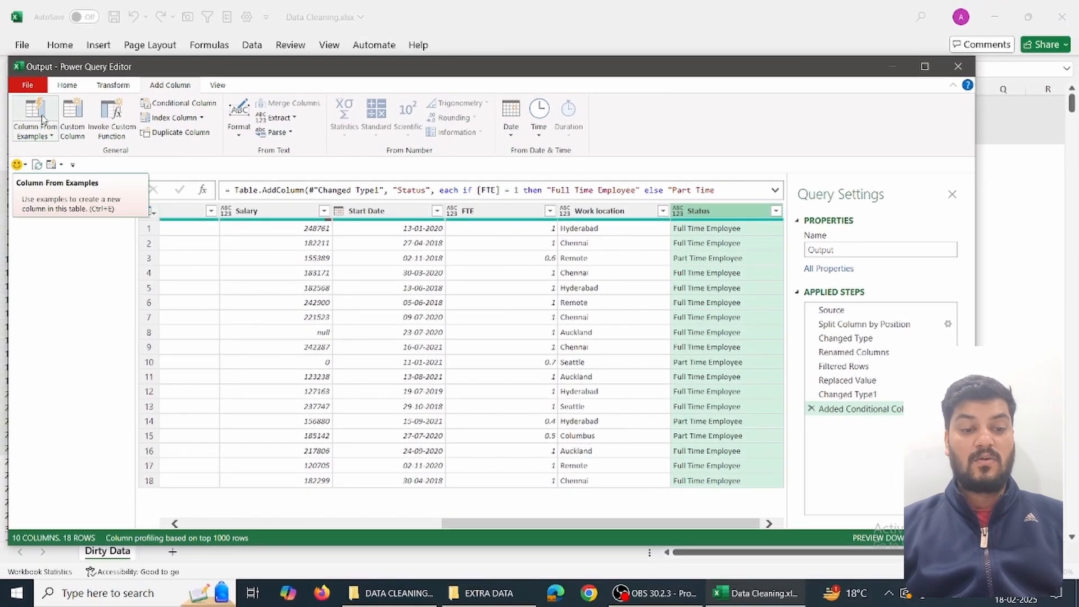
Step: Close & Load the cleaned query to a new Output sheet as an 18-row table with Status
{"action": "left_click", "coordinate": [68, 85]}
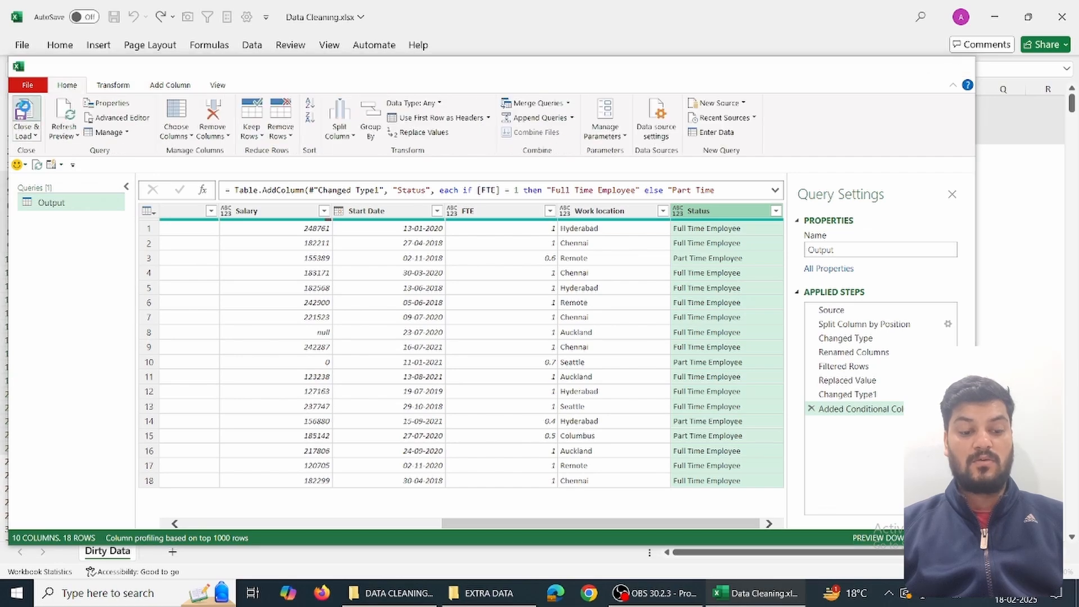
{"action": "left_click", "coordinate": [25, 119]}
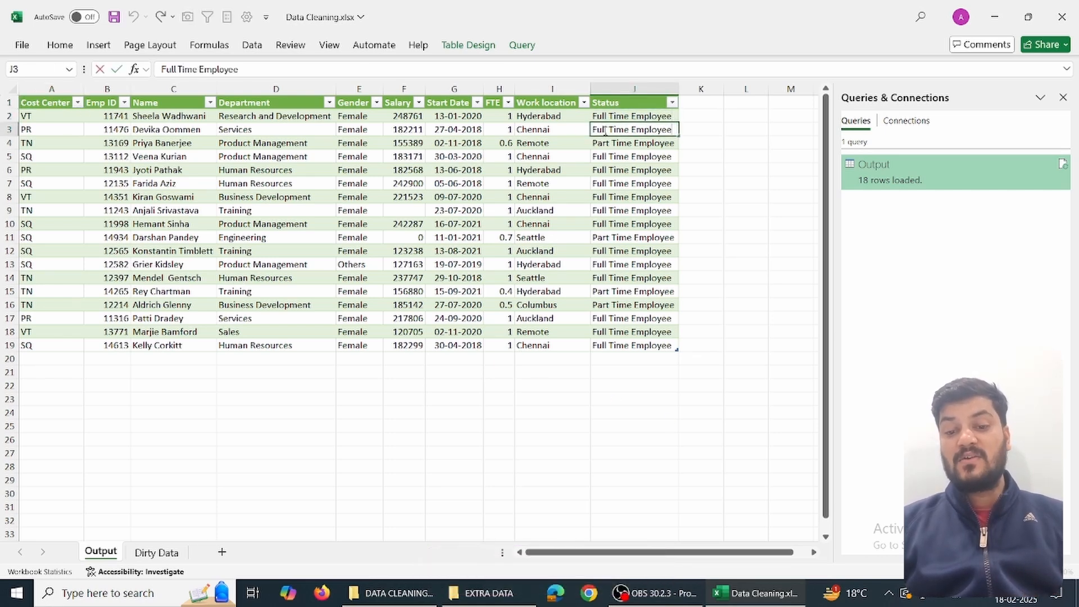
{"action": "left_click", "coordinate": [632, 183]}
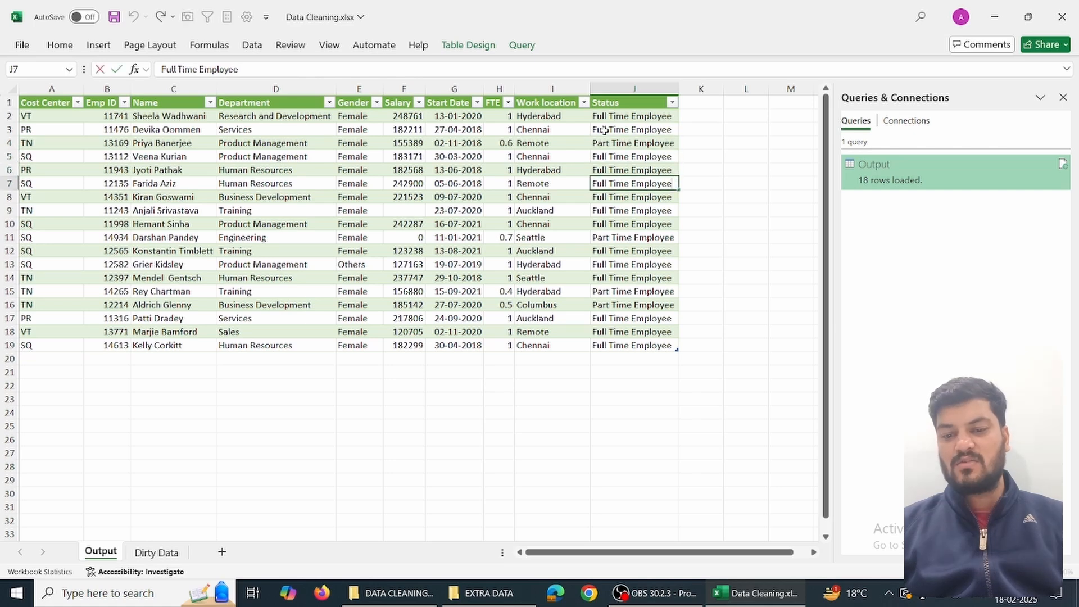
{"action": "mouse_move", "coordinate": [187, 485]}
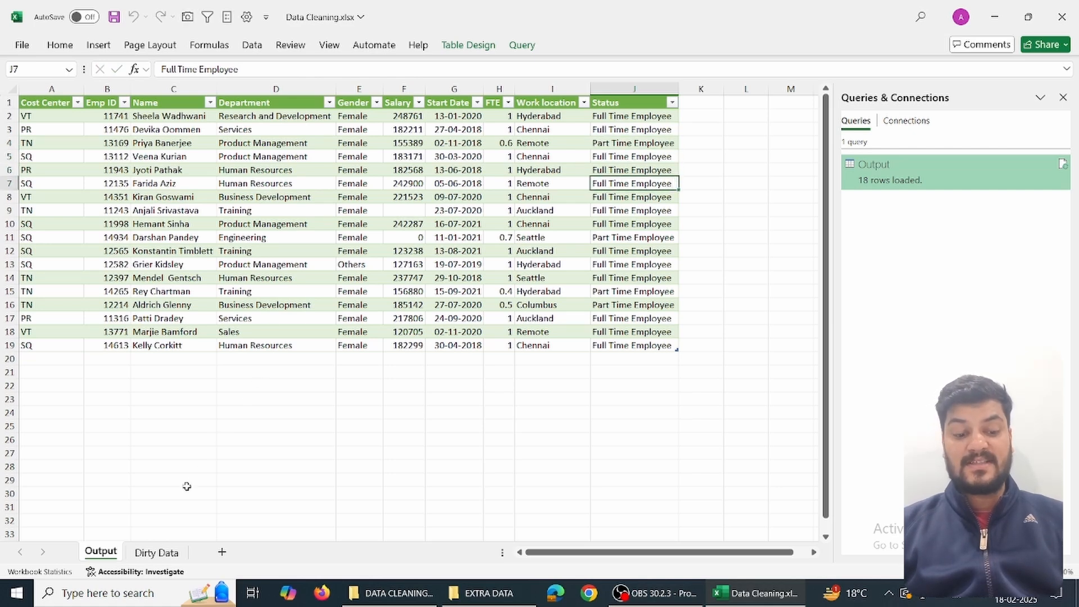
{"action": "left_click", "coordinate": [156, 550]}
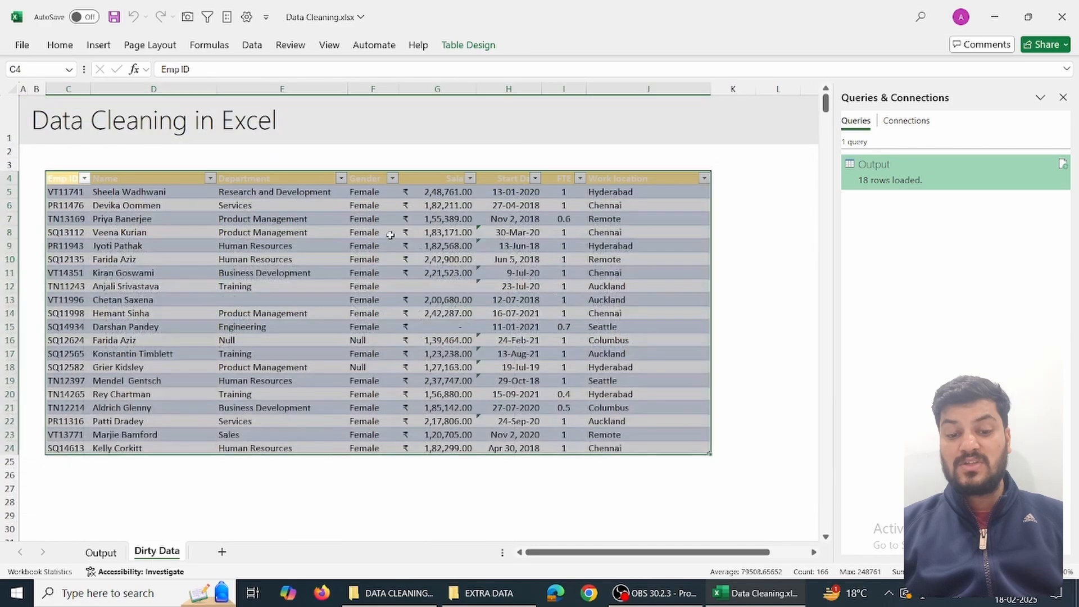
{"action": "left_click", "coordinate": [561, 191]}
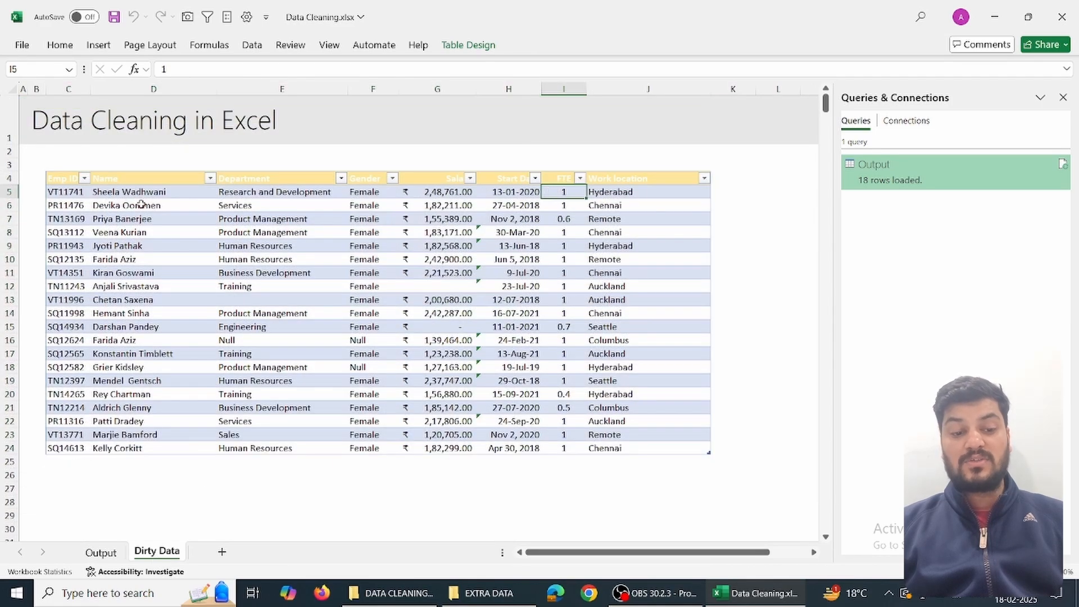
{"action": "left_click", "coordinate": [100, 552]}
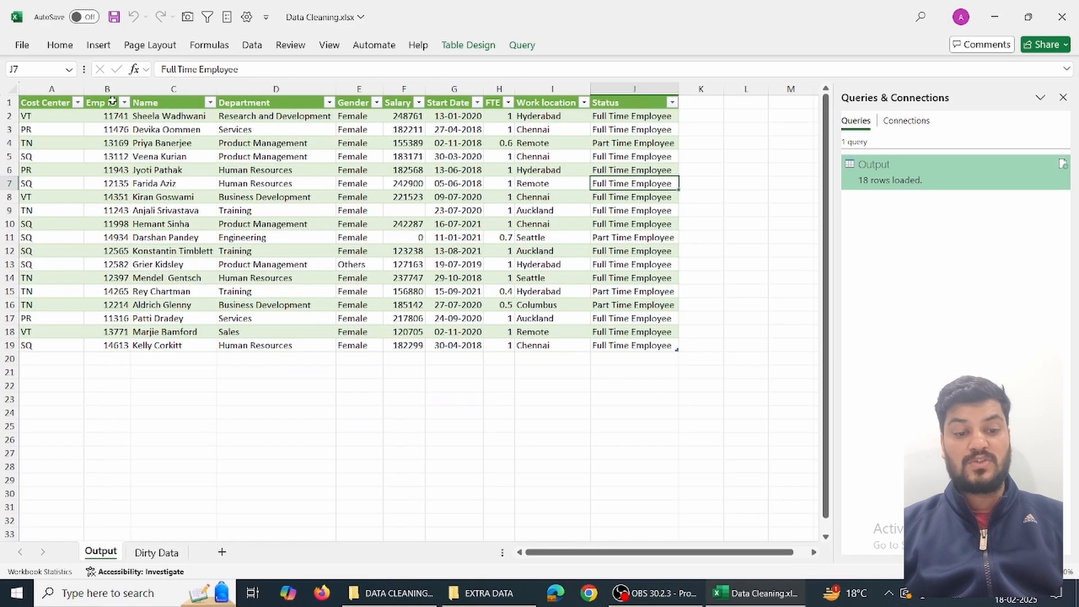
{"action": "left_click", "coordinate": [156, 552]}
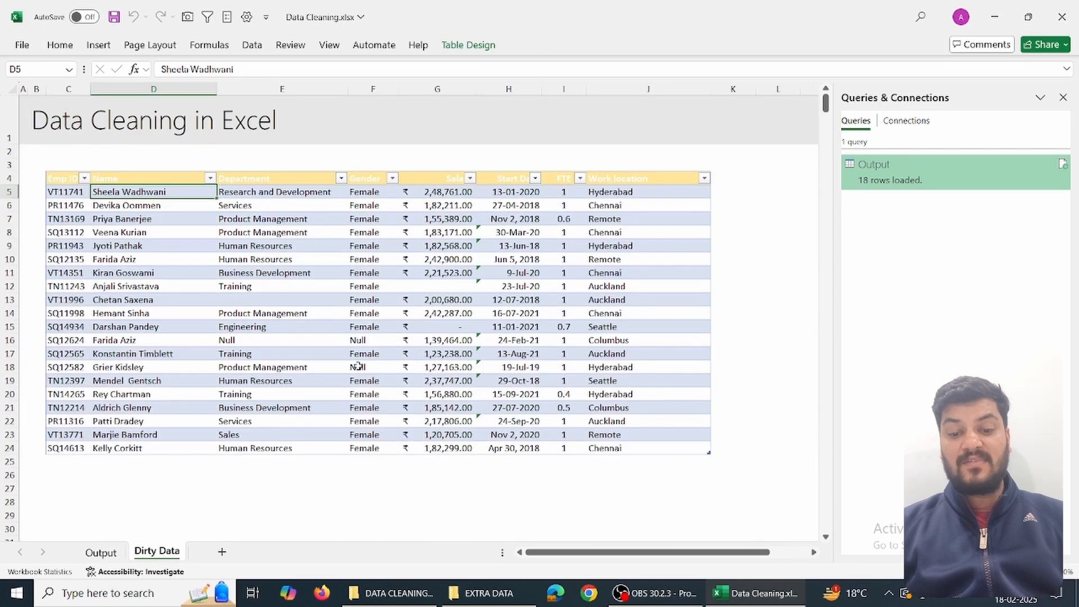
{"action": "left_click", "coordinate": [563, 191]}
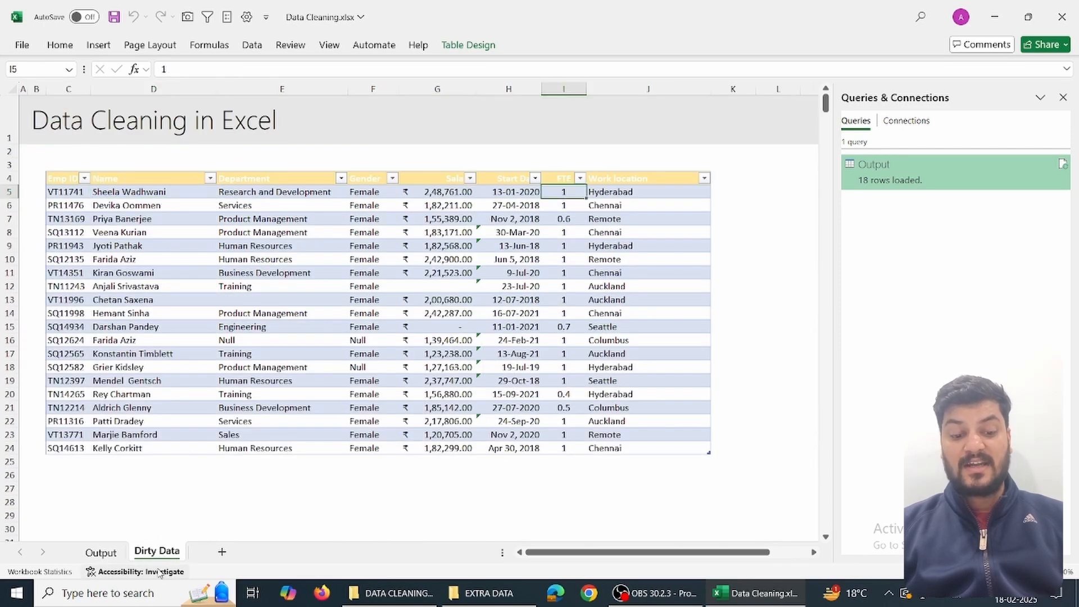
{"action": "mouse_move", "coordinate": [573, 201]}
{"action": "type", "text": "0.7"}
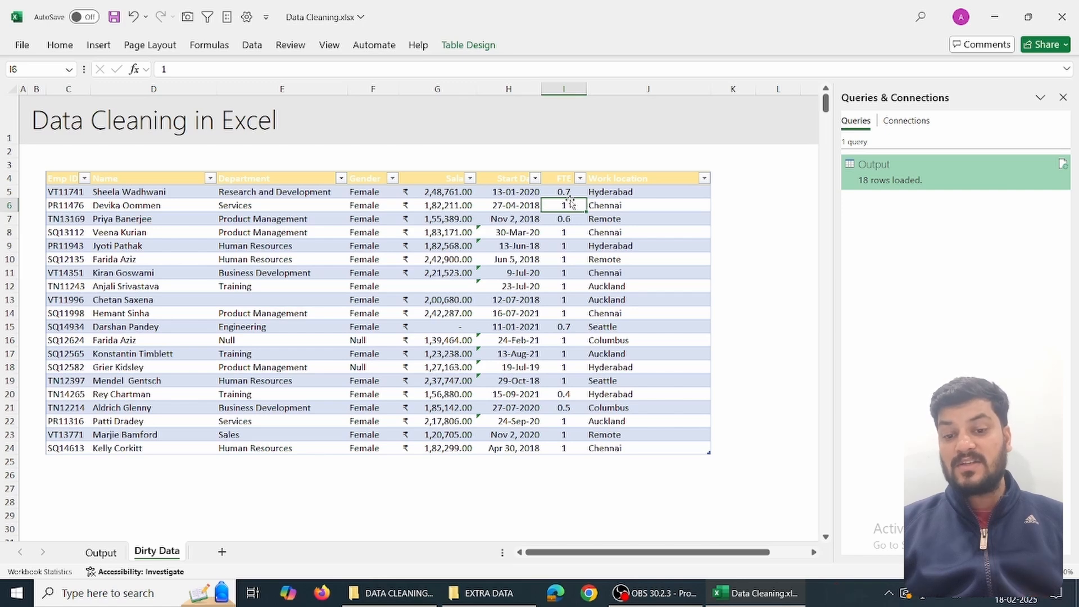
{"action": "left_click", "coordinate": [563, 191]}
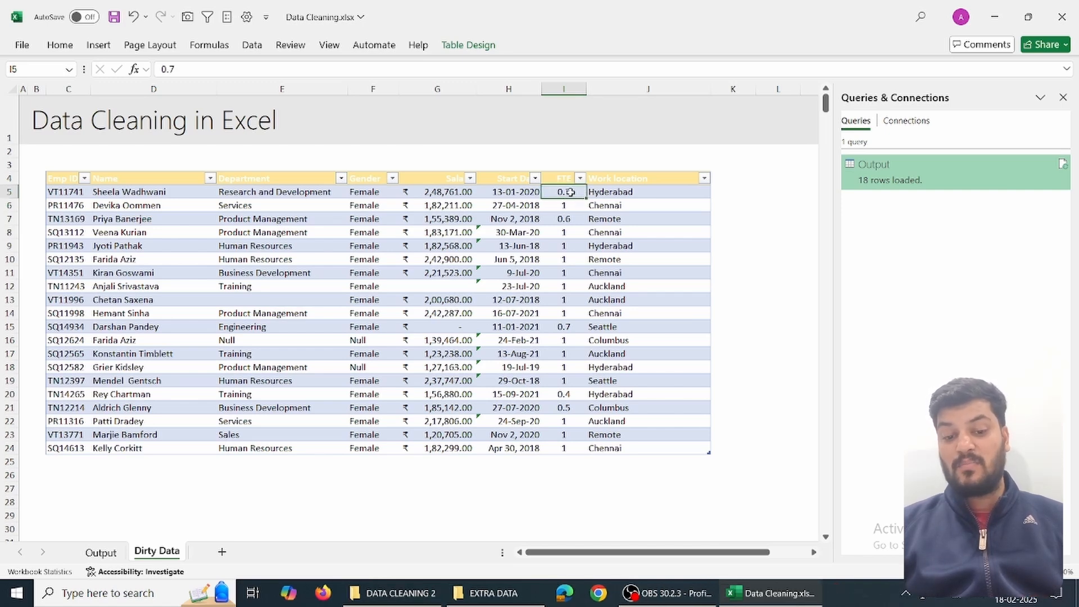
{"action": "left_click", "coordinate": [101, 552]}
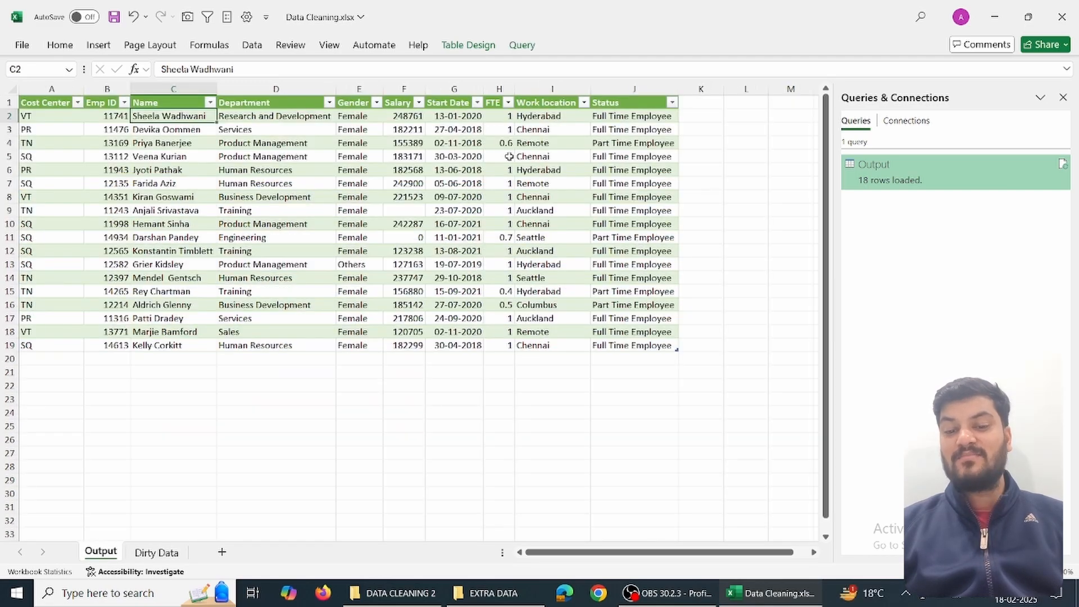
Step: Refresh the Output table and verify FTE 0.7 with status Part Time Employee
{"action": "right_click", "coordinate": [499, 156]}
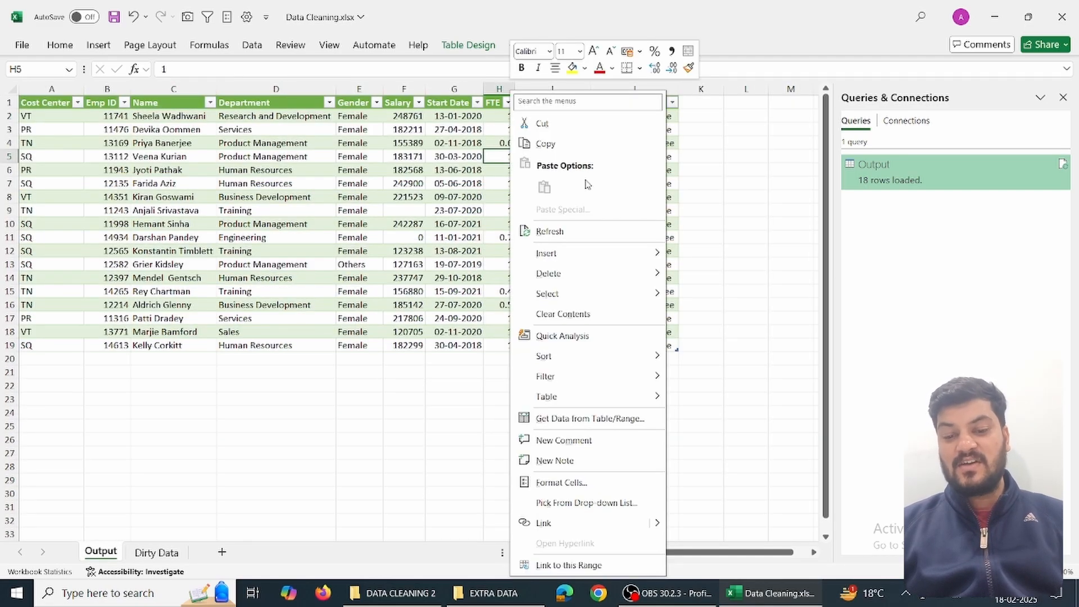
{"action": "mouse_move", "coordinate": [585, 237]}
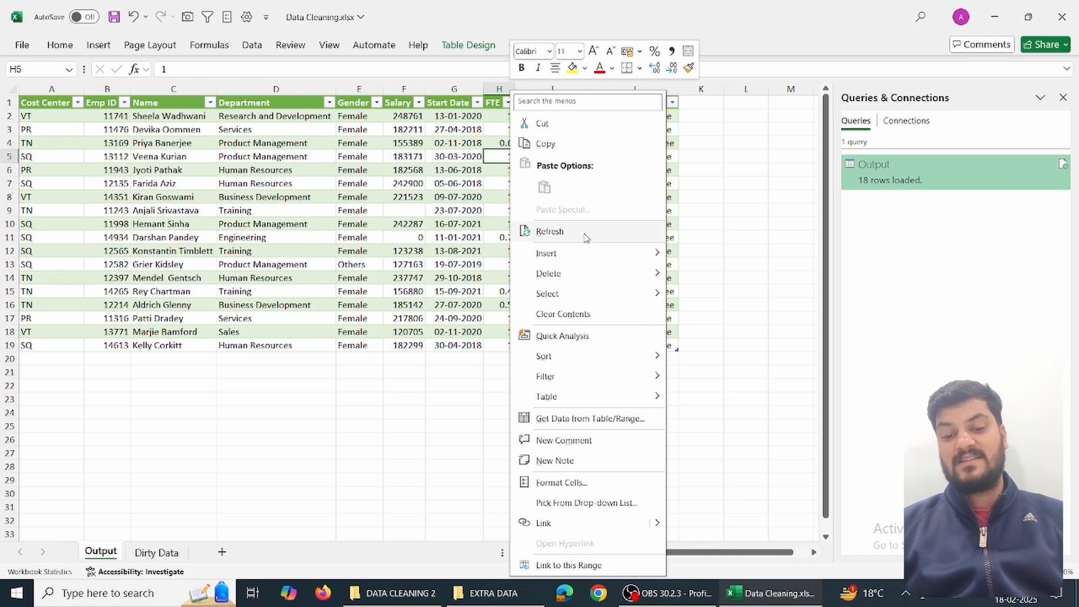
{"action": "left_click", "coordinate": [549, 230]}
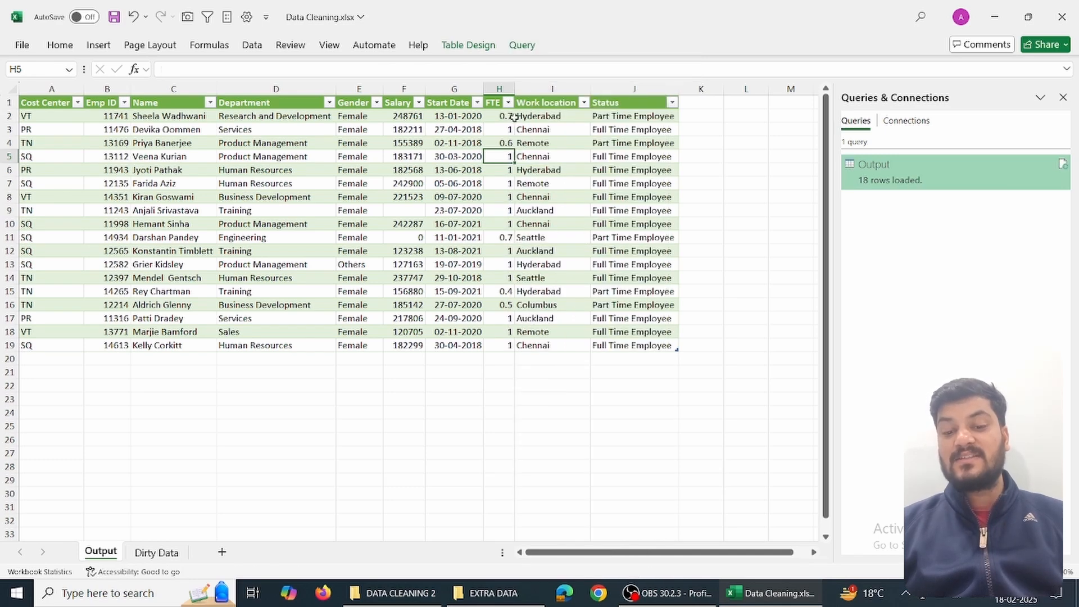
{"action": "left_click", "coordinate": [499, 115]}
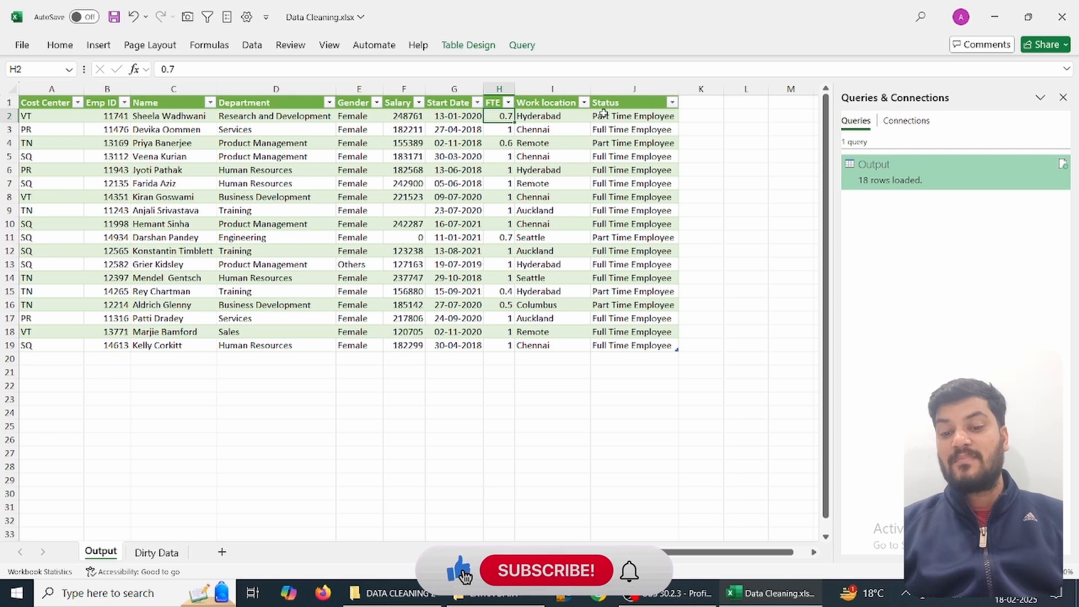
{"action": "left_click", "coordinate": [633, 115]}
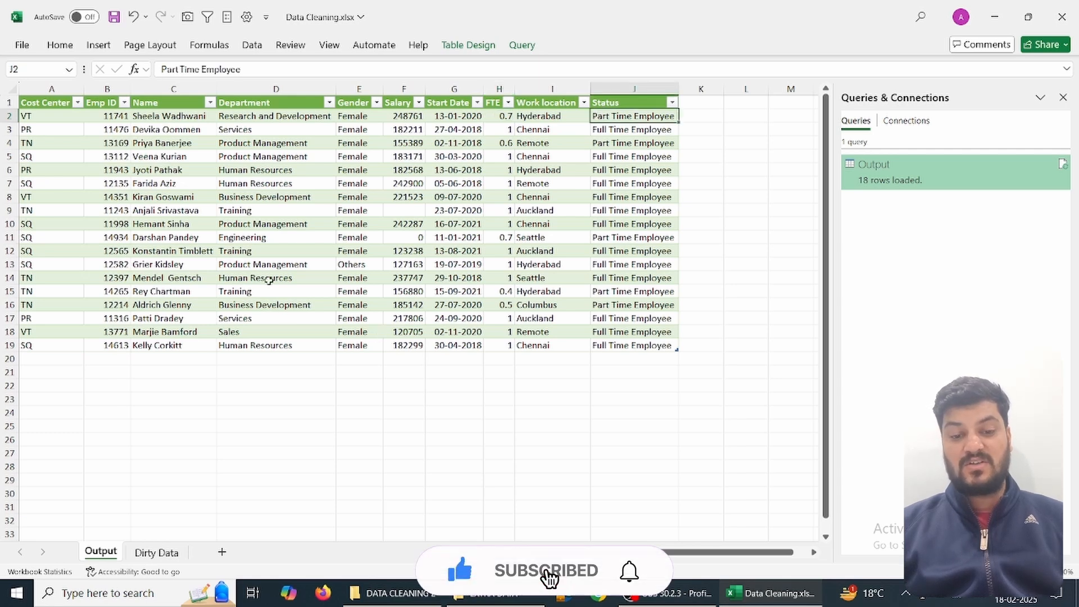
{"action": "mouse_move", "coordinate": [337, 257]}
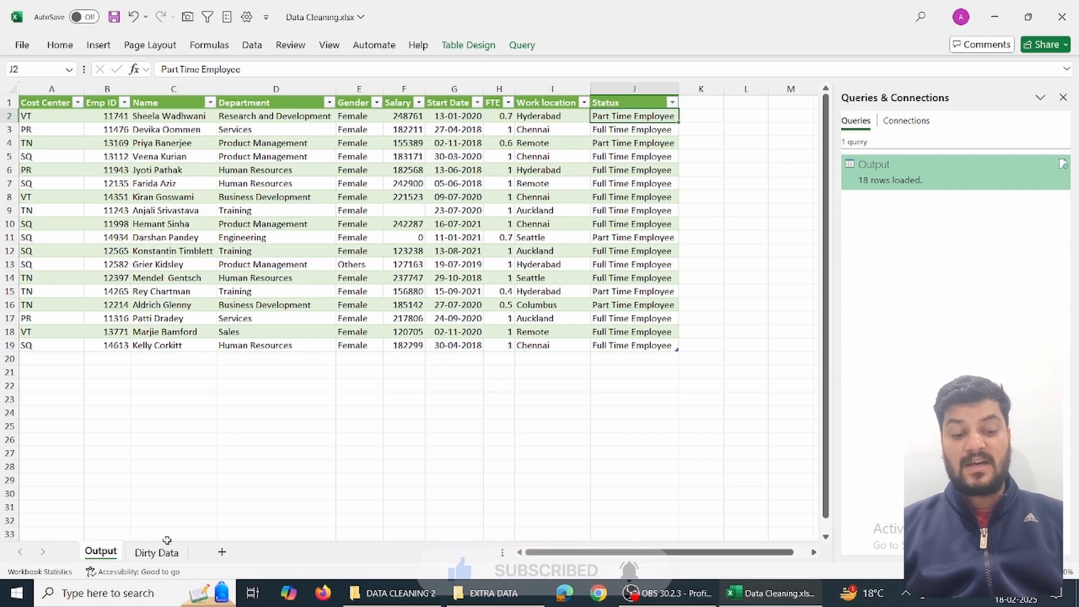
Step: Add the extra employee rows on Dirty Data and return to the 30-row Output table
{"action": "left_click", "coordinate": [156, 551]}
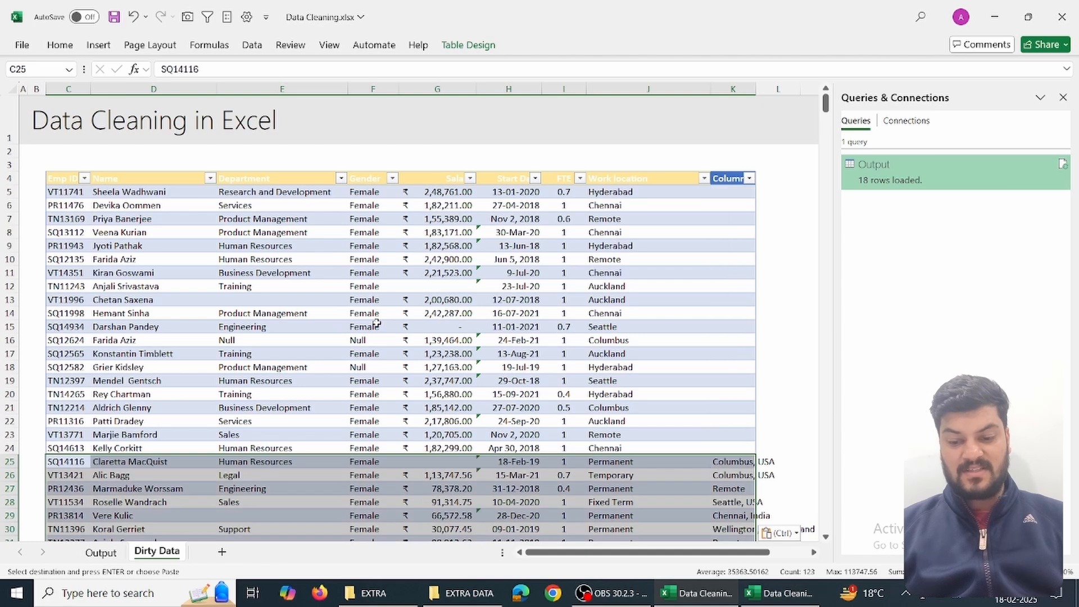
{"action": "mouse_move", "coordinate": [676, 390]}
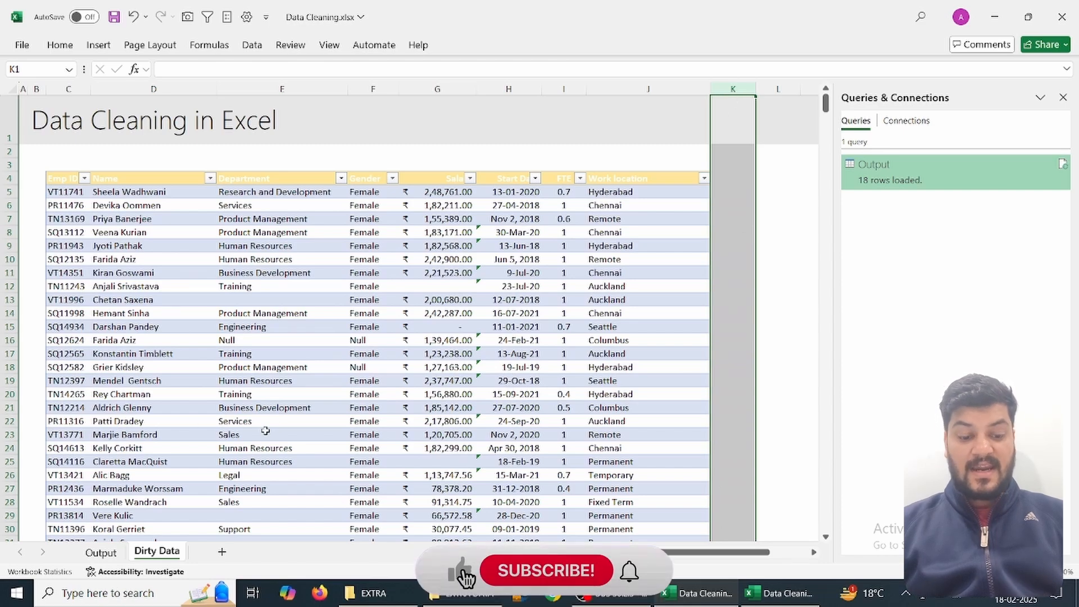
{"action": "left_click", "coordinate": [101, 552]}
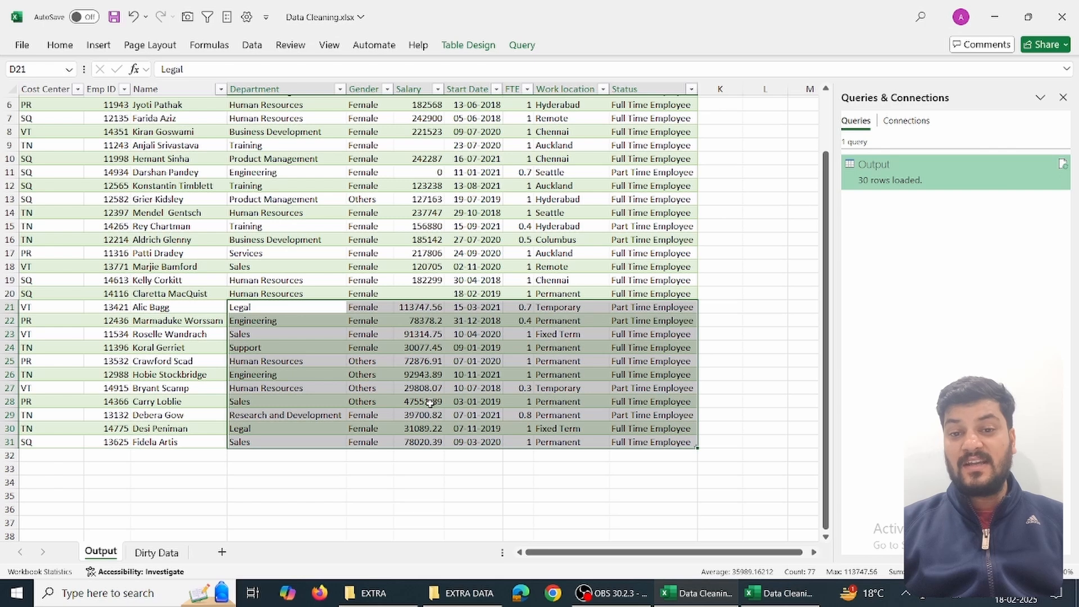
{"action": "mouse_move", "coordinate": [309, 384]}
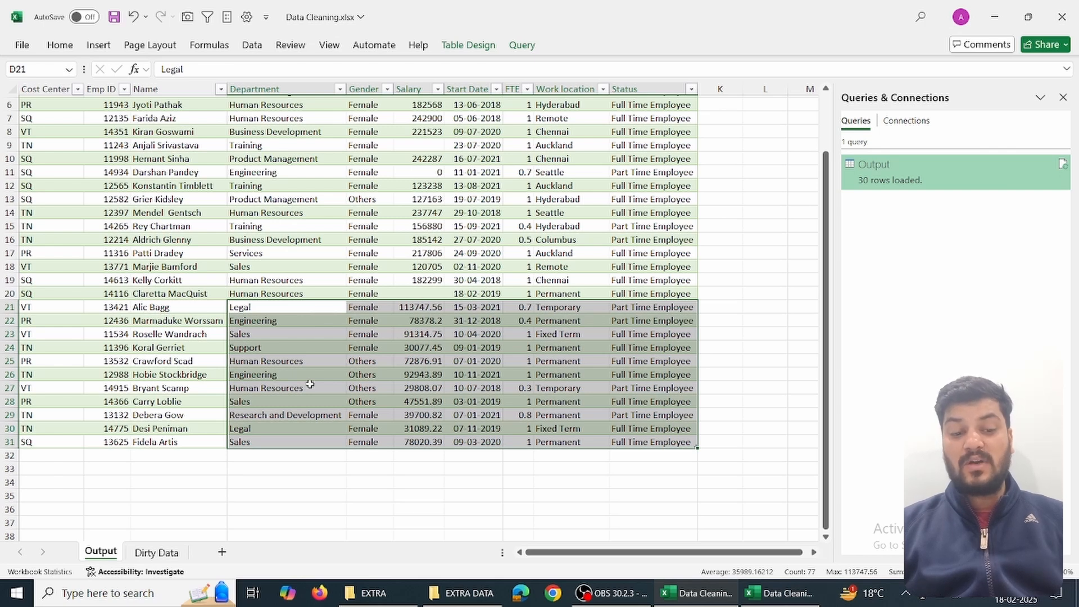
{"action": "mouse_move", "coordinate": [281, 321]}
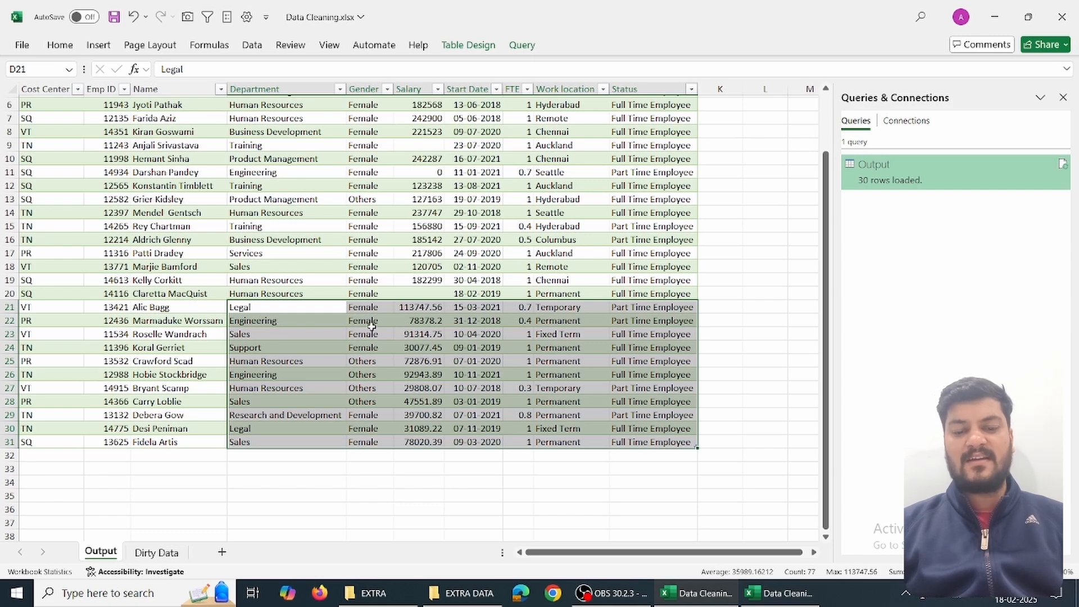
{"action": "left_click", "coordinate": [362, 239]}
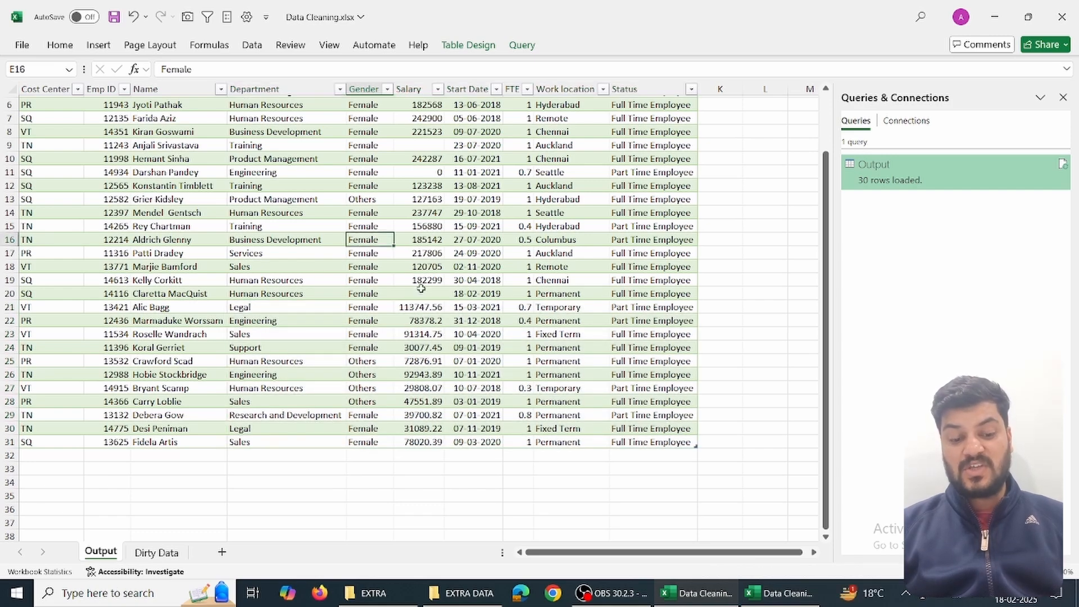
{"action": "left_click", "coordinate": [157, 551]}
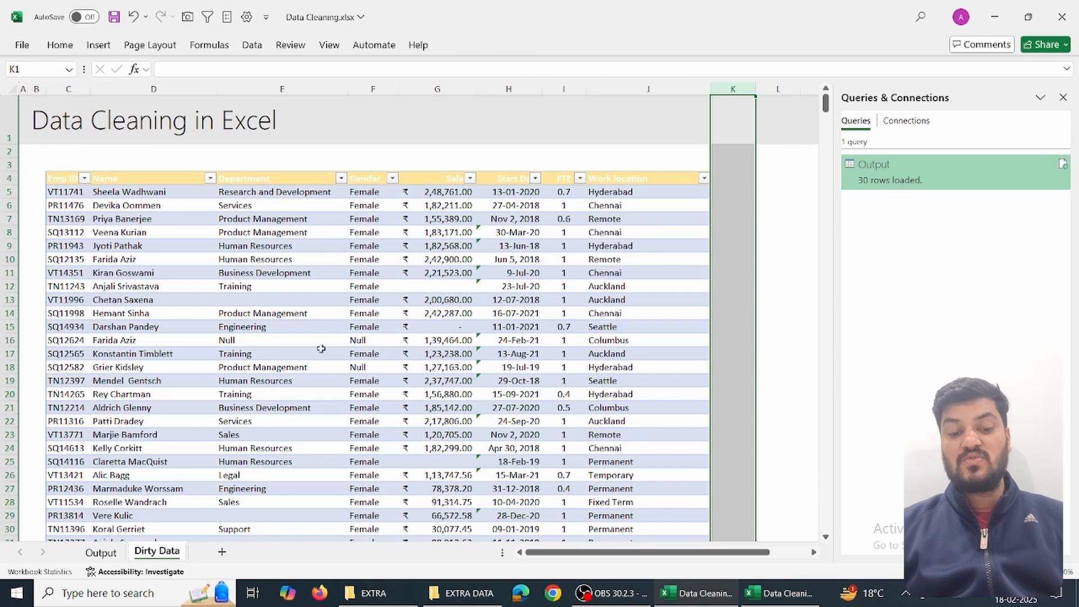
{"action": "left_click", "coordinate": [373, 367]}
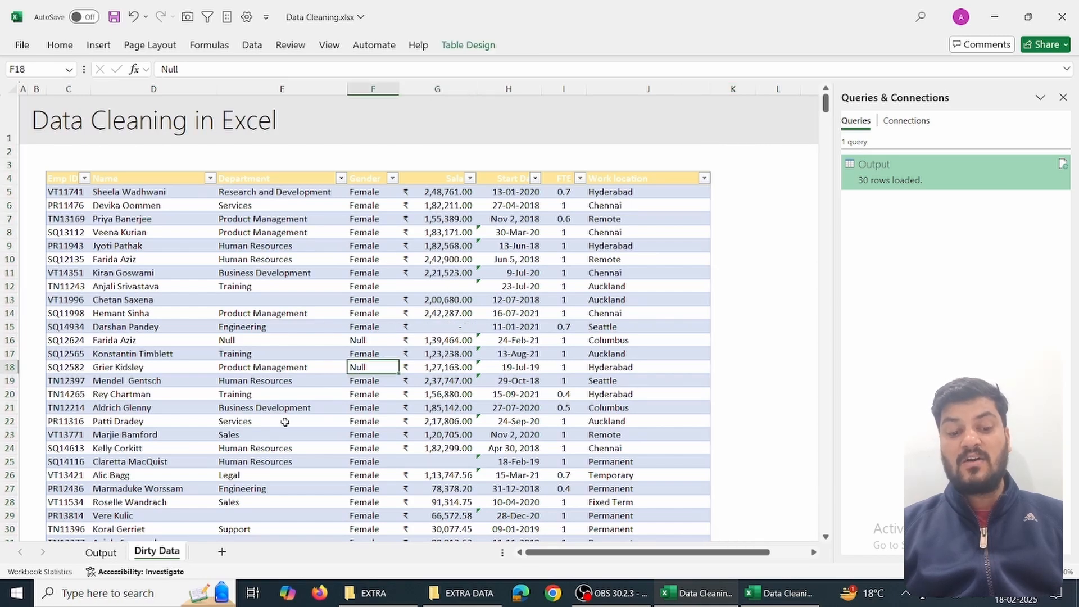
{"action": "left_click", "coordinate": [101, 552]}
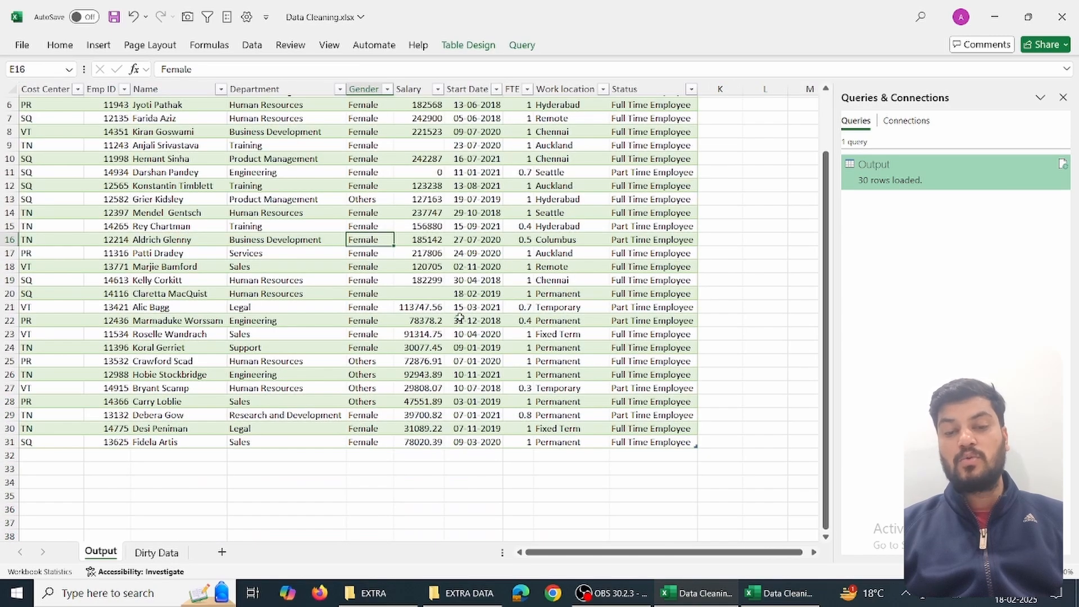
{"action": "left_click", "coordinate": [623, 212]}
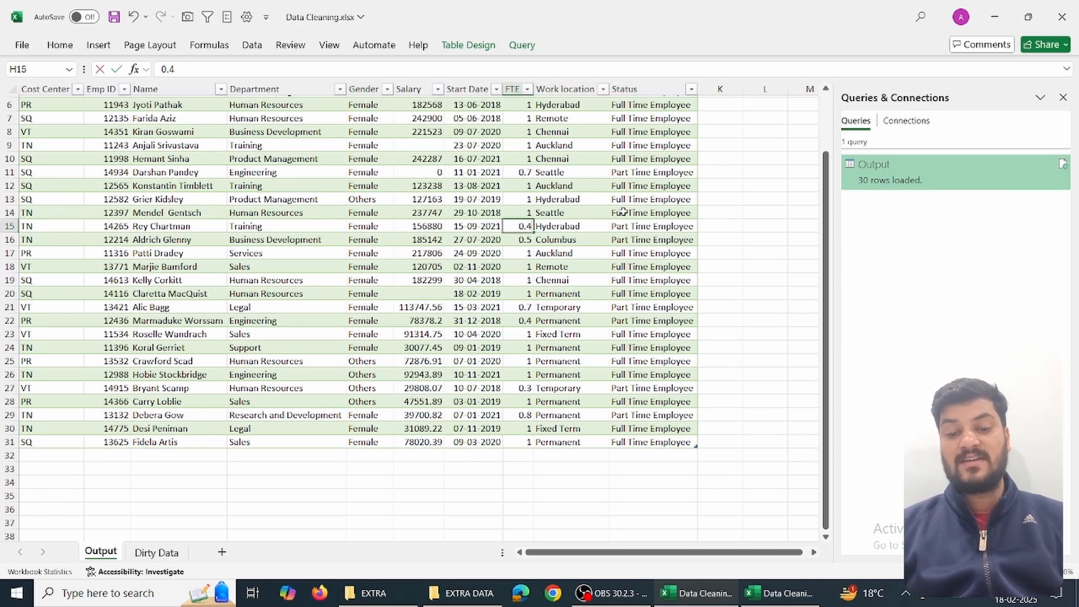
{"action": "left_click", "coordinate": [110, 226]}
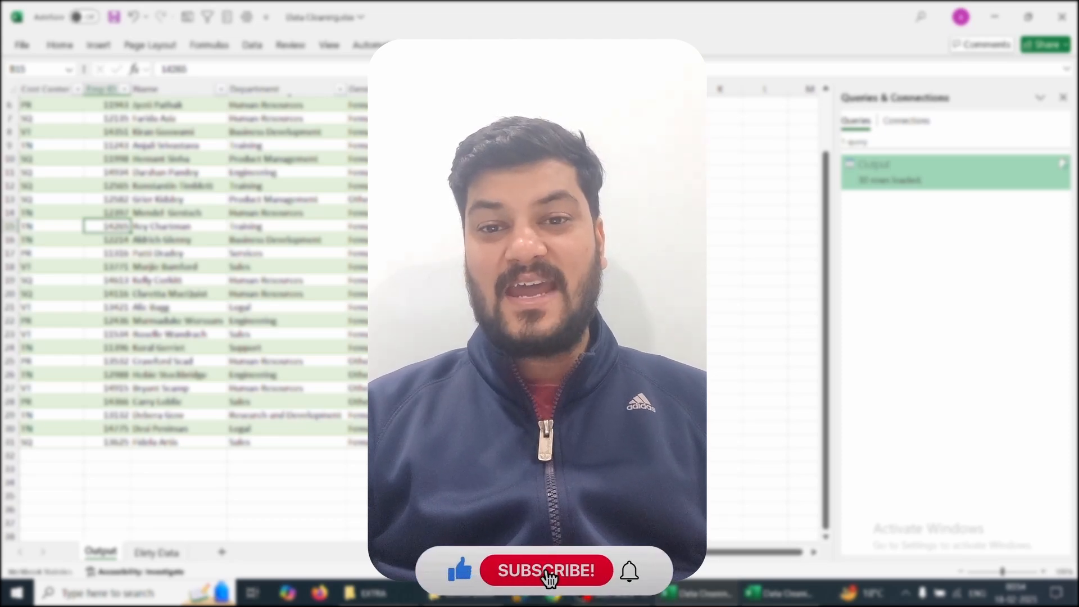
{"action": "left_click", "coordinate": [545, 570]}
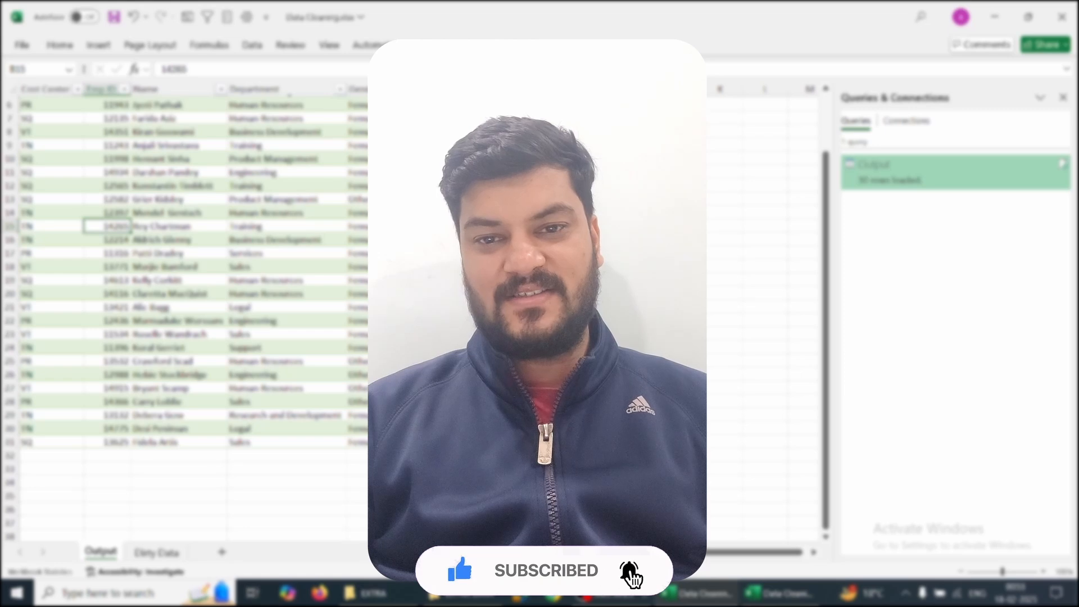